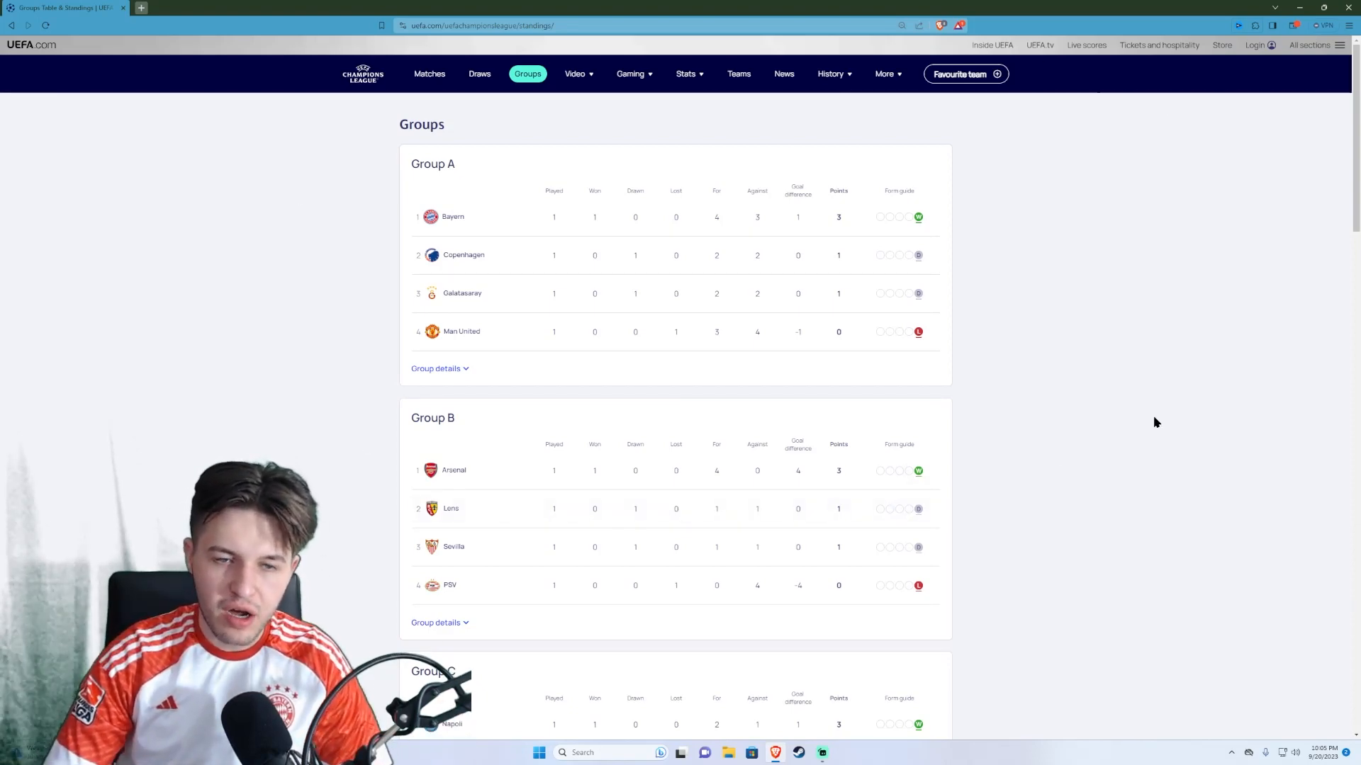
pyautogui.moveTo(541, 385)
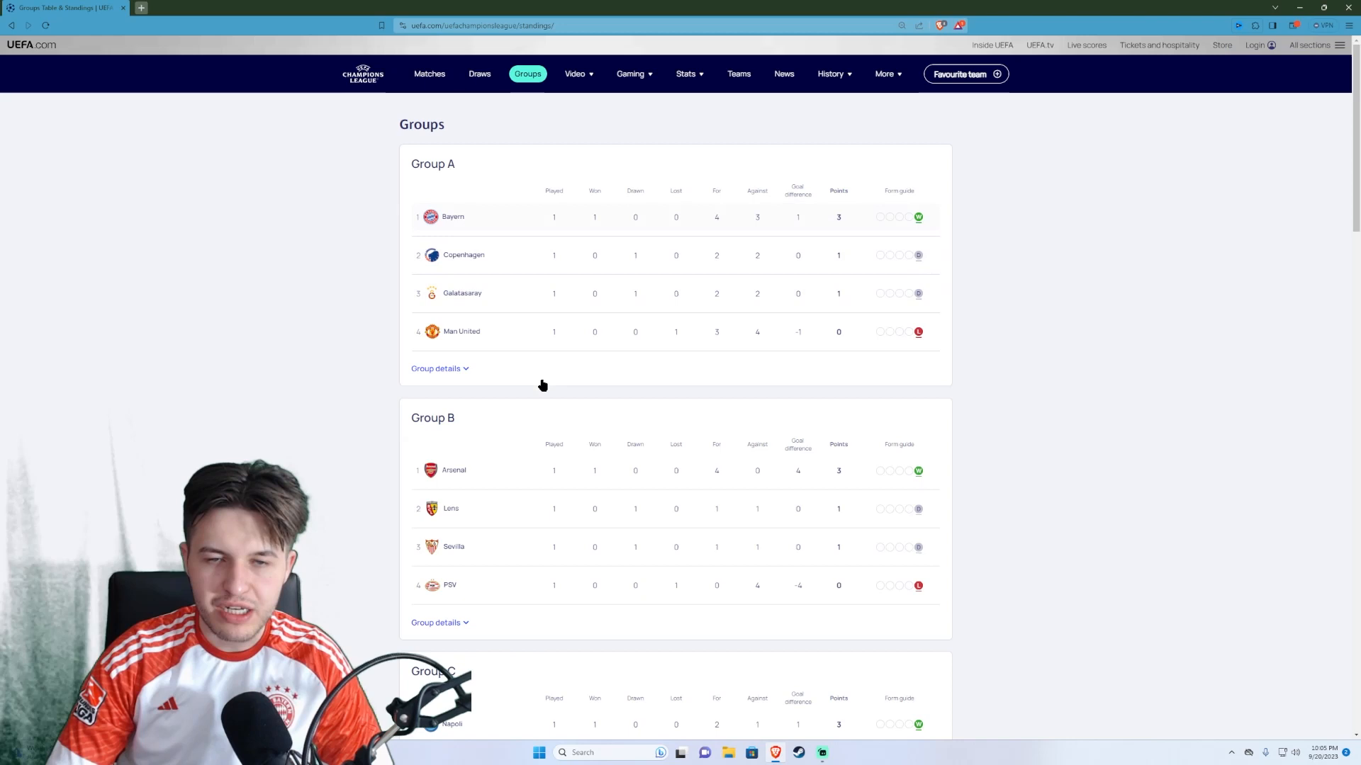
pyautogui.moveTo(1160, 274)
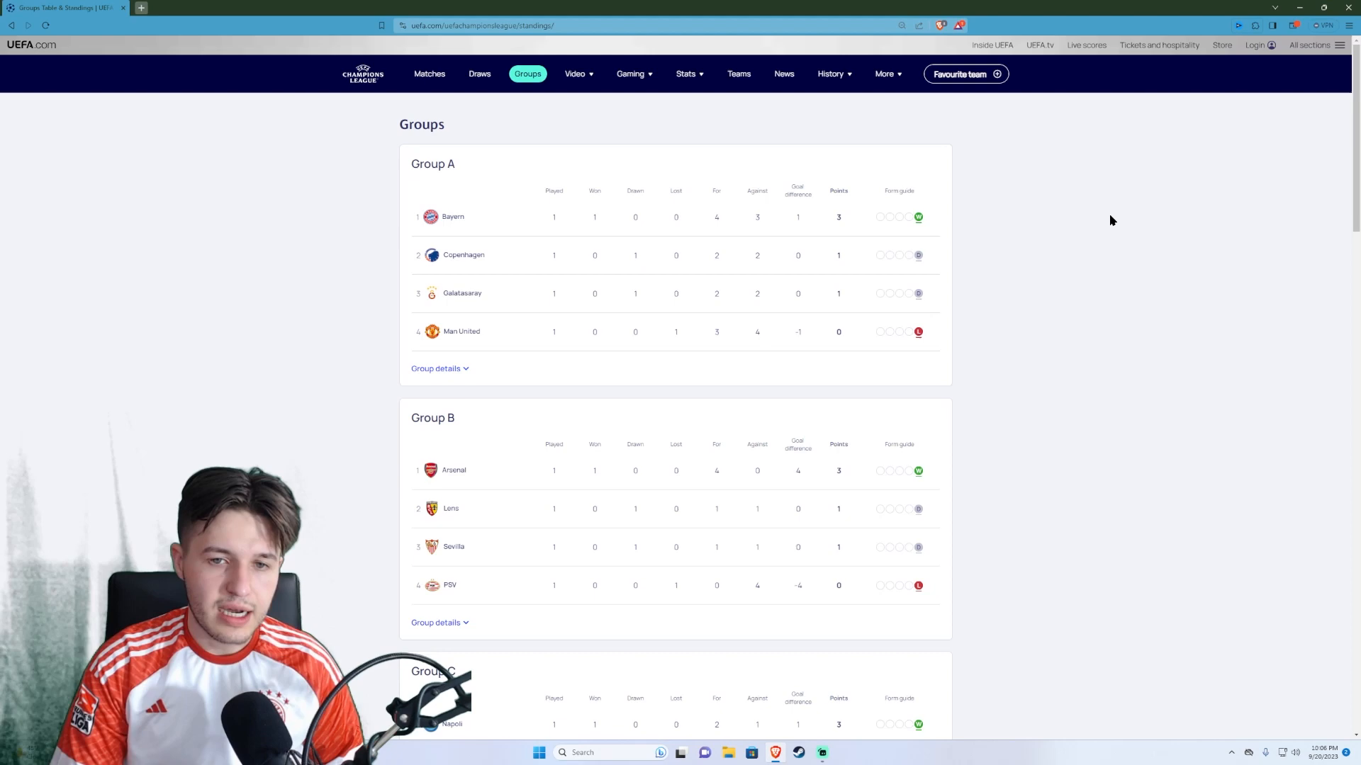
pyautogui.moveTo(1149, 415)
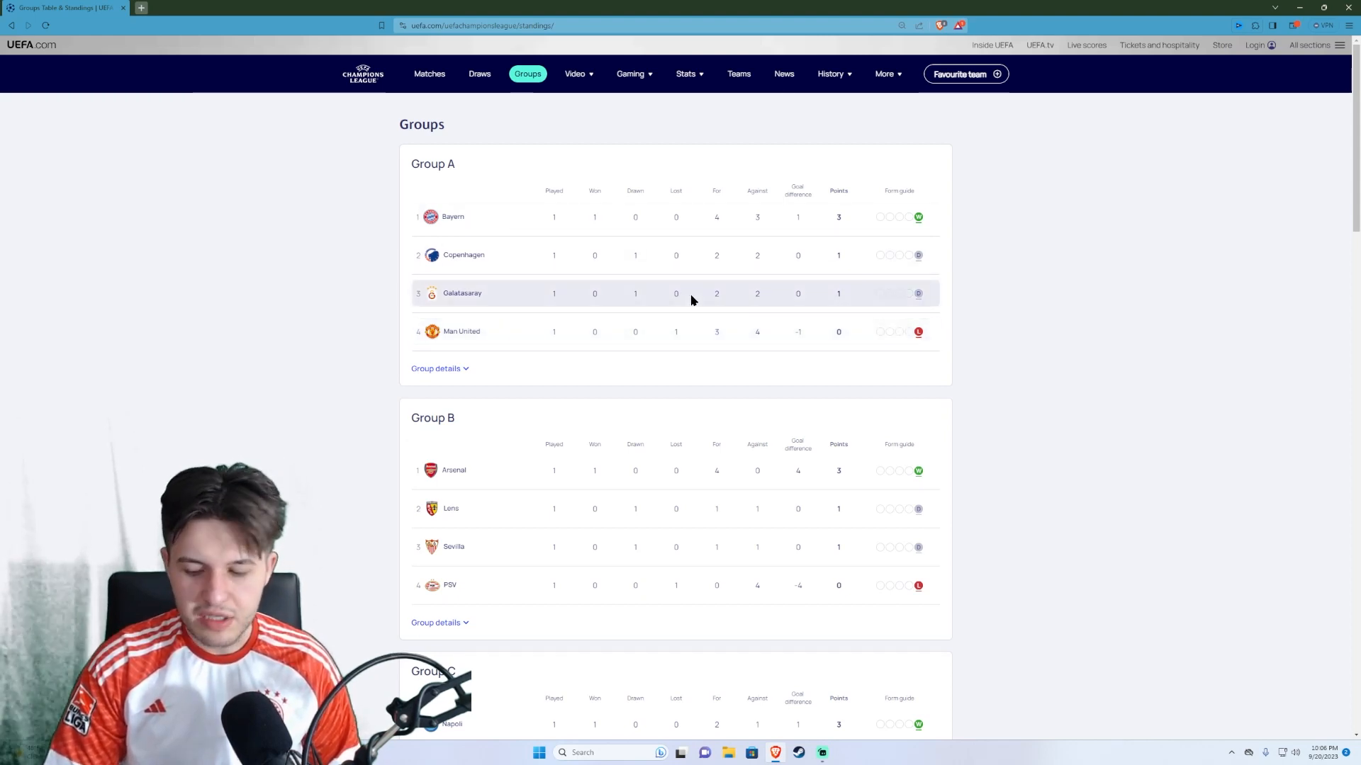
pyautogui.moveTo(761, 277)
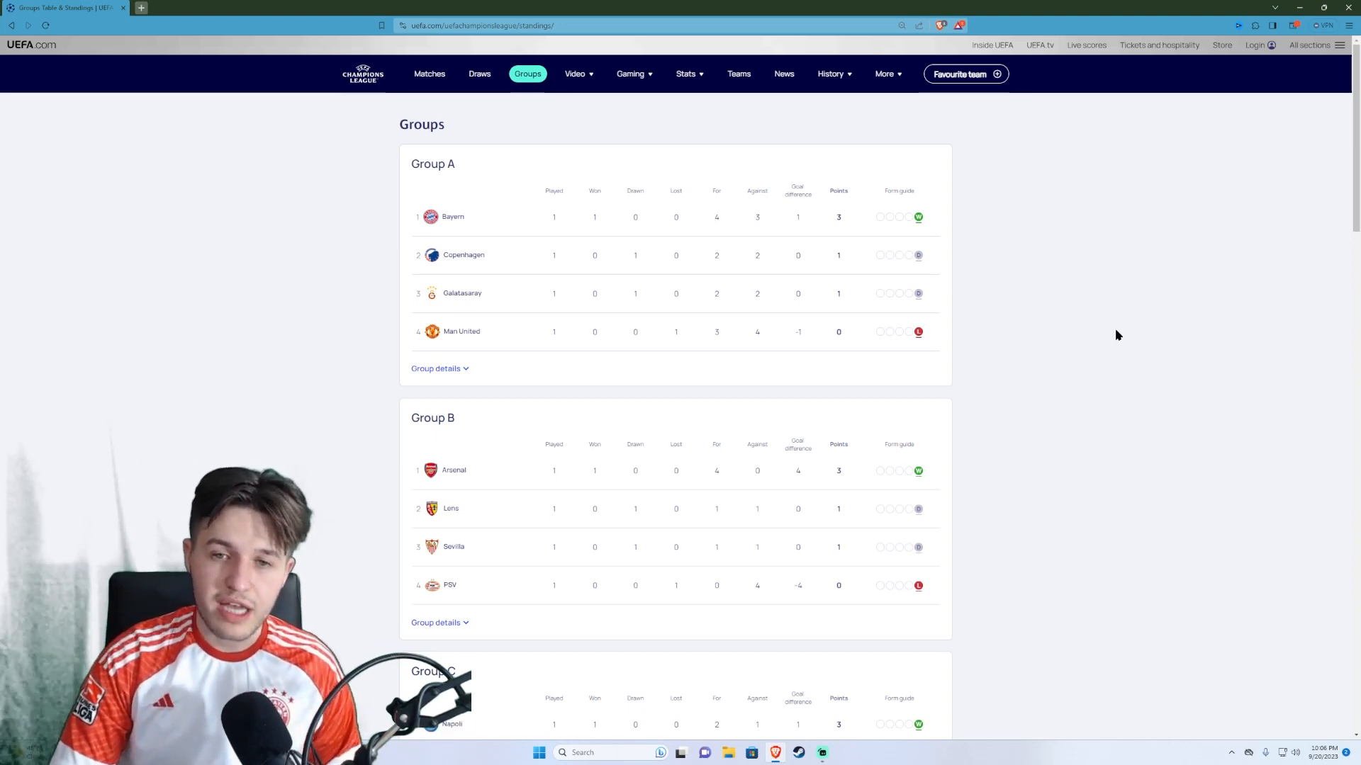
pyautogui.moveTo(1310, 259)
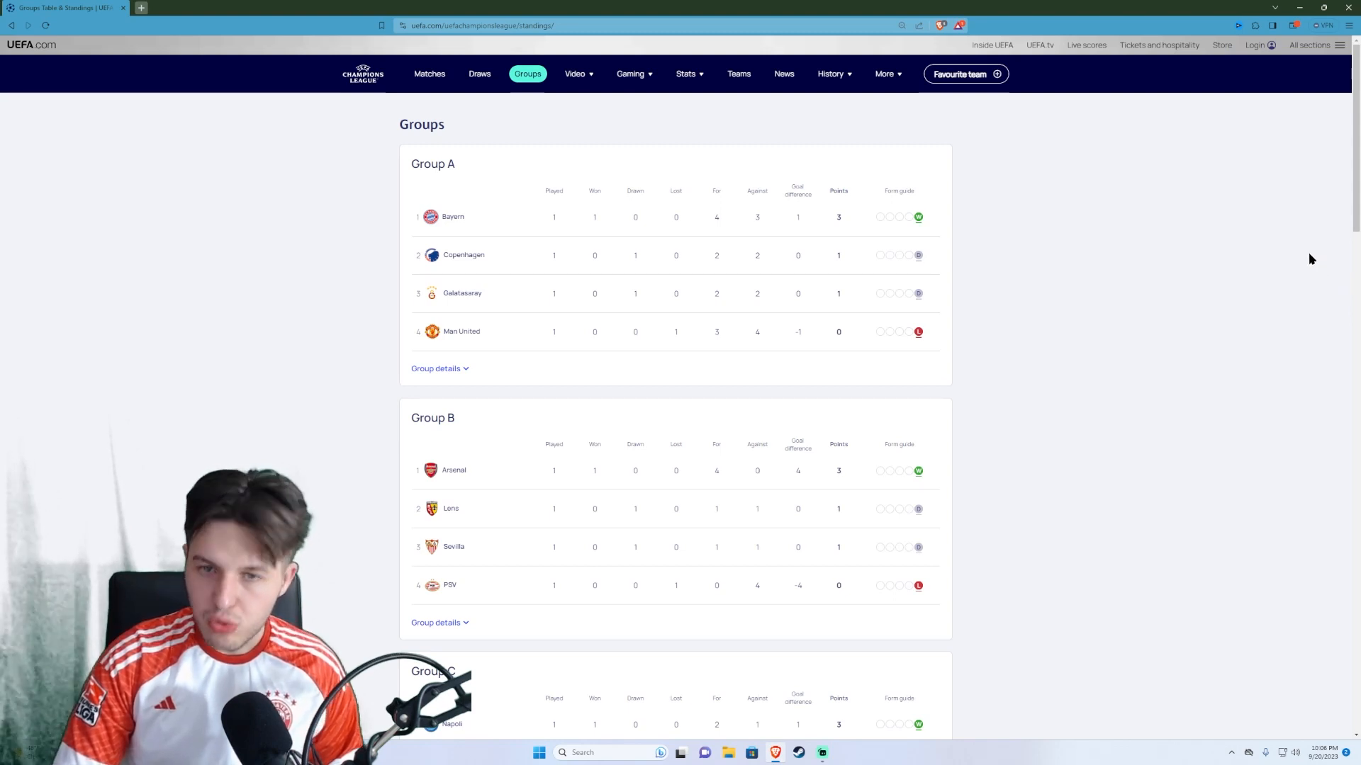
pyautogui.moveTo(1293, 236)
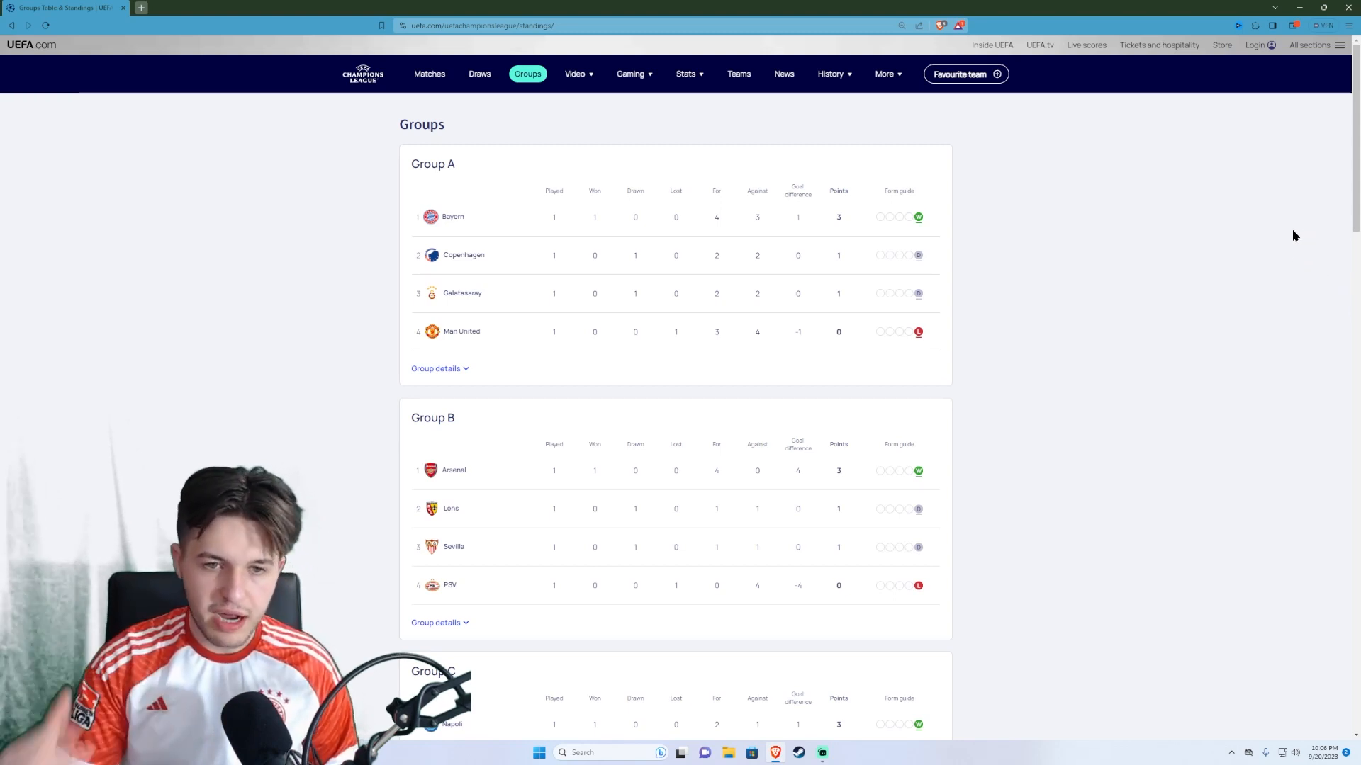
pyautogui.moveTo(1263, 238)
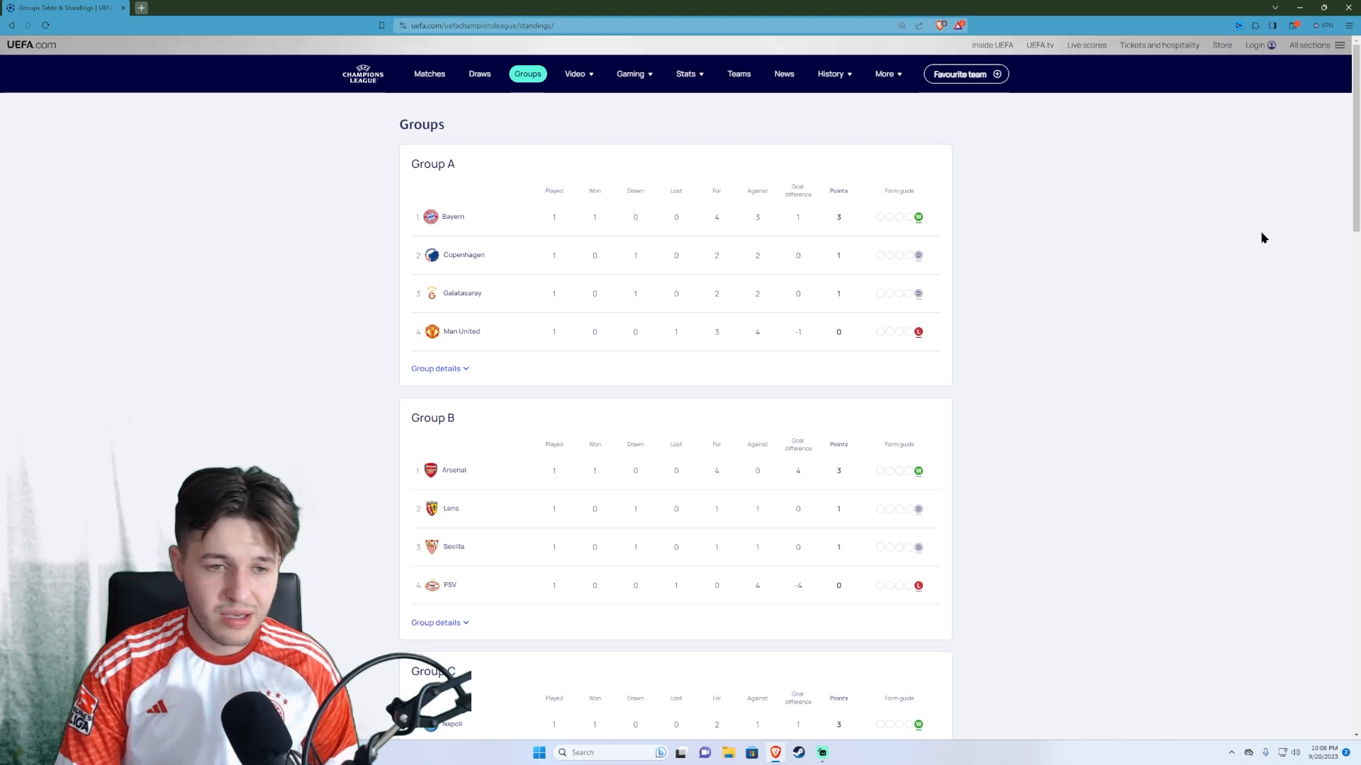
pyautogui.moveTo(1240, 241)
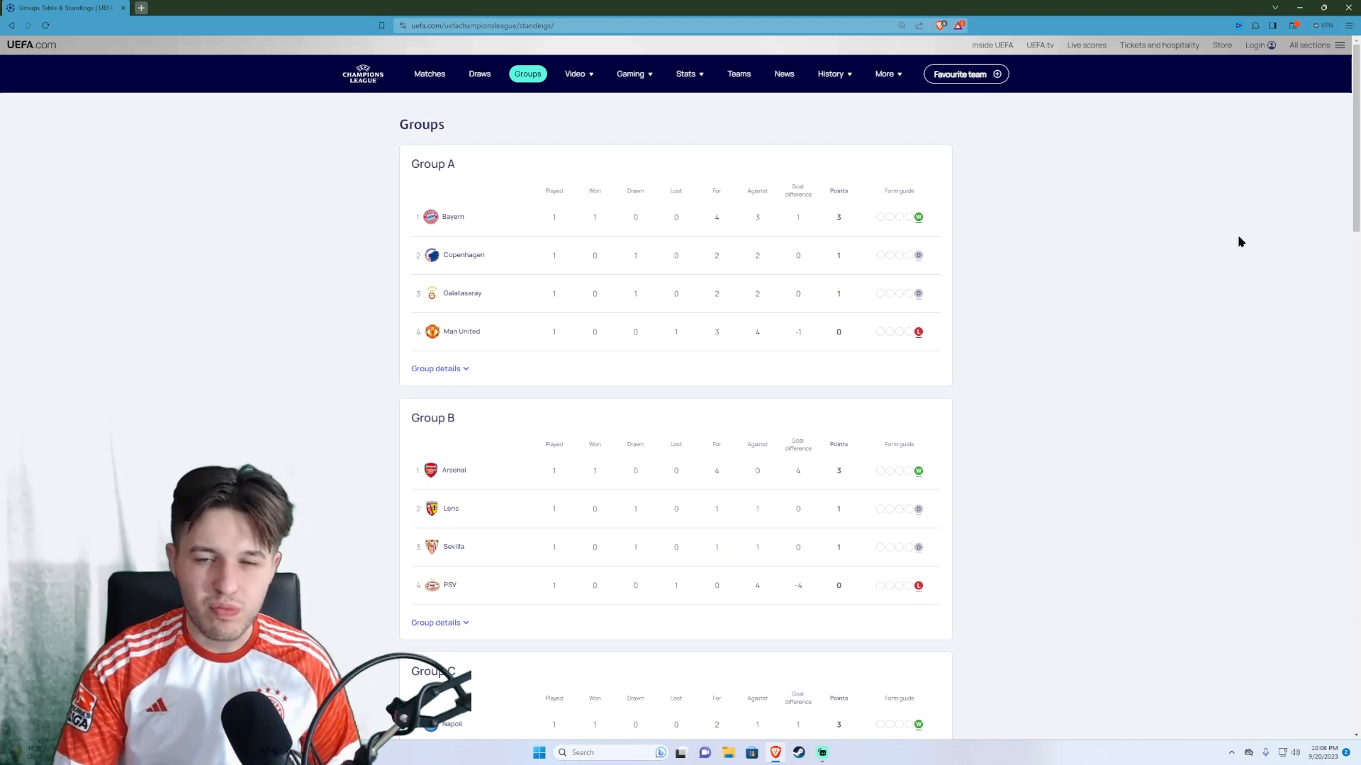
pyautogui.moveTo(1217, 213)
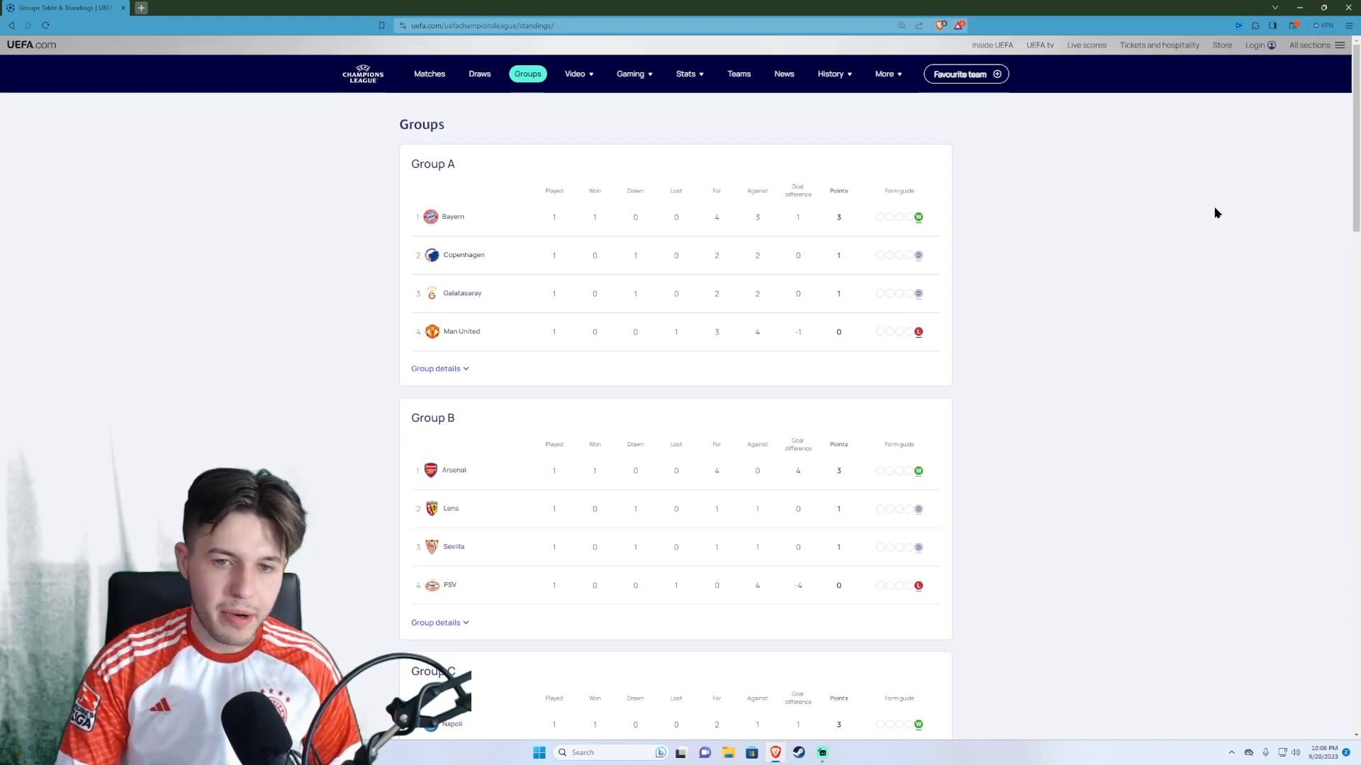
pyautogui.moveTo(1214, 210)
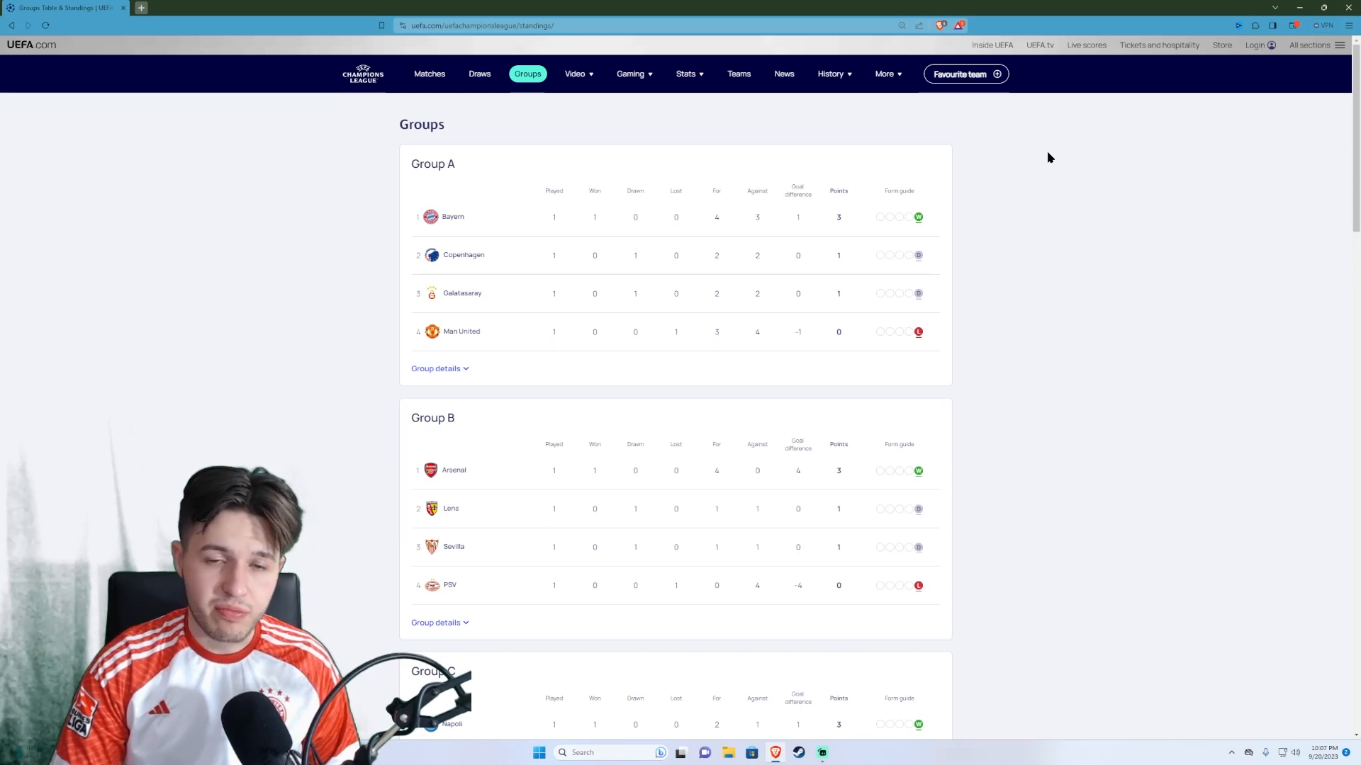
pyautogui.moveTo(1031, 121)
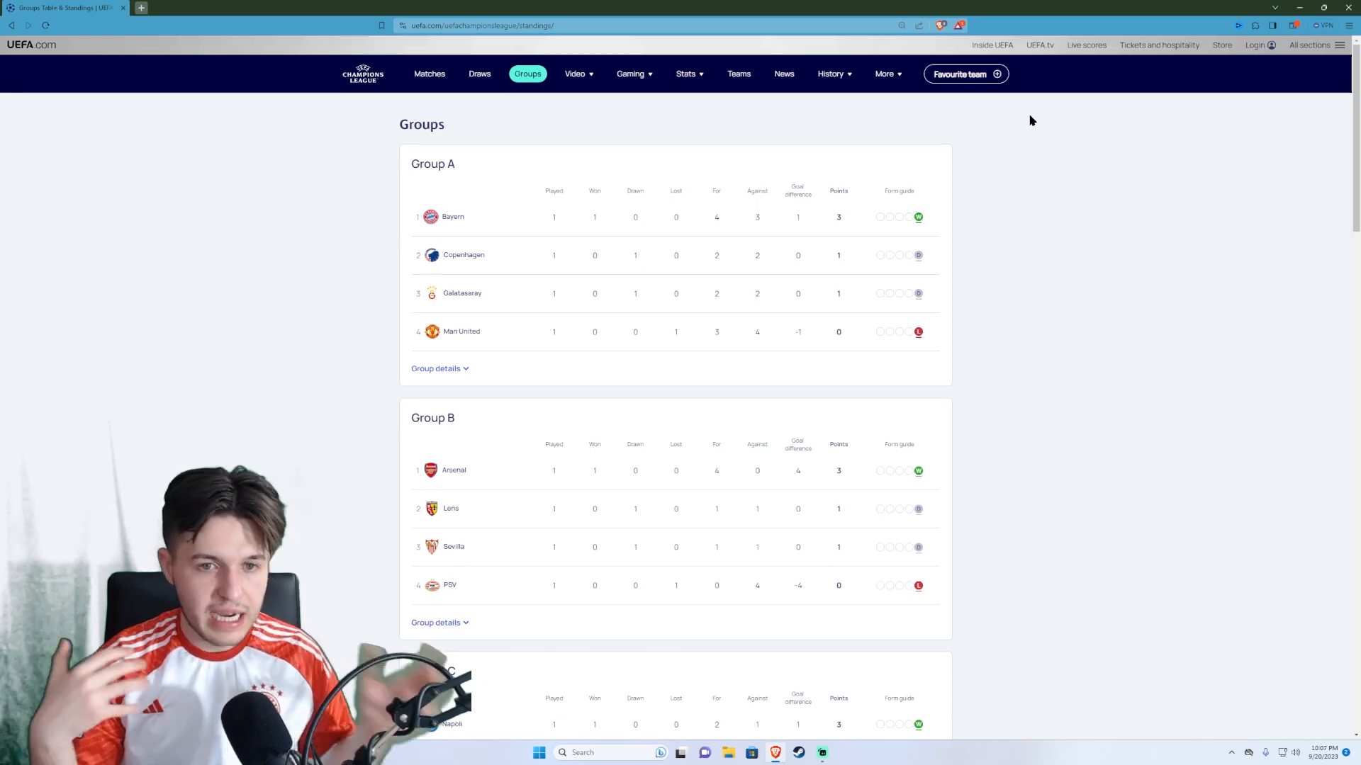
pyautogui.moveTo(1133, 167)
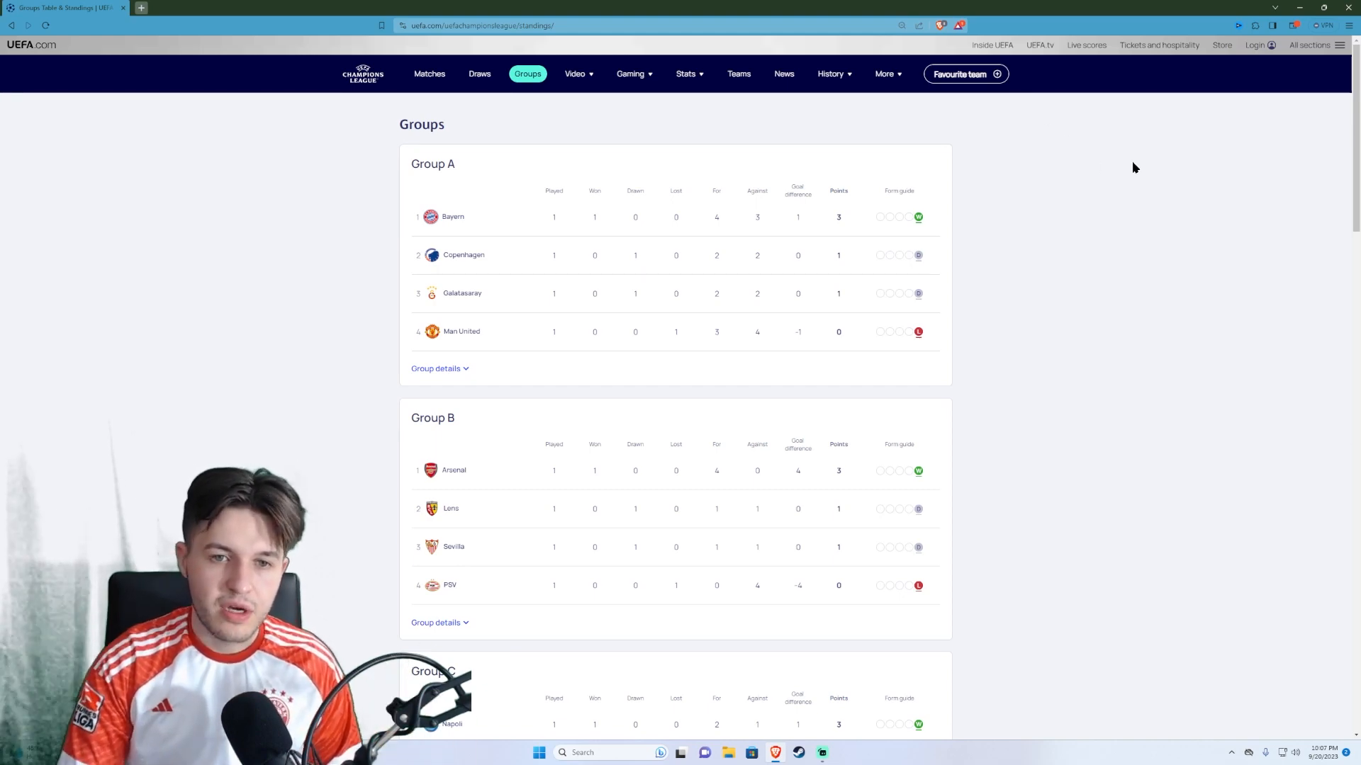
pyautogui.moveTo(981, 367)
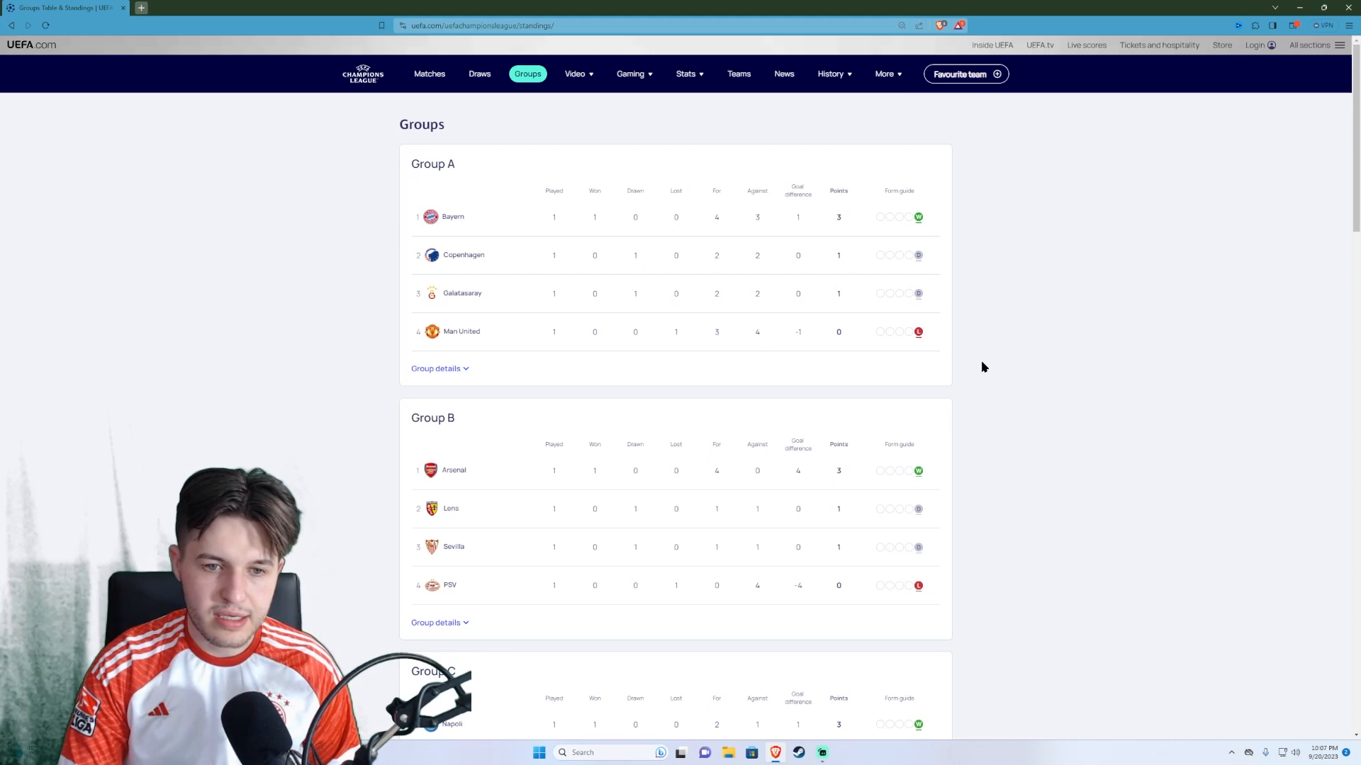
pyautogui.moveTo(983, 358)
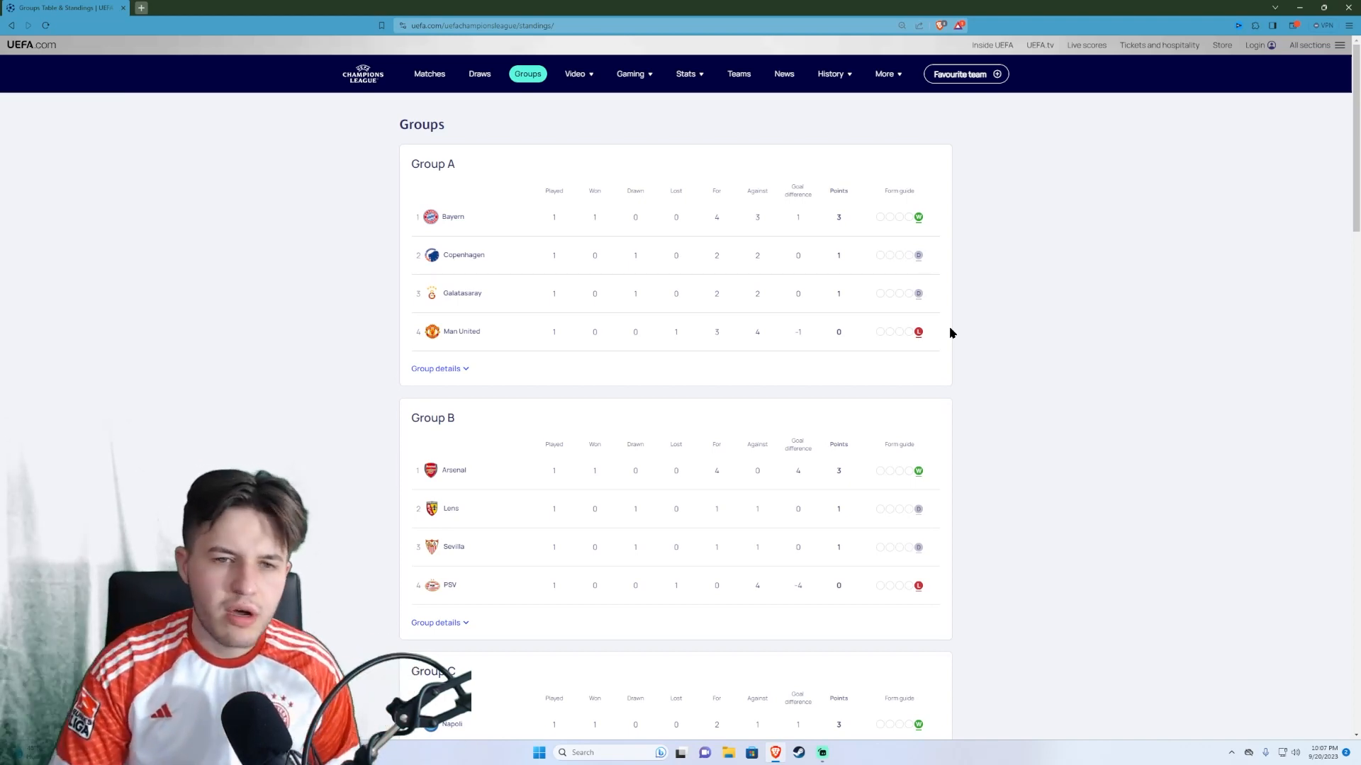
pyautogui.moveTo(1058, 336)
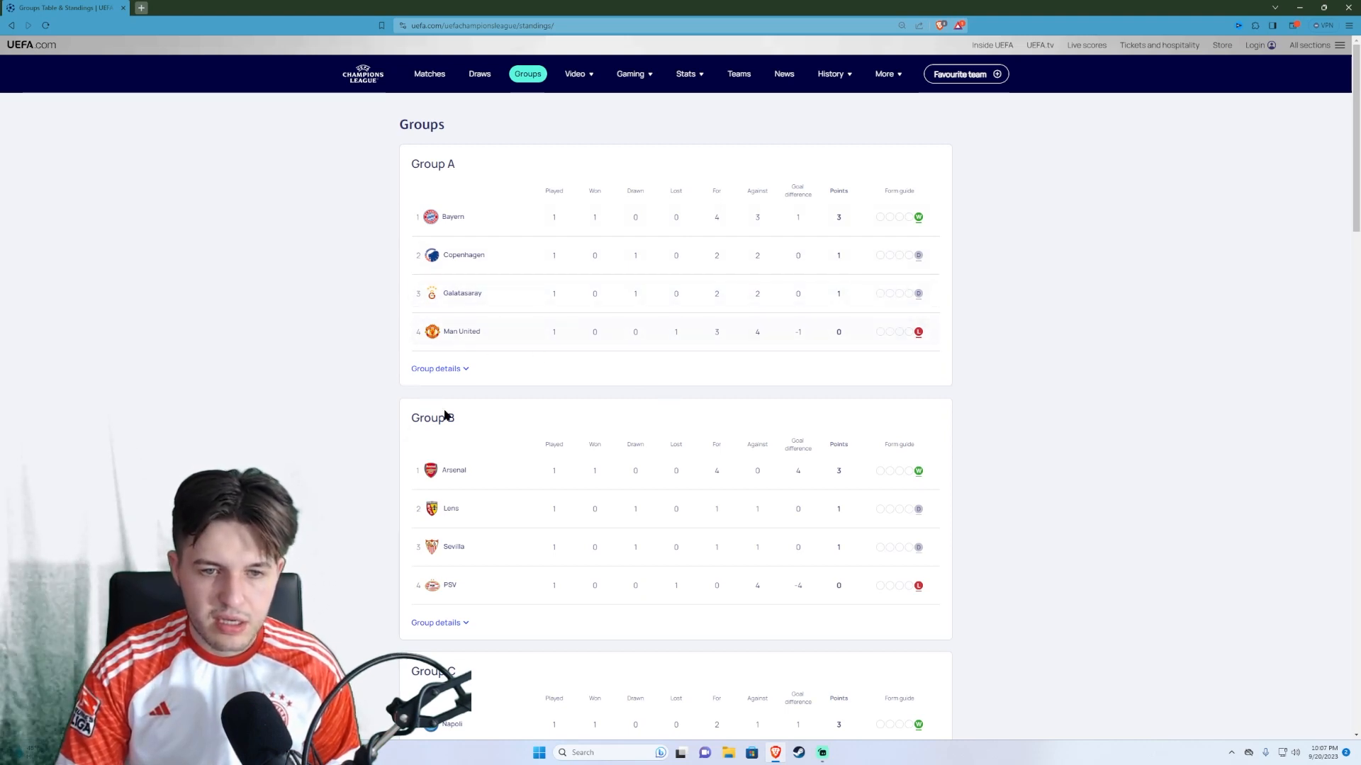
# Step: Expand Group A's details and scroll to its Matchday 4 fixtures for 8 November
pyautogui.click(436, 368)
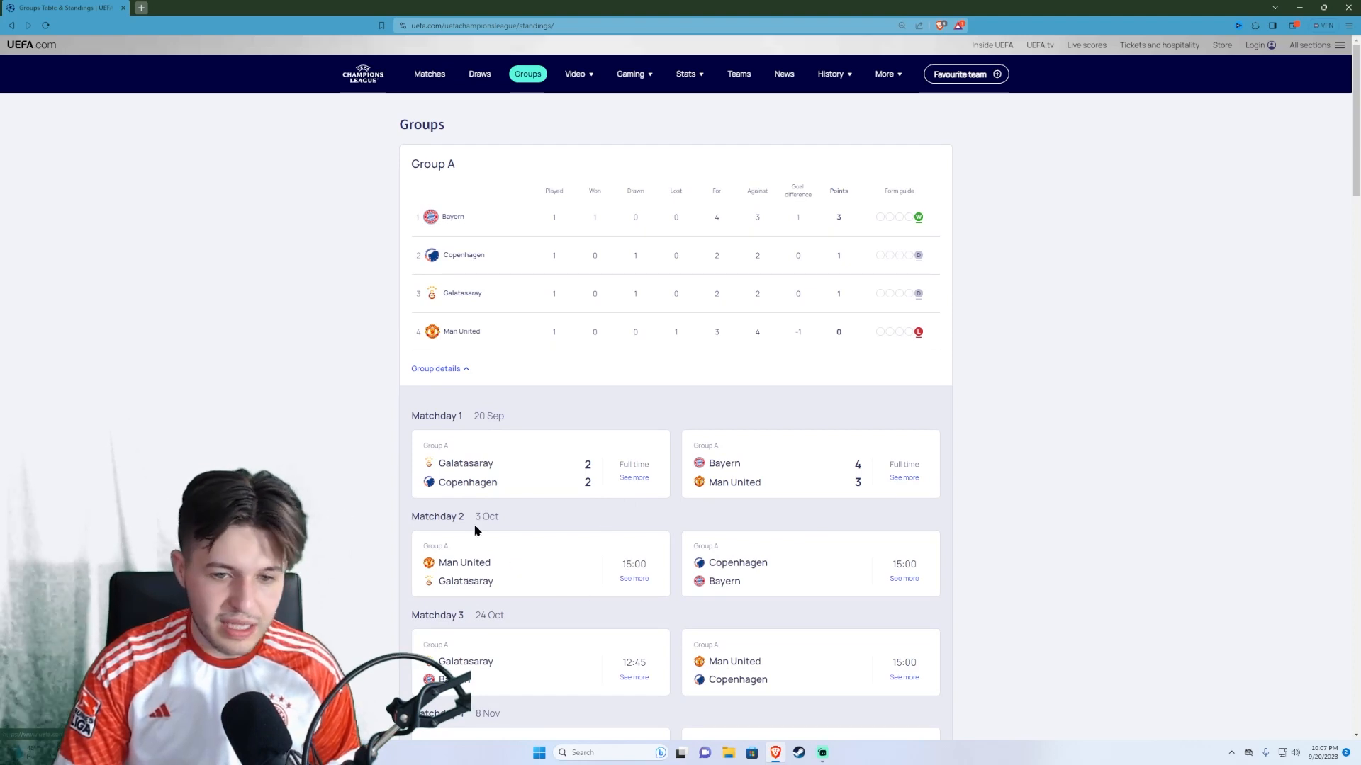
pyautogui.moveTo(727, 628)
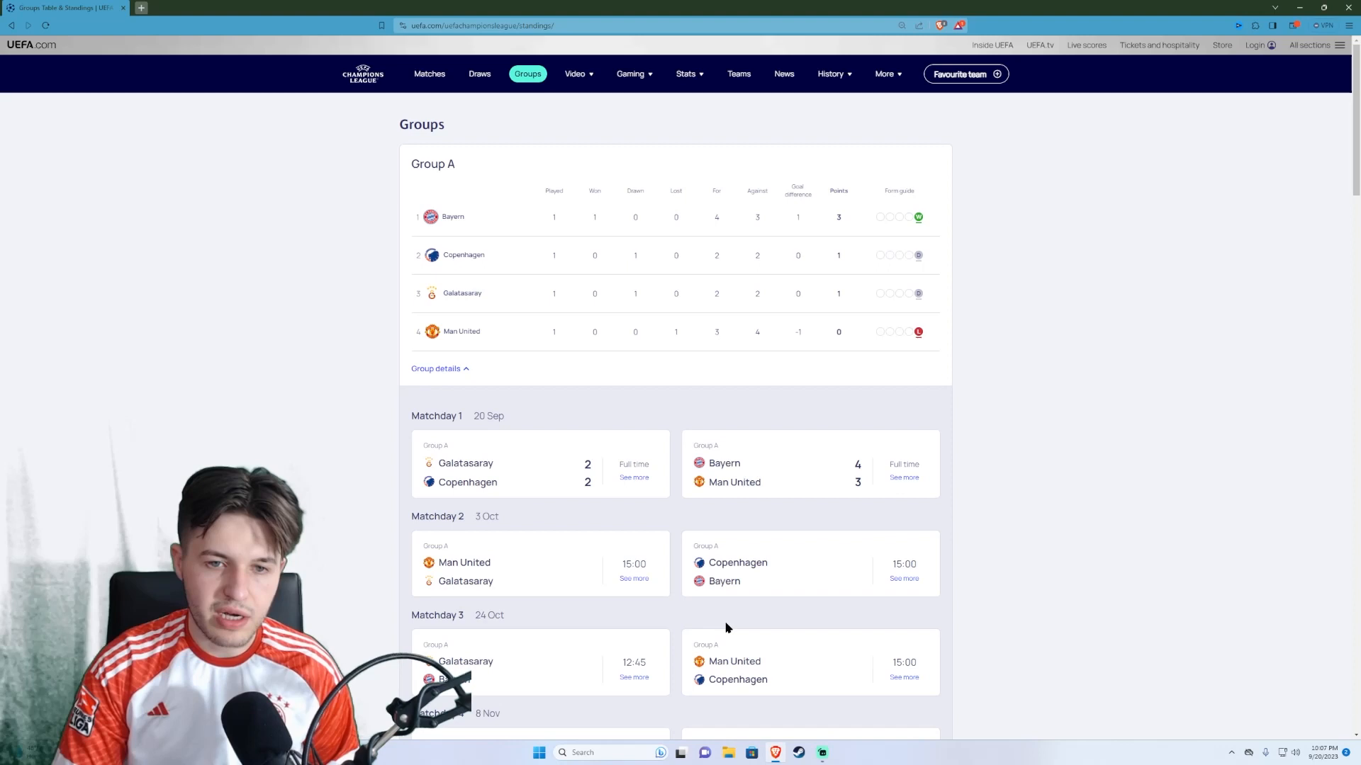
pyautogui.moveTo(665, 621)
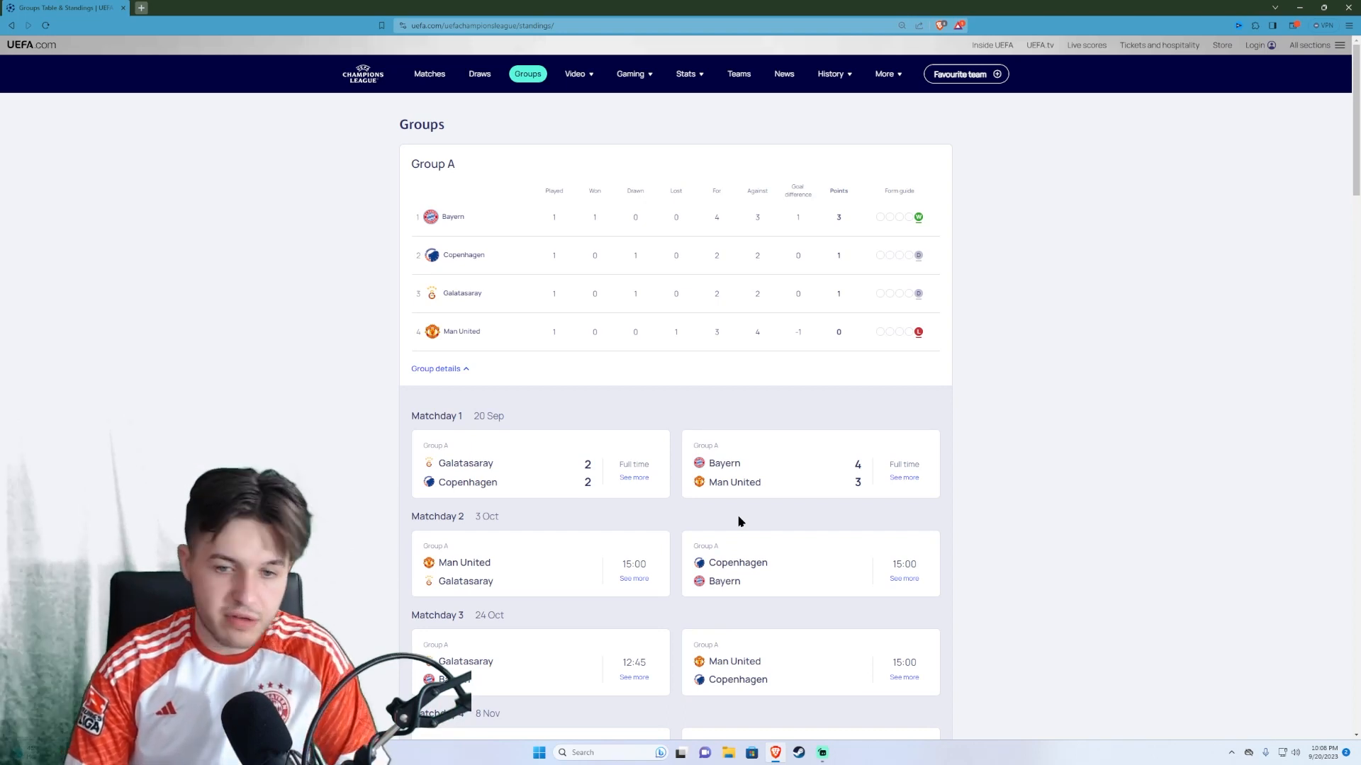
pyautogui.moveTo(664, 509)
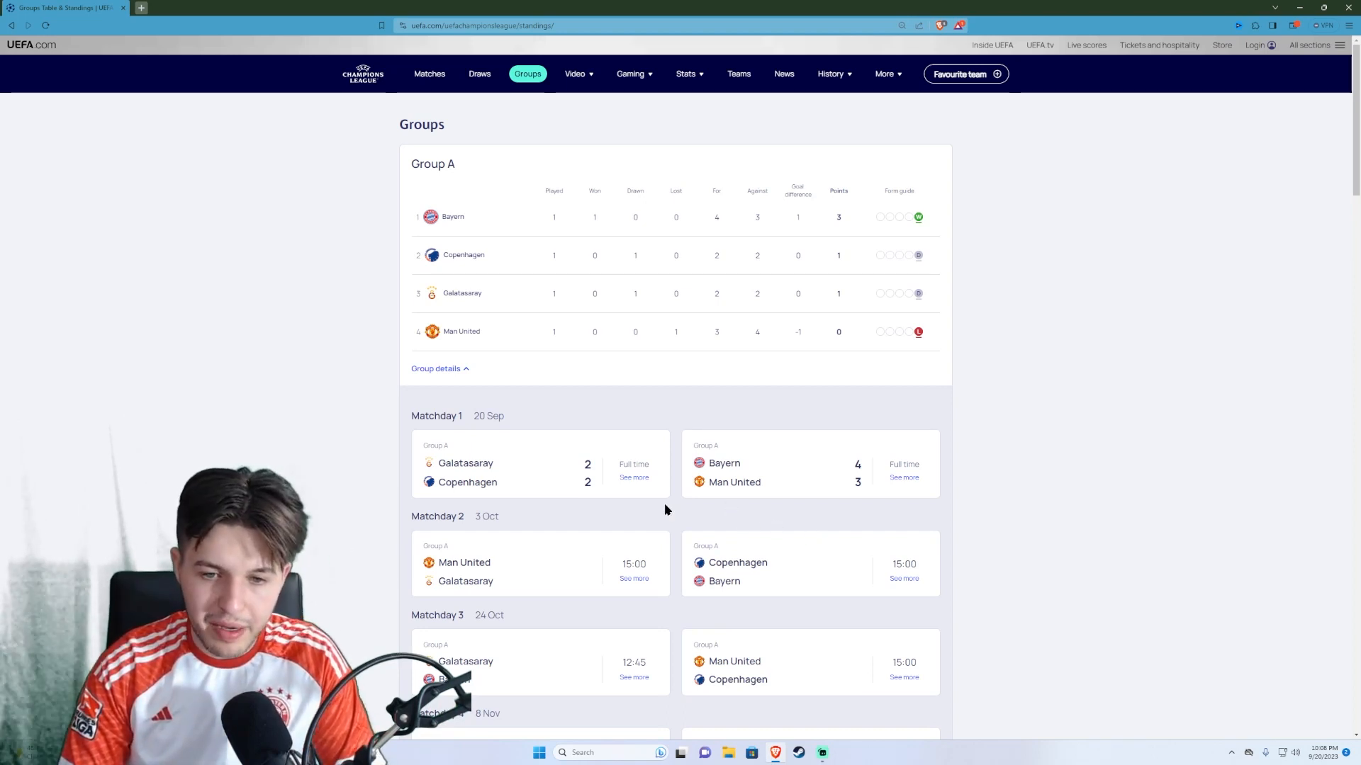
pyautogui.moveTo(529, 503)
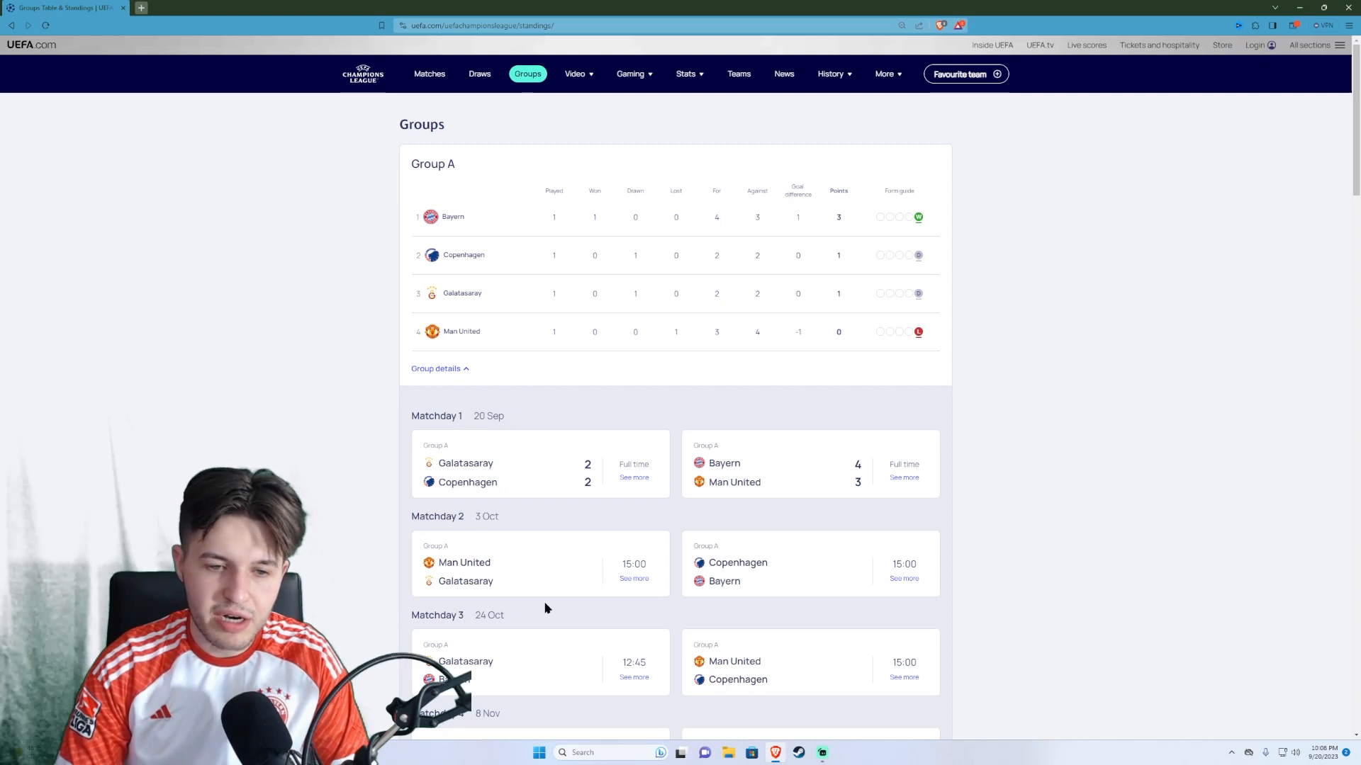
pyautogui.moveTo(846, 610)
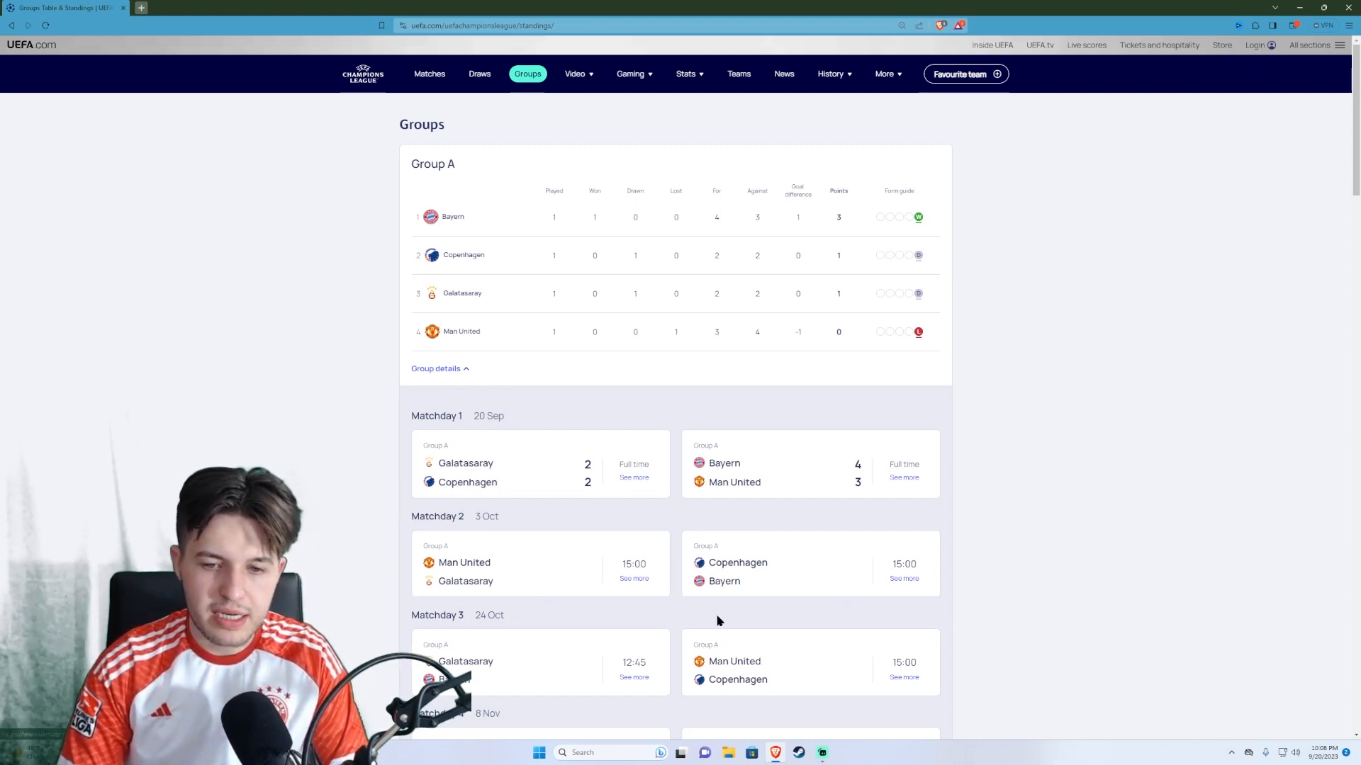
pyautogui.moveTo(579, 642)
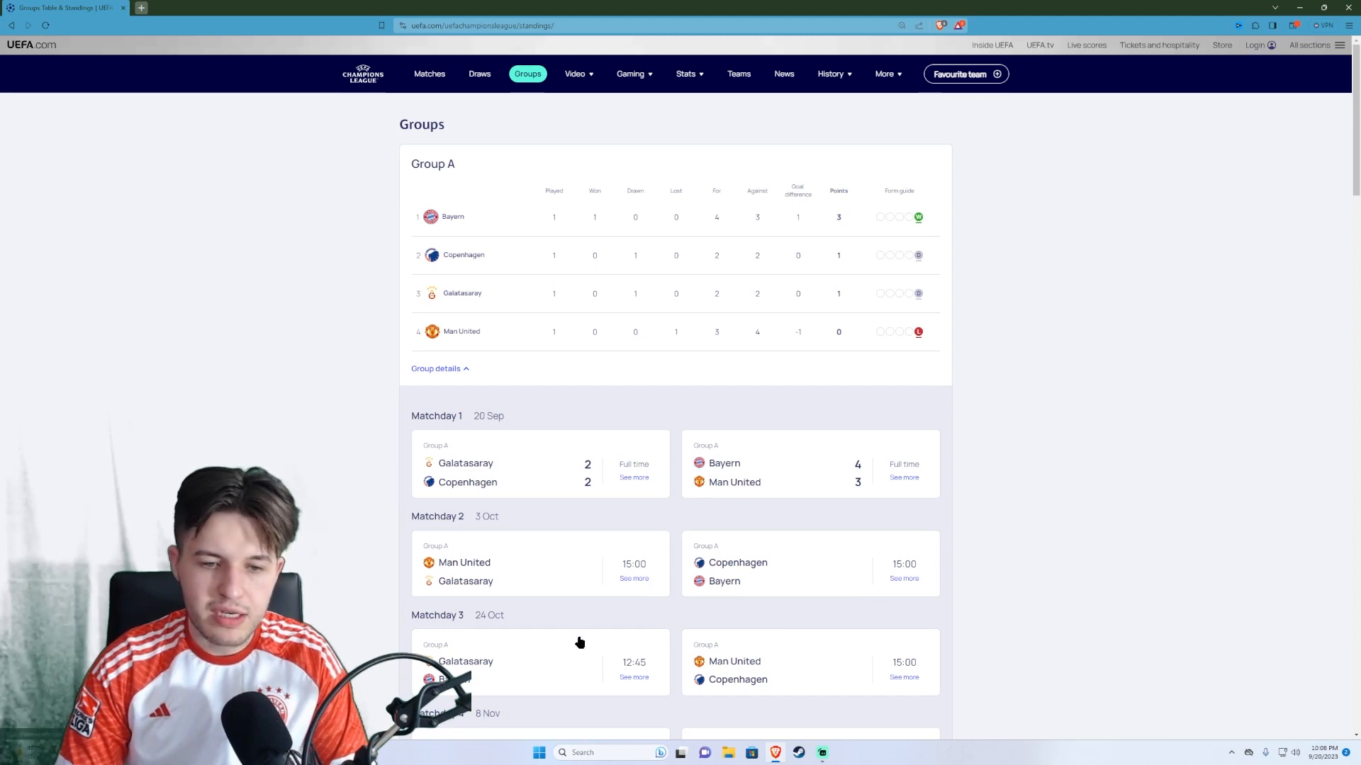
pyautogui.scroll(-3)
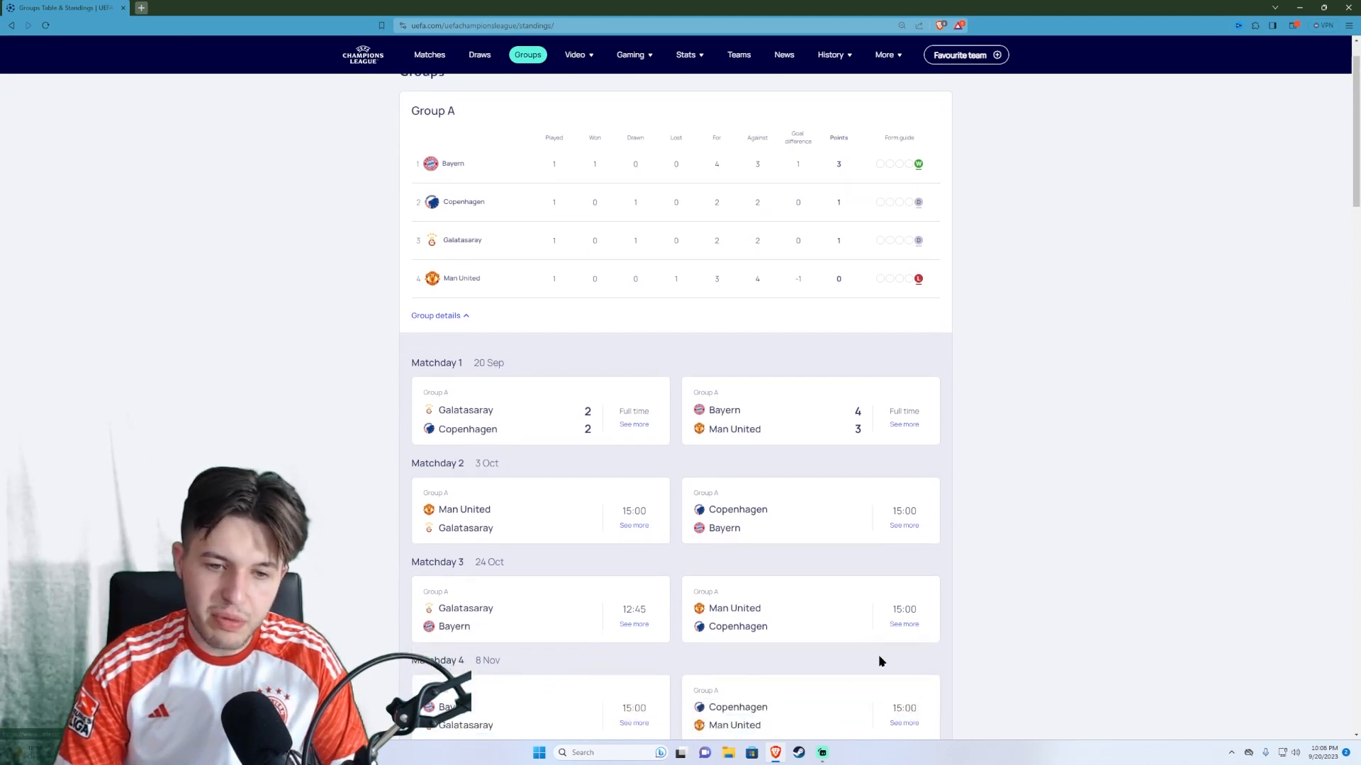
pyautogui.moveTo(970, 700)
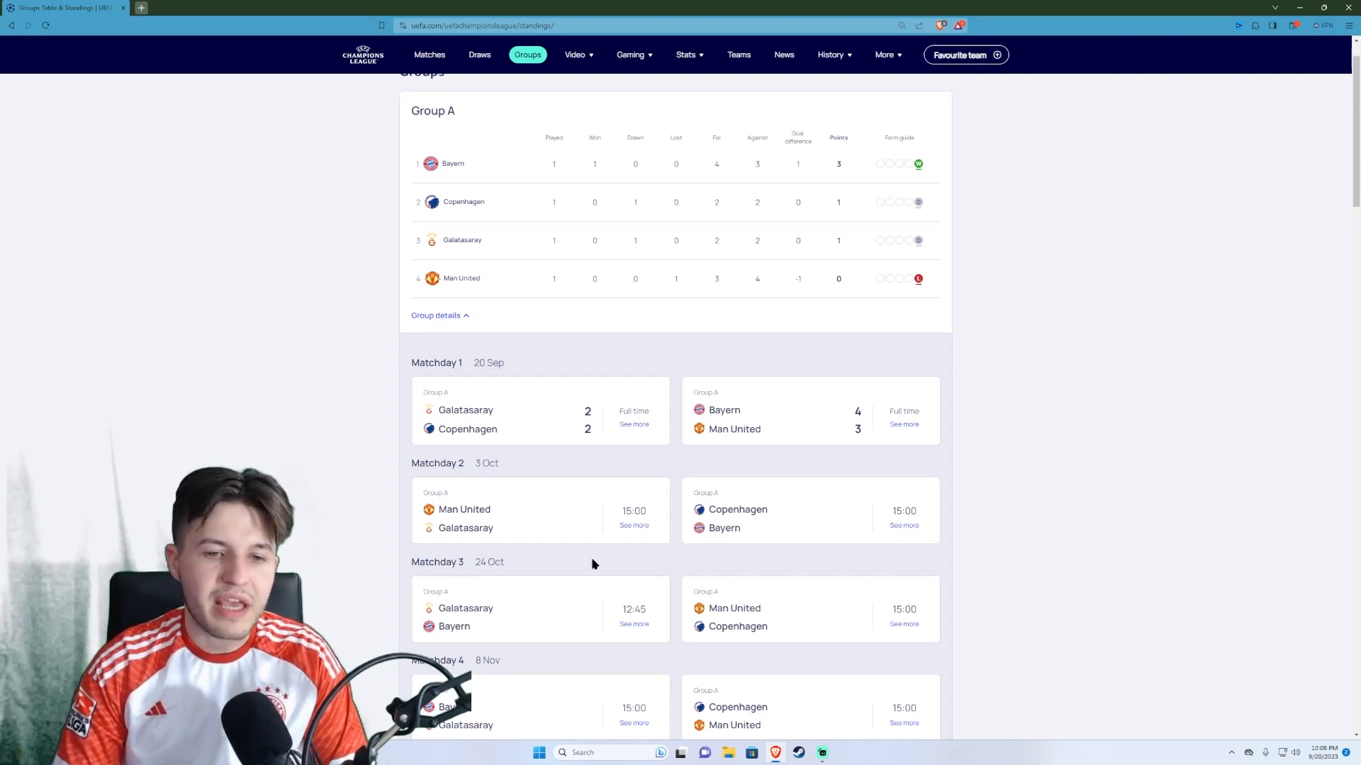
pyautogui.moveTo(571, 545)
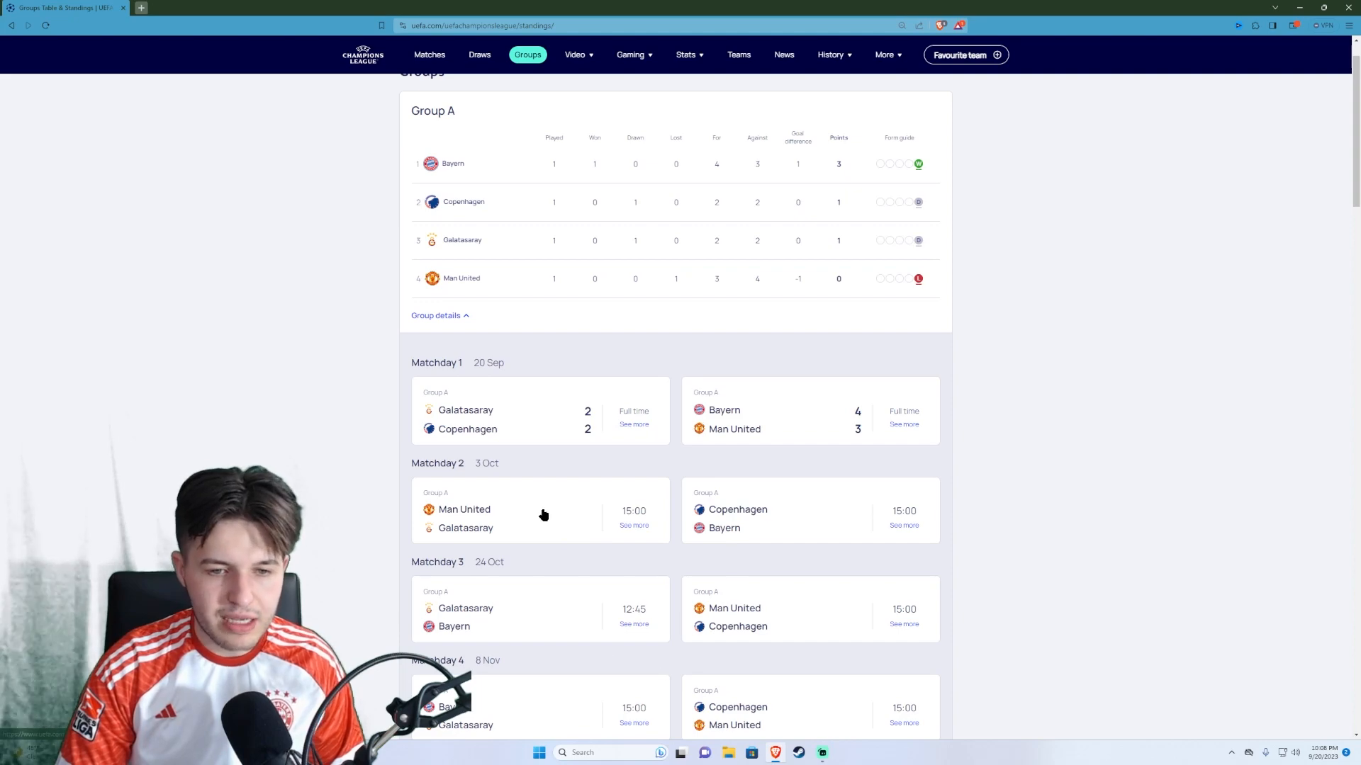
pyautogui.moveTo(820, 587)
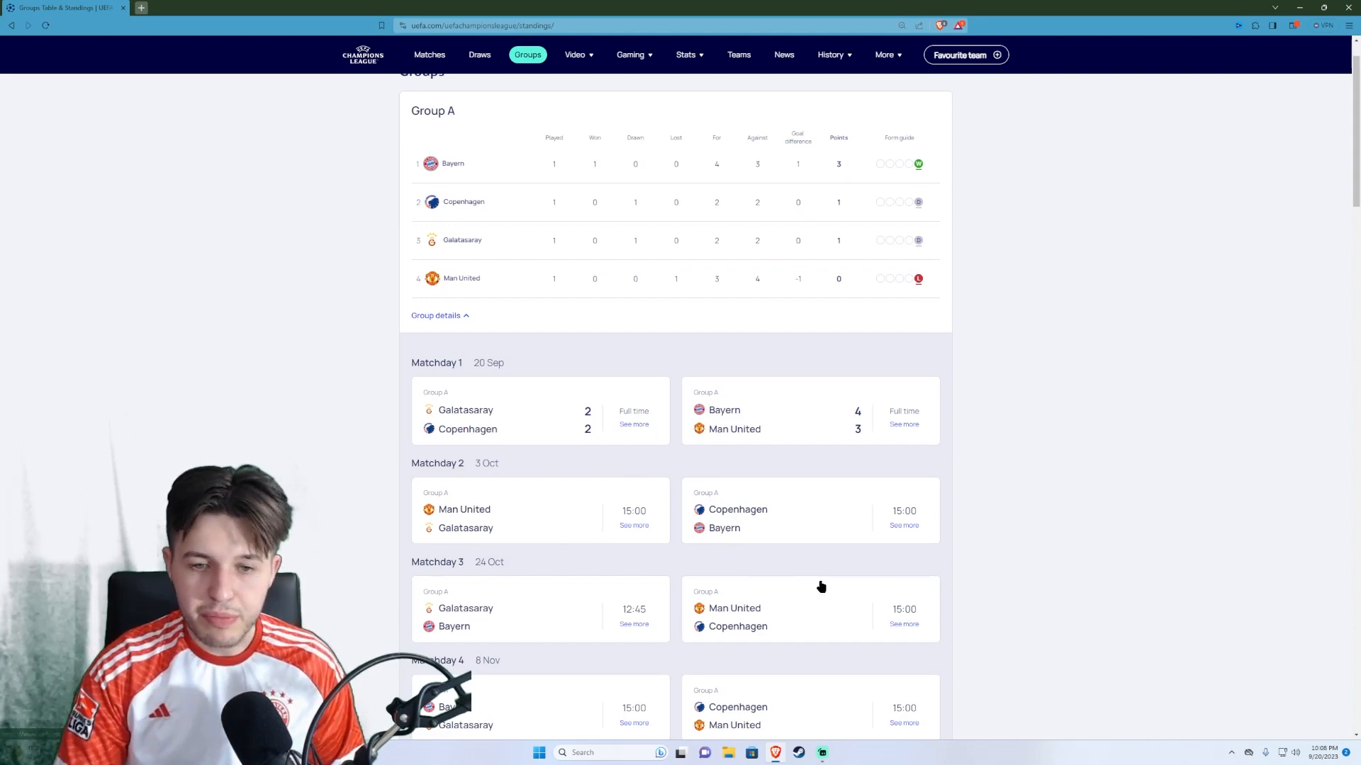
# Step: Scroll past the end of Group A's fixtures until Group B and Group C tables appear
pyautogui.scroll(-3)
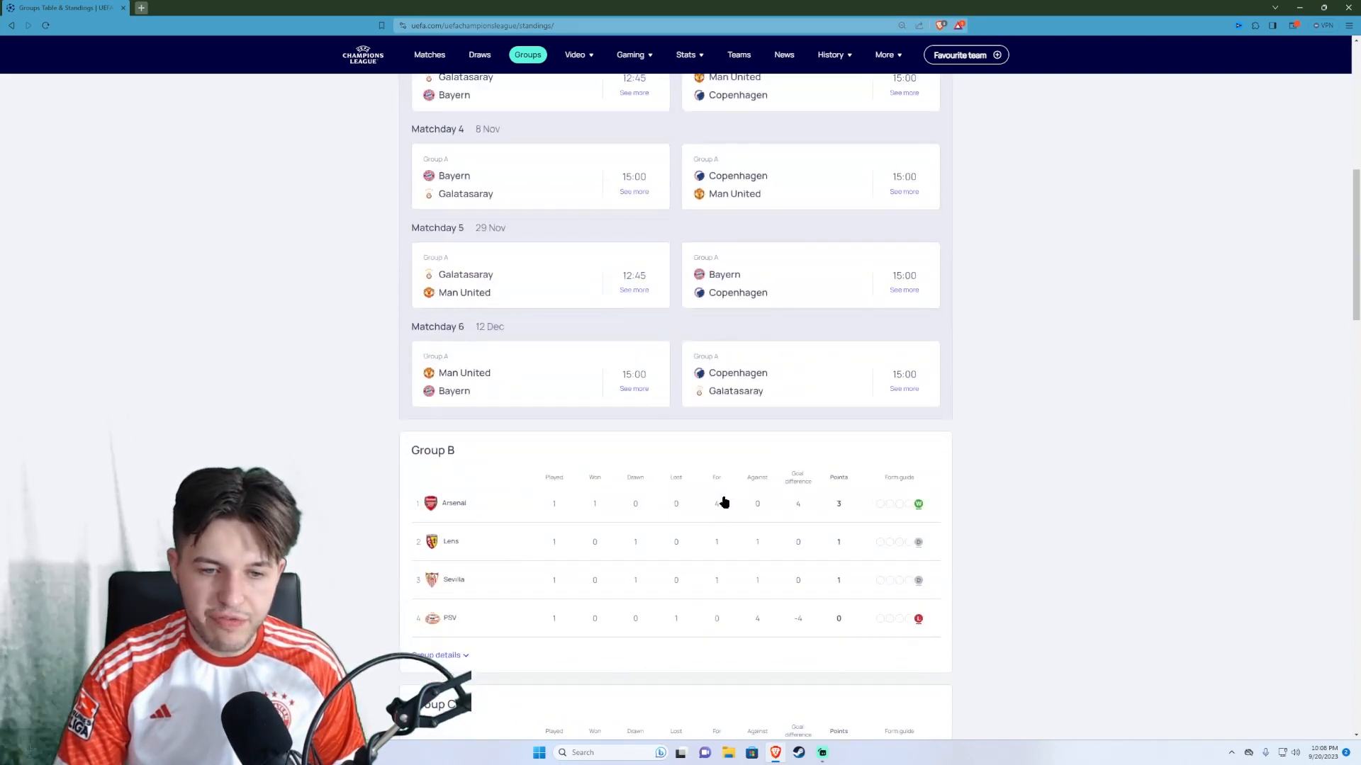
pyautogui.scroll(-3)
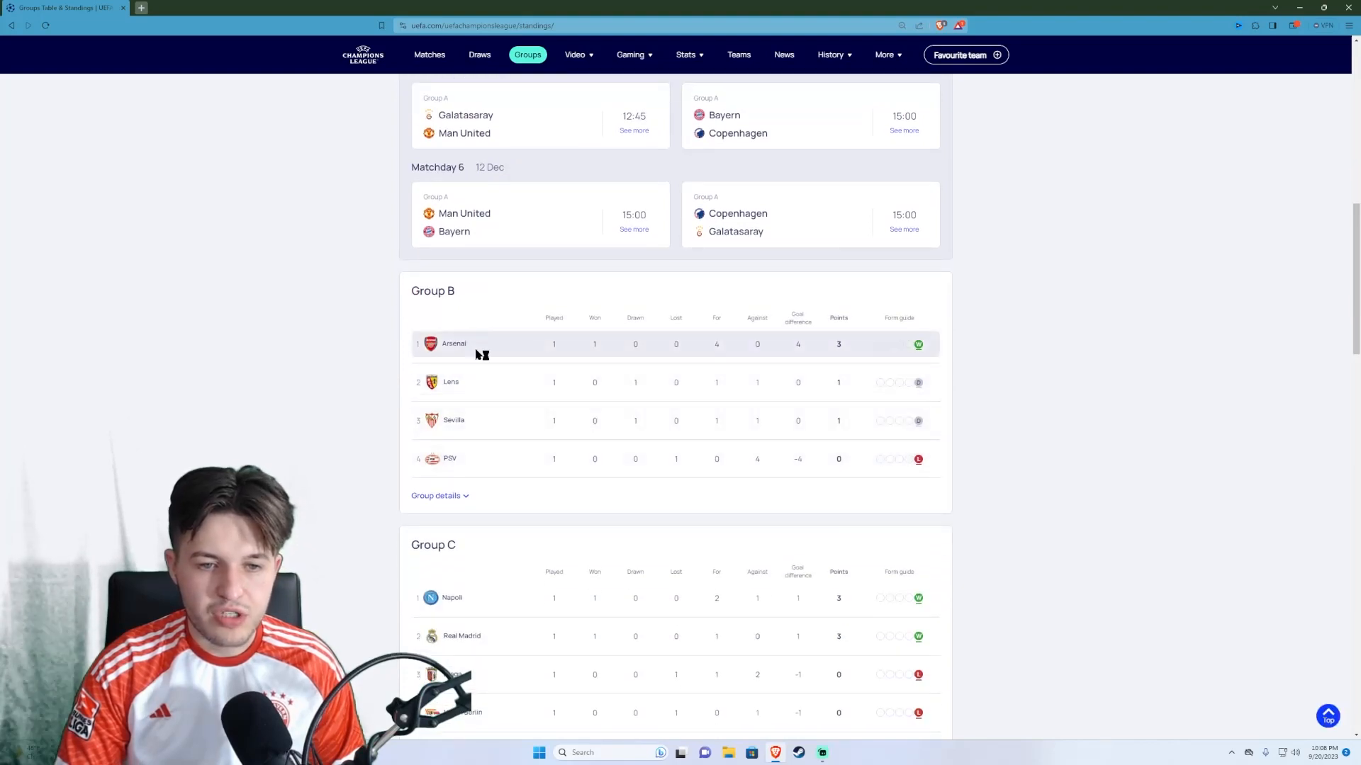
pyautogui.moveTo(987, 413)
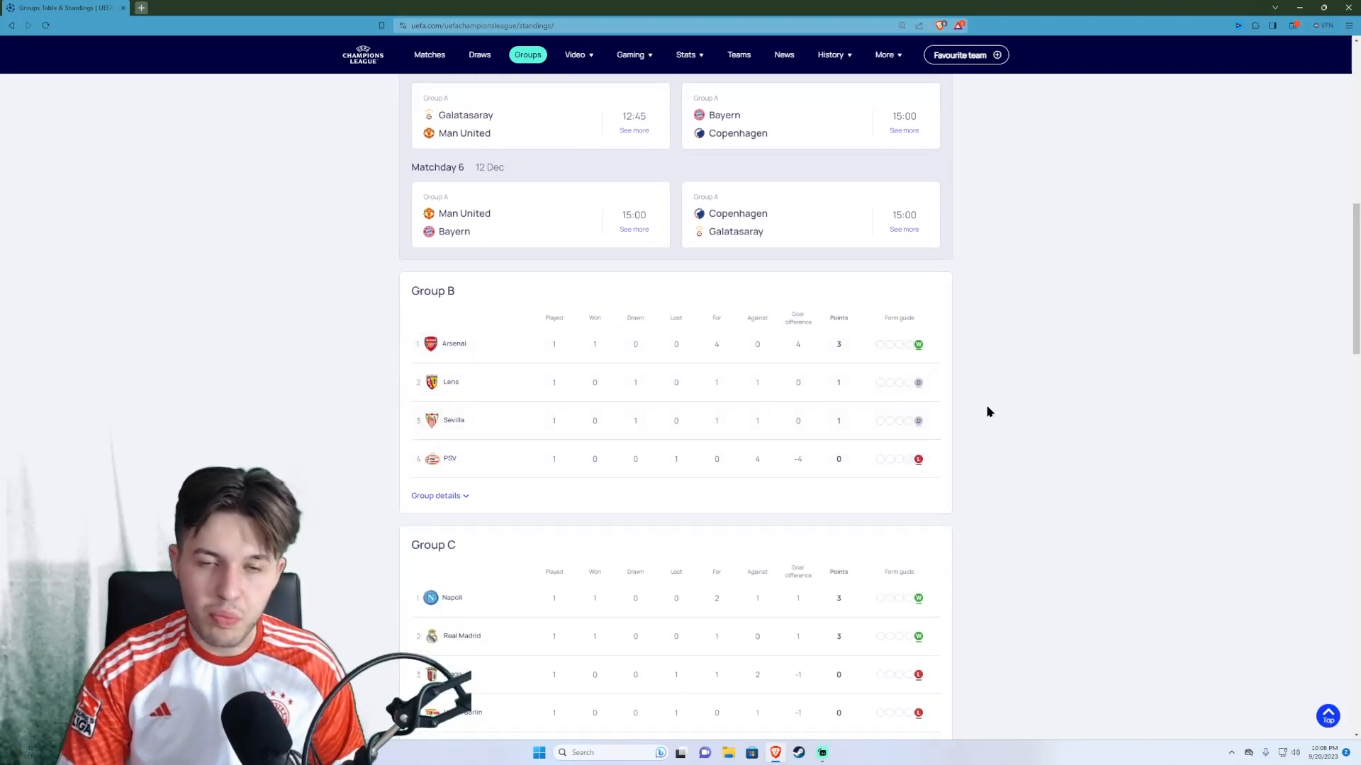
pyautogui.moveTo(1091, 399)
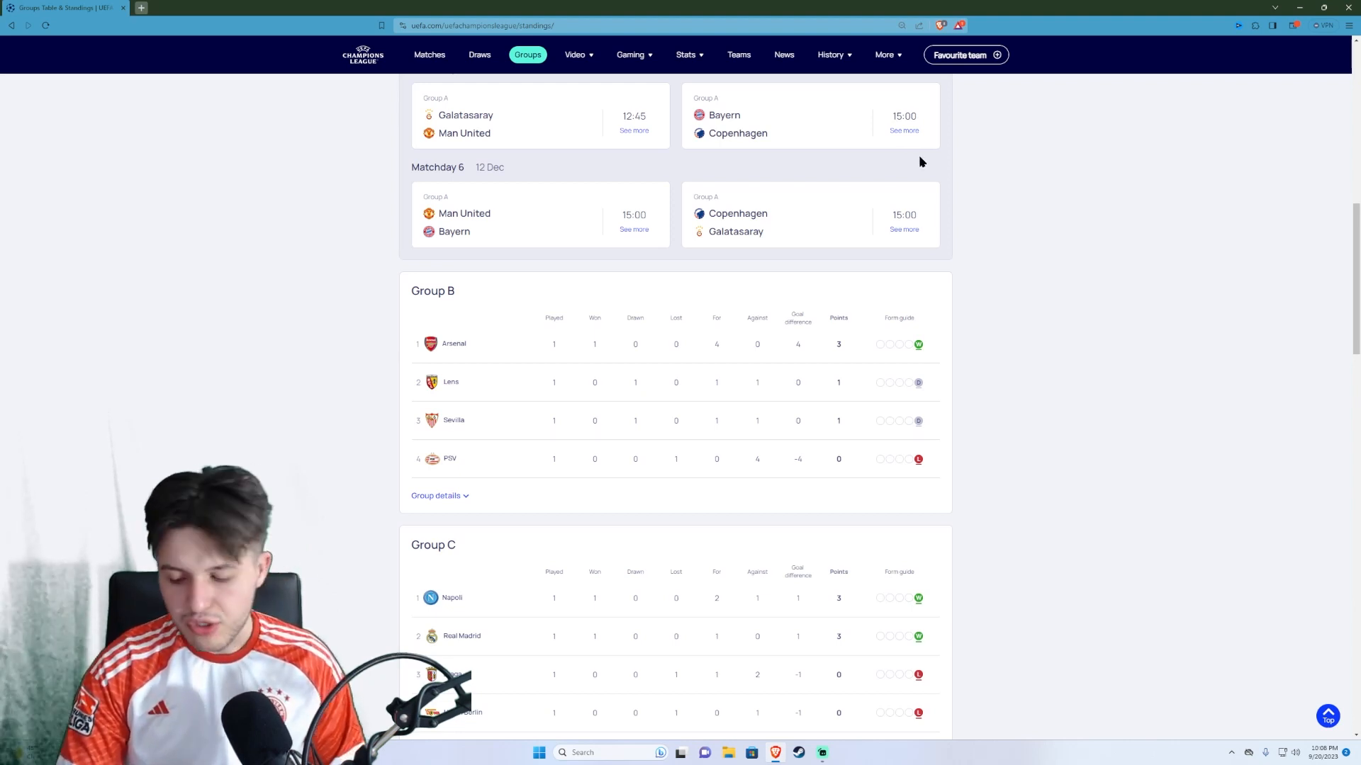
pyautogui.moveTo(1102, 229)
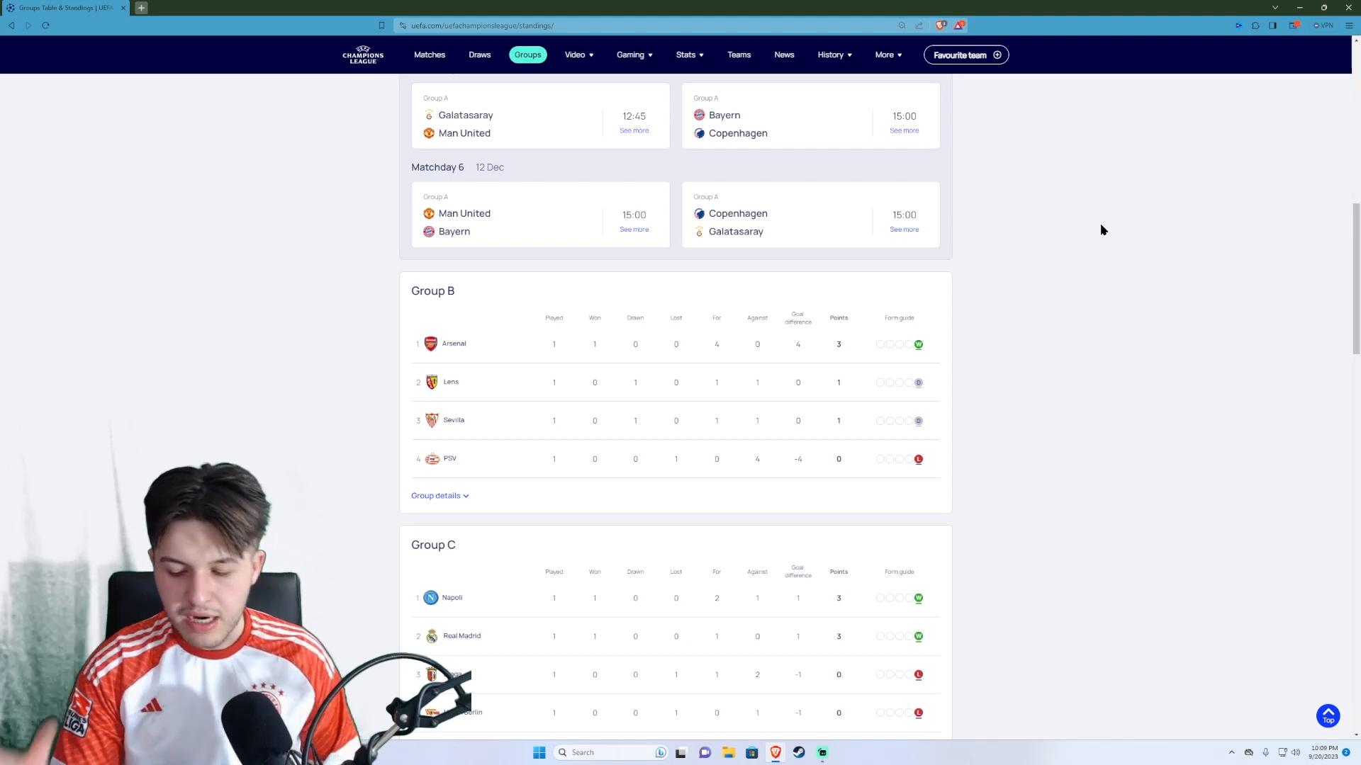
pyautogui.moveTo(1009, 197)
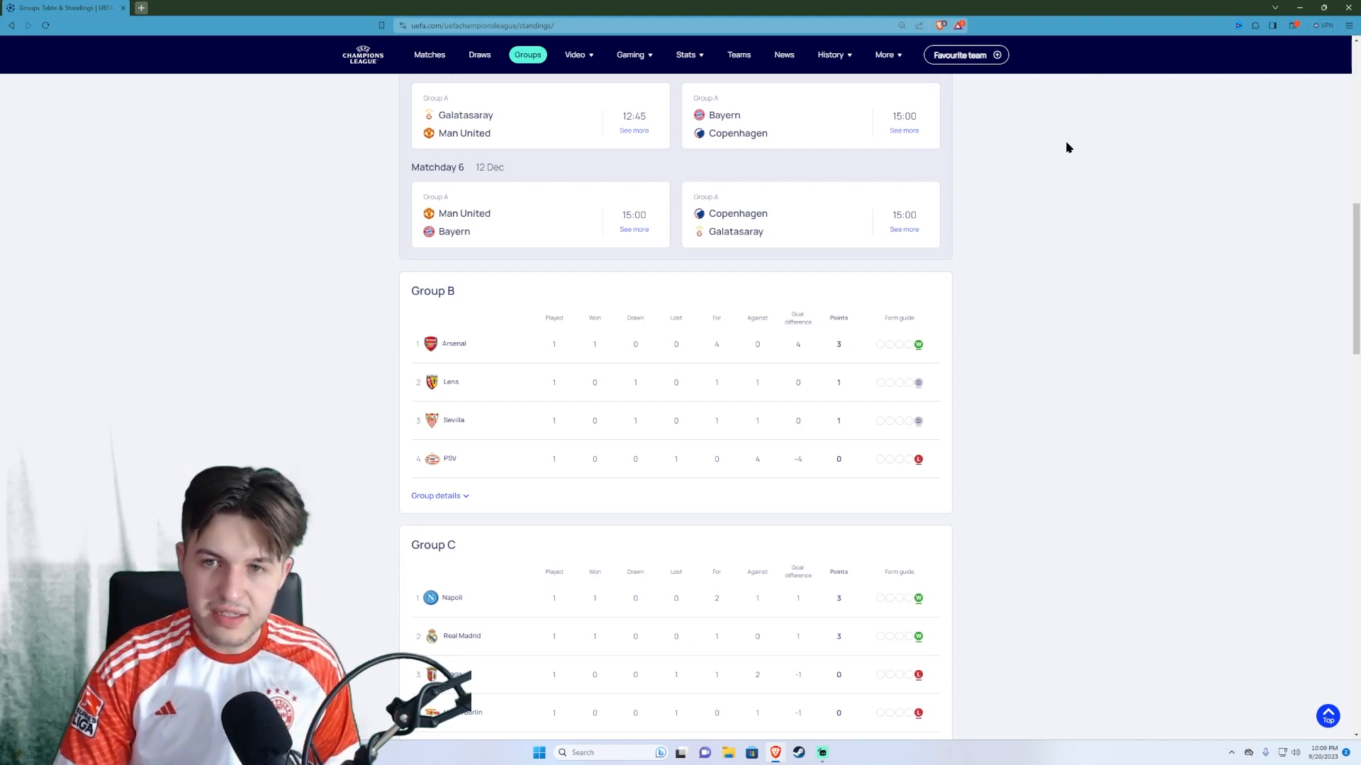
pyautogui.scroll(-3)
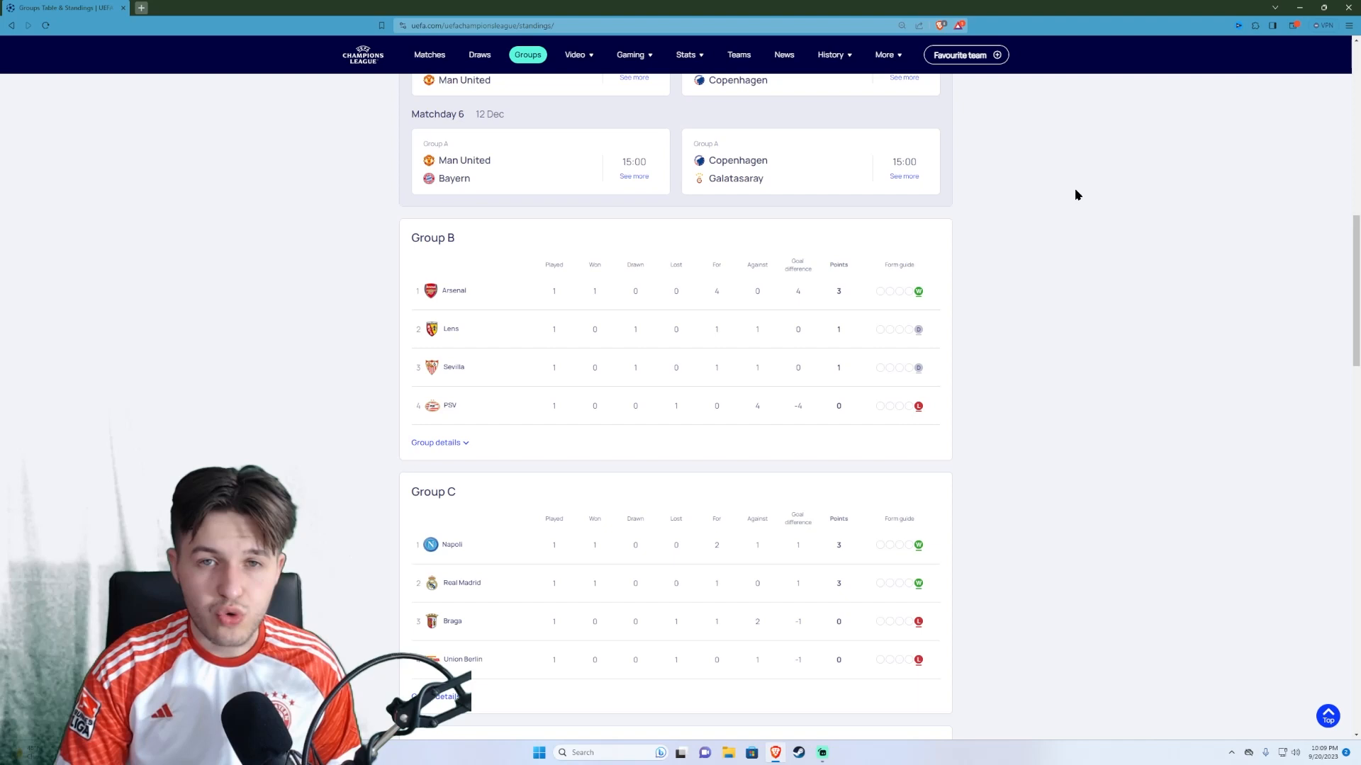
pyautogui.moveTo(1080, 198)
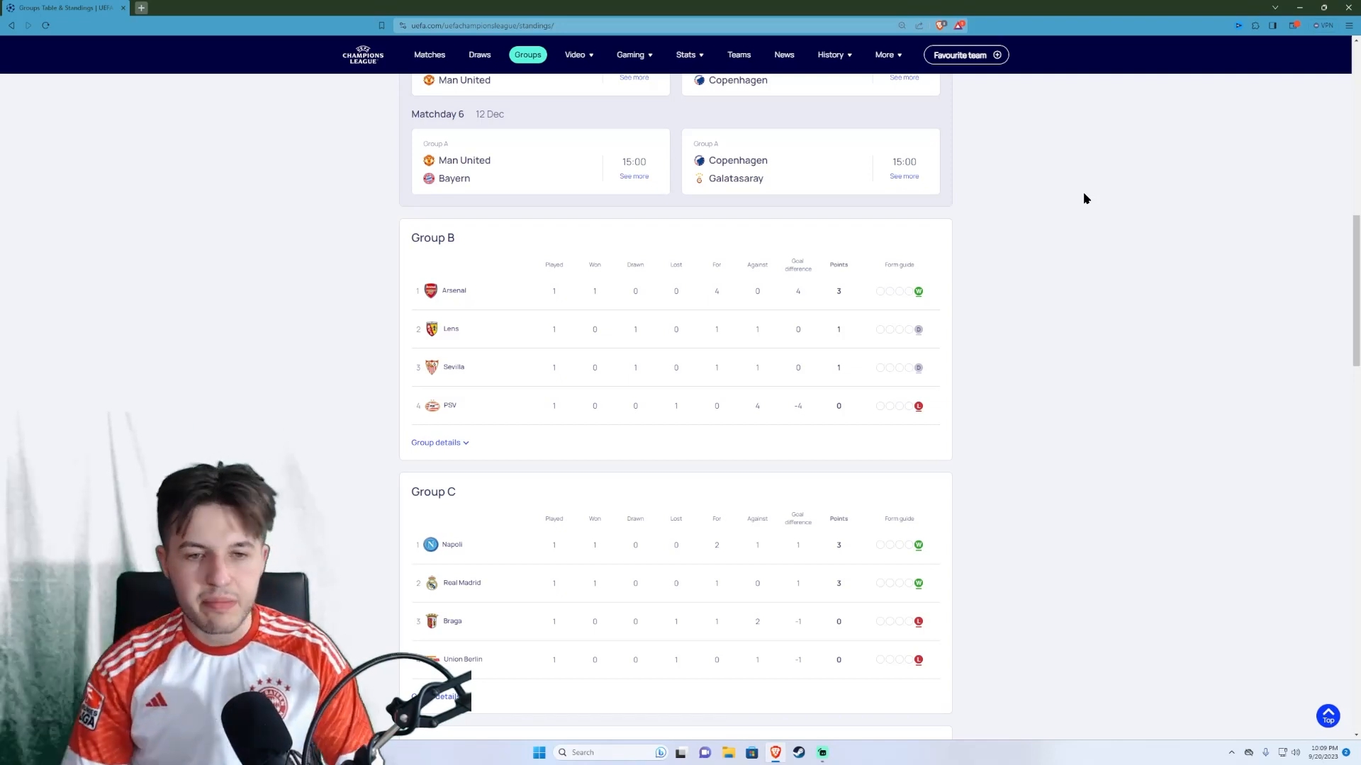
pyautogui.moveTo(950, 548)
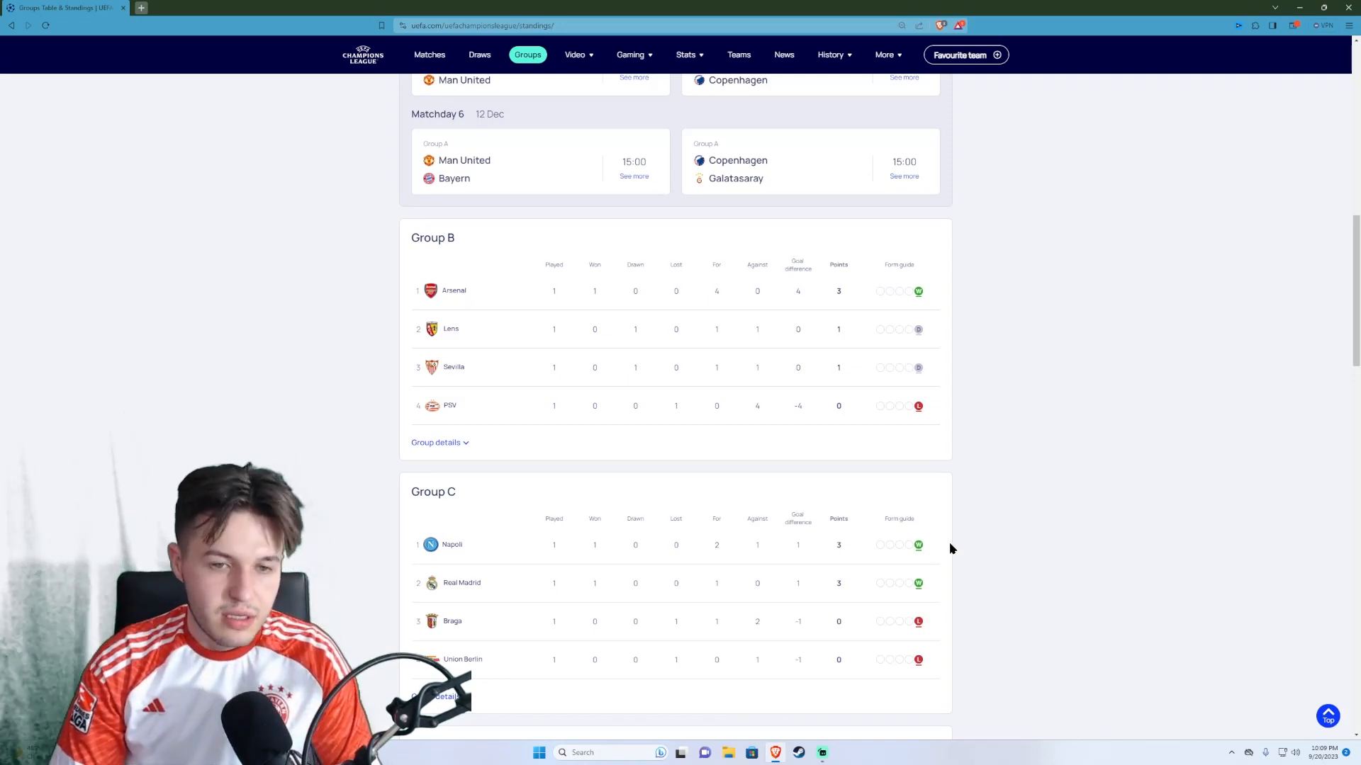
pyautogui.moveTo(453, 284)
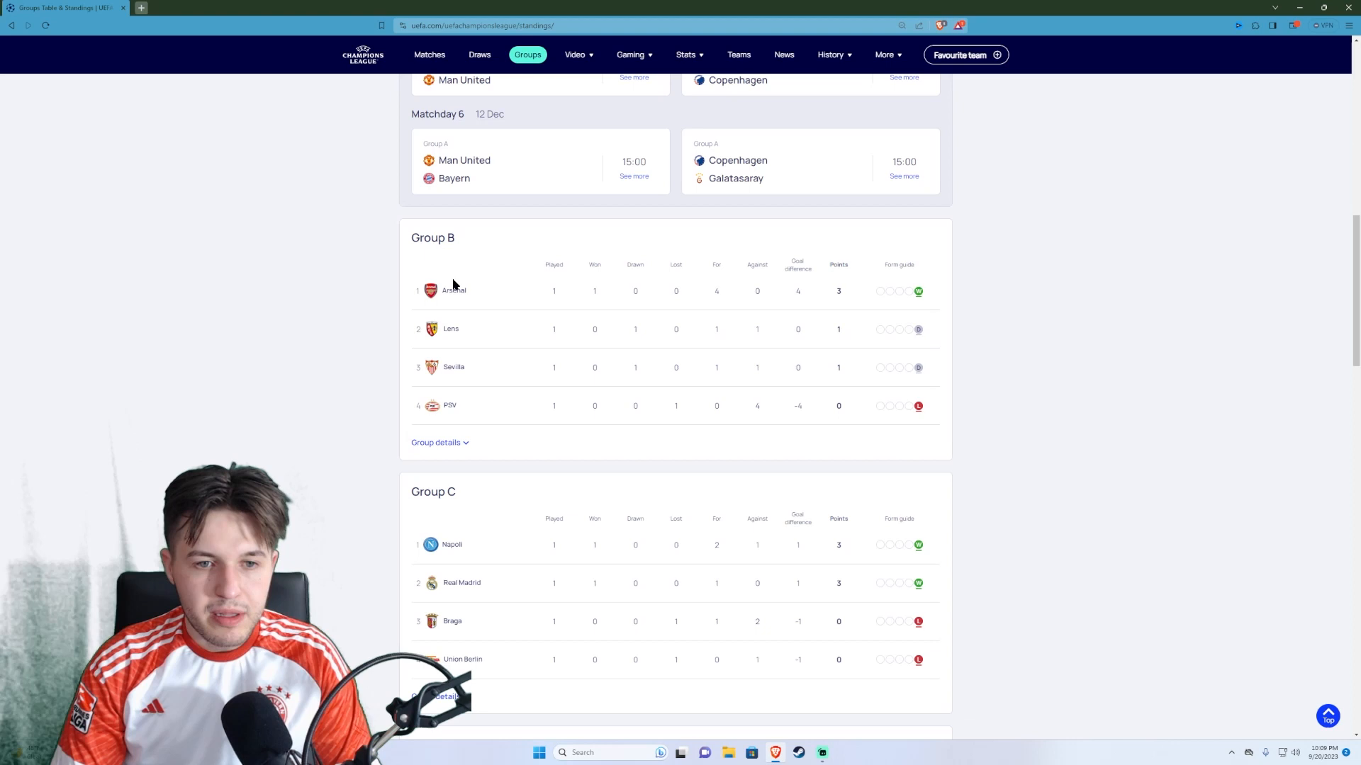
pyautogui.moveTo(509, 351)
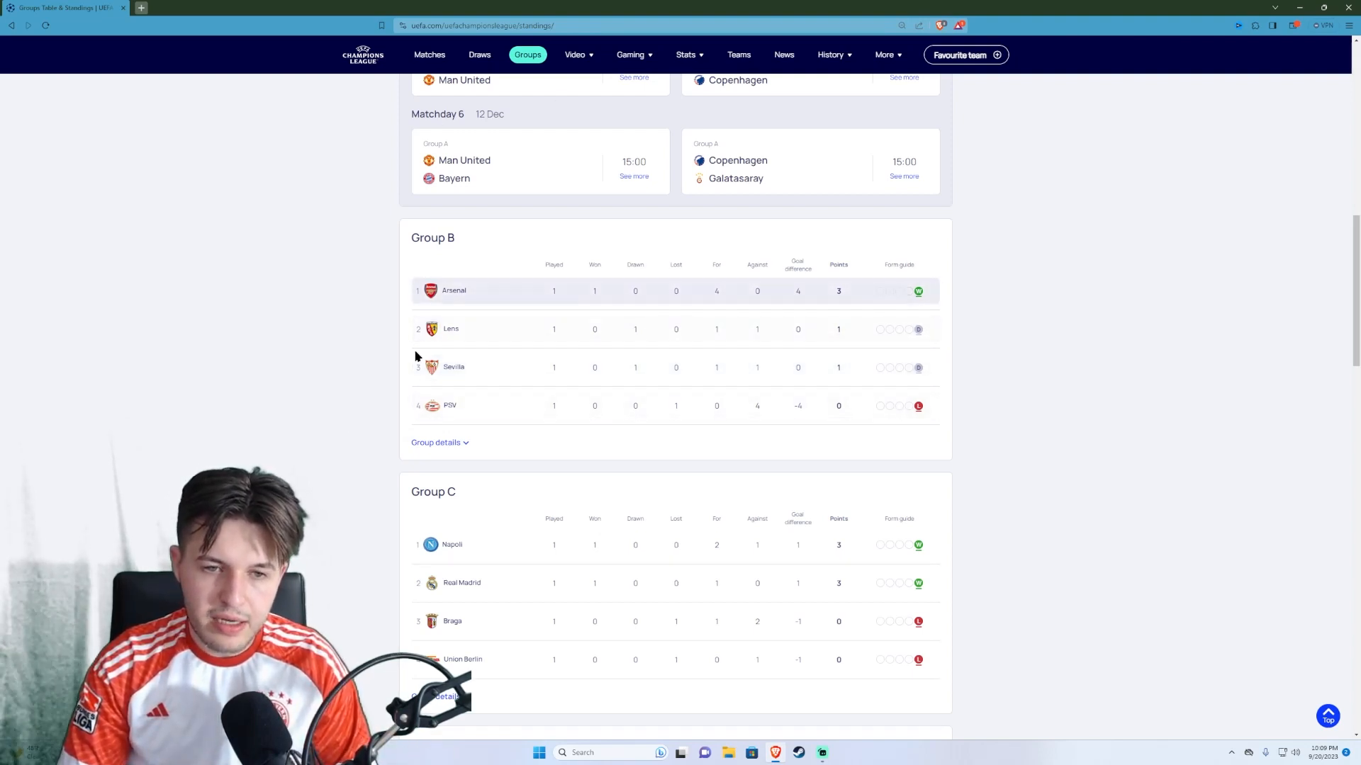
pyautogui.moveTo(905, 382)
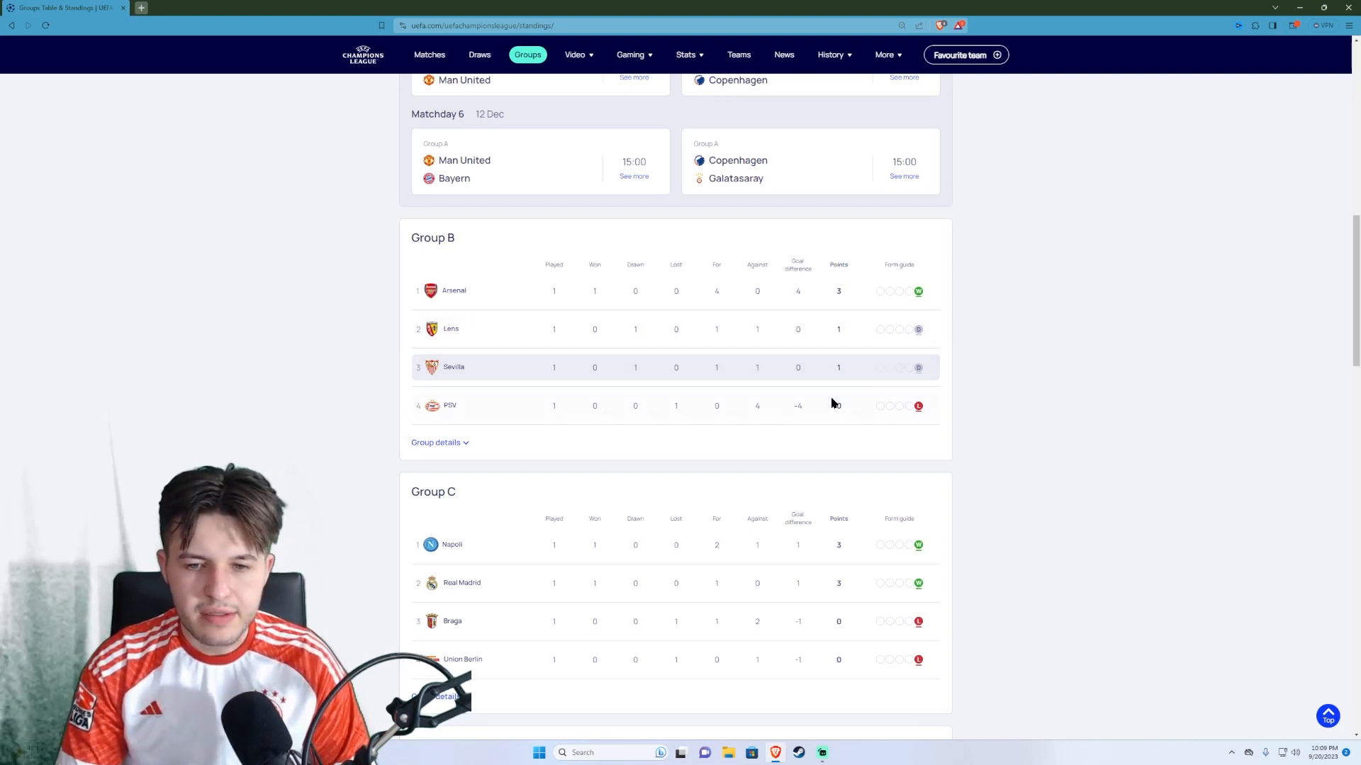
pyautogui.moveTo(1085, 282)
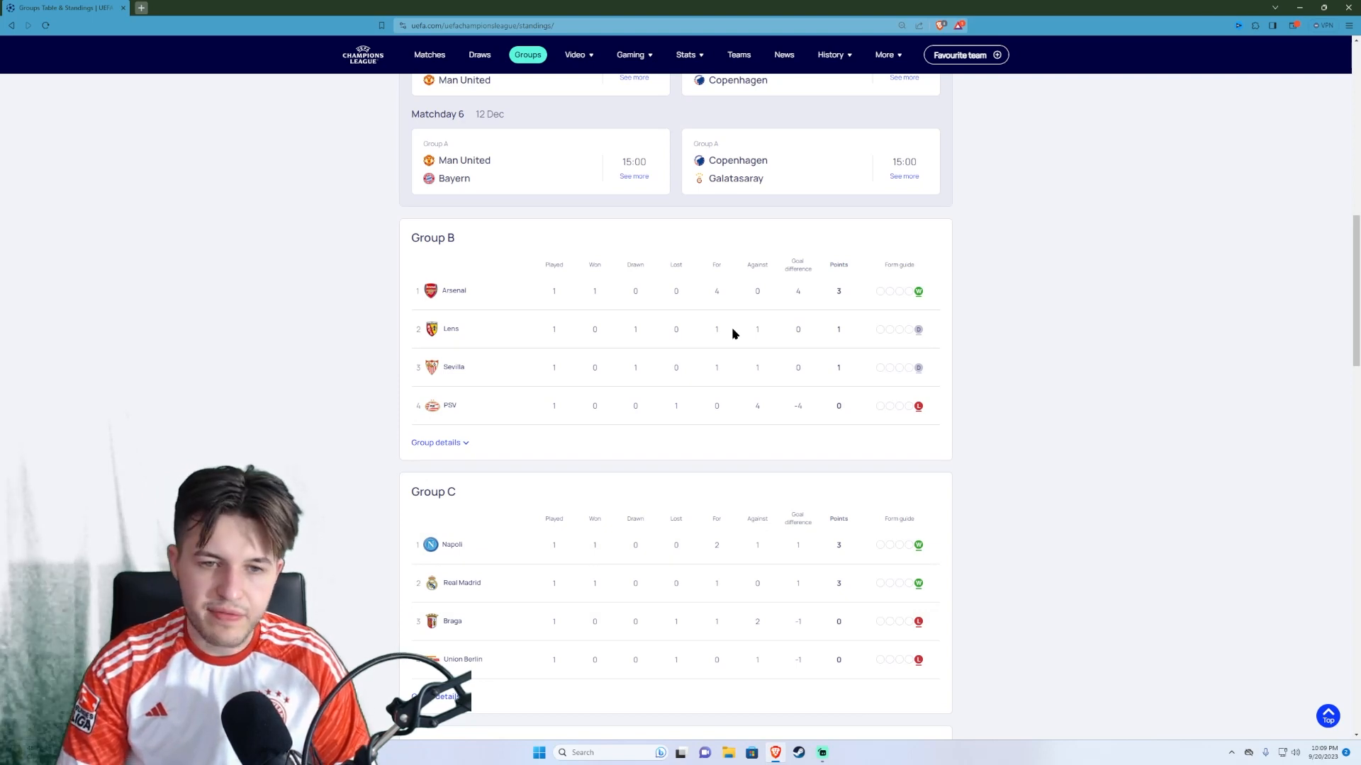
pyautogui.moveTo(621, 433)
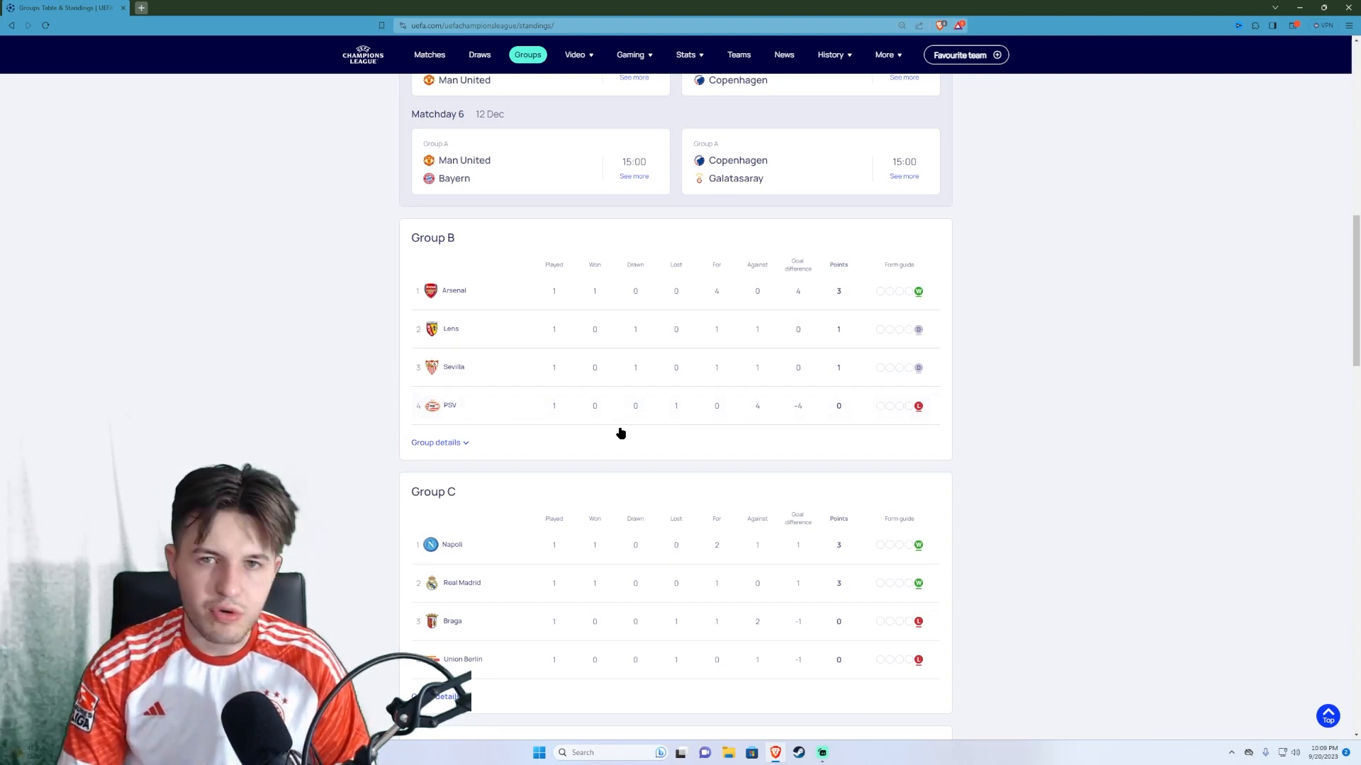
pyautogui.moveTo(628, 430)
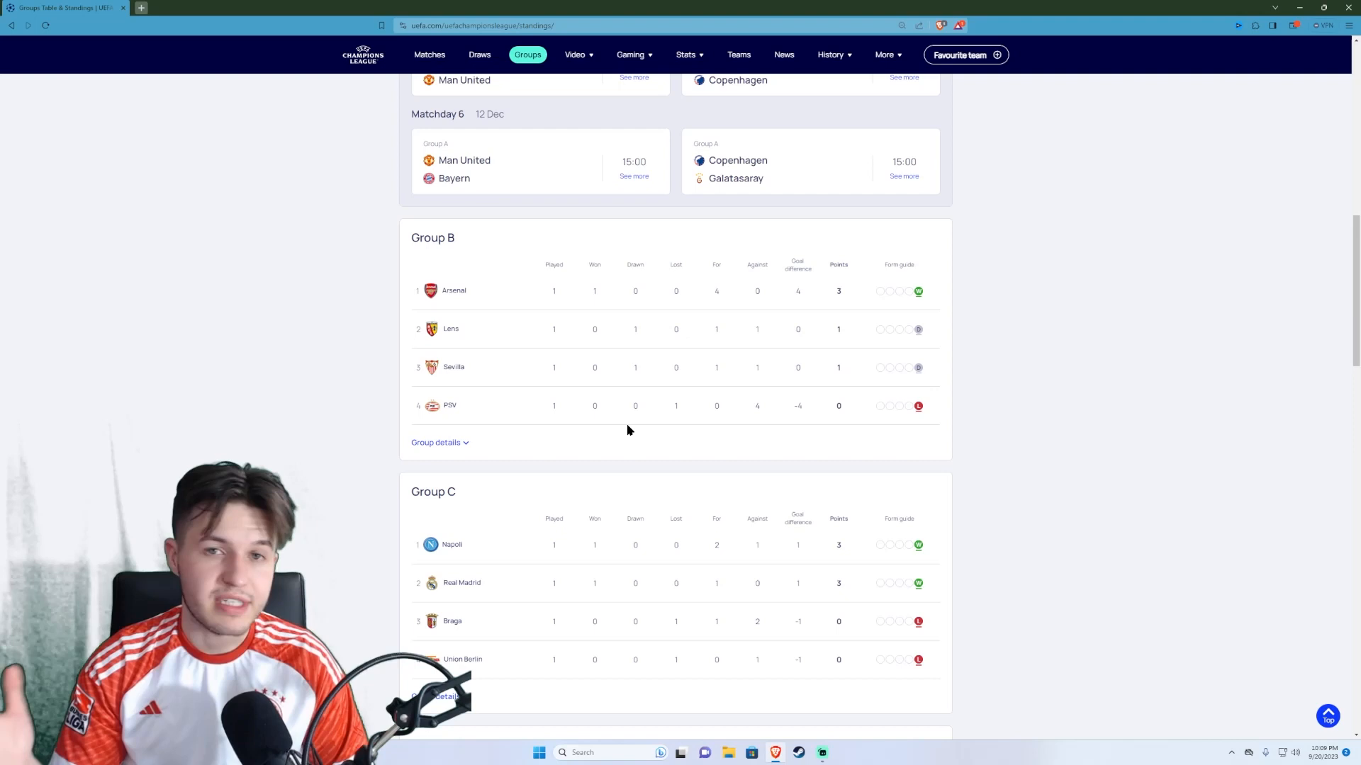
# Step: Scroll so Group B and Group C tables show in full with Group D appearing below
pyautogui.scroll(-3)
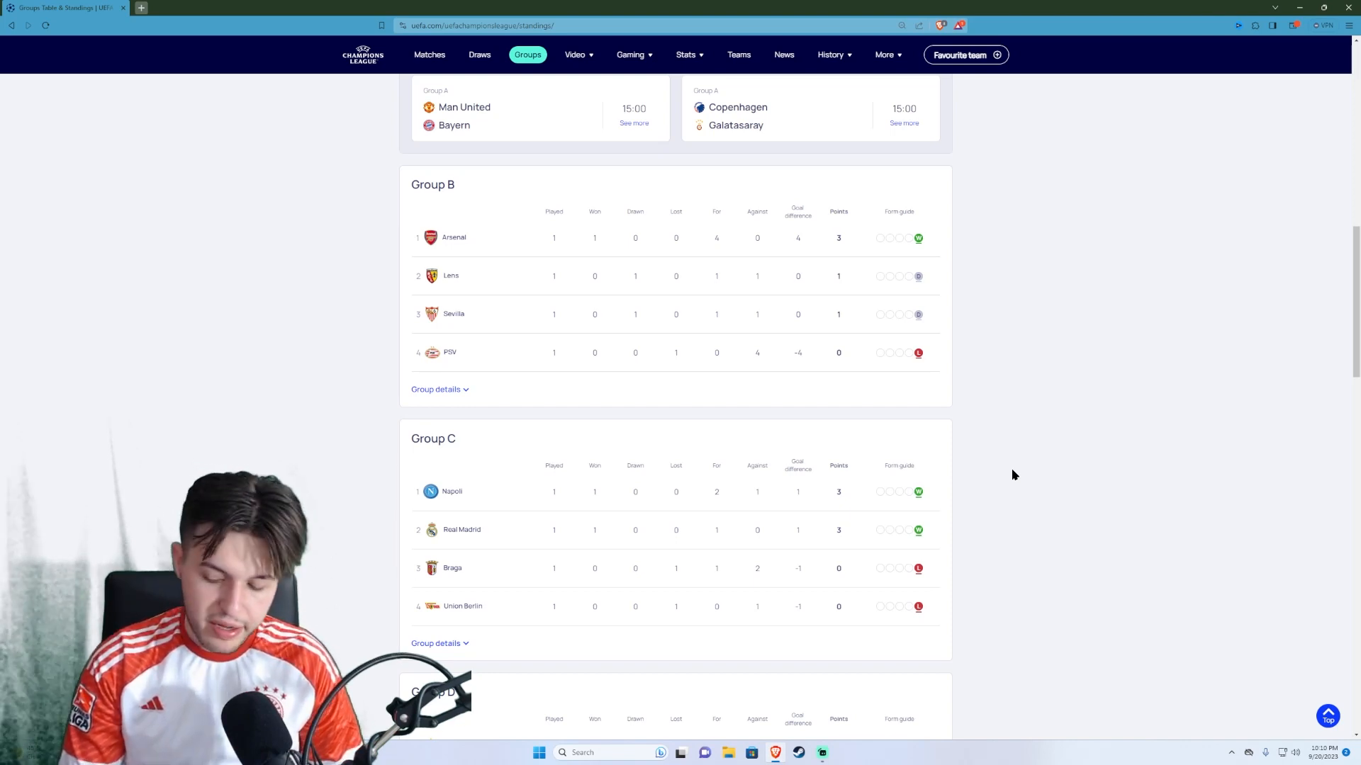
pyautogui.moveTo(984, 440)
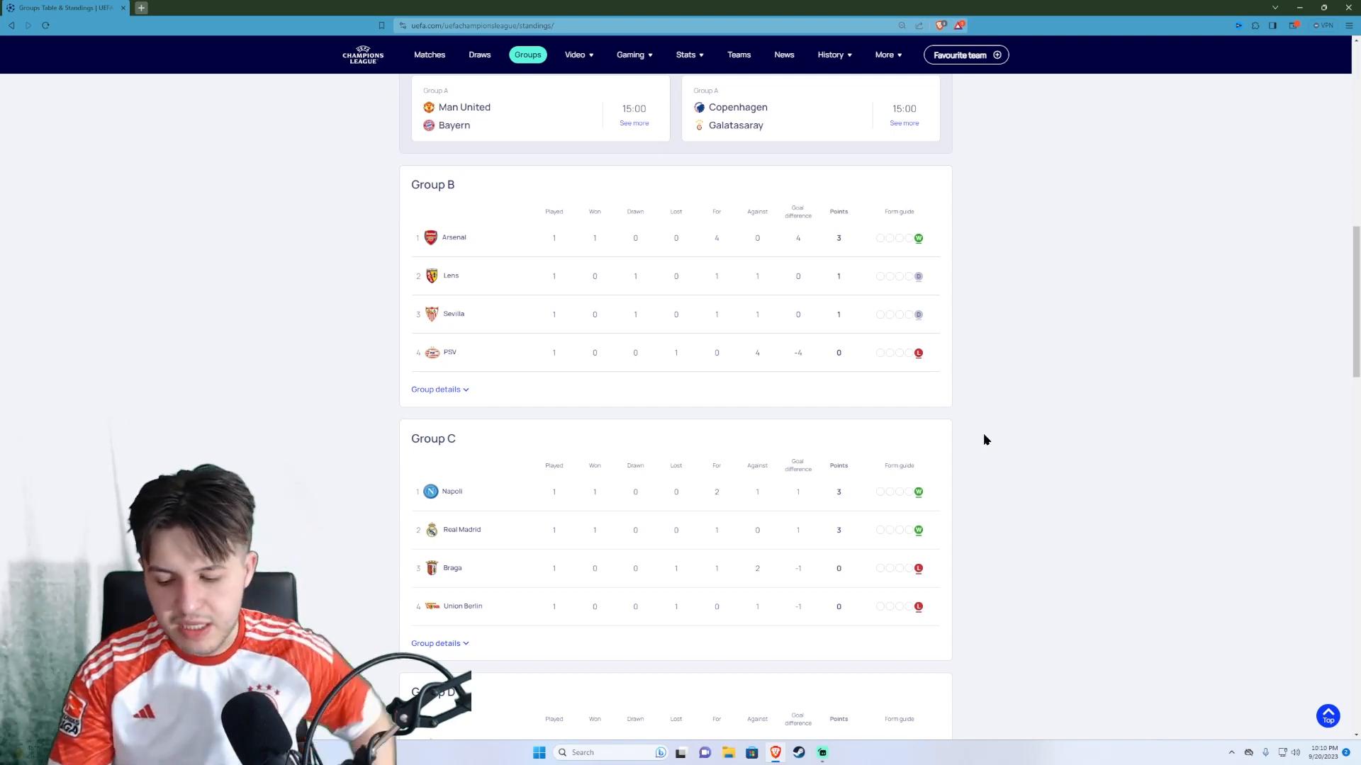
pyautogui.moveTo(1136, 328)
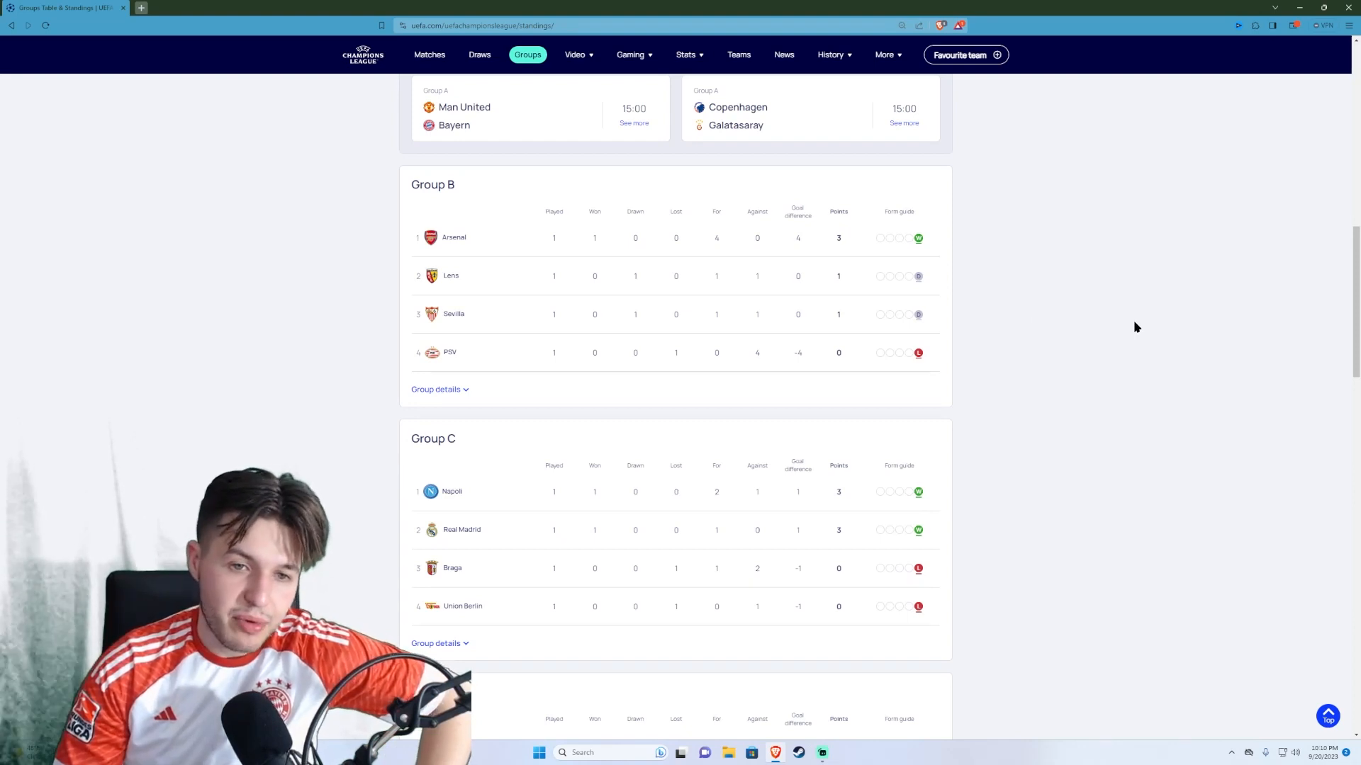
pyautogui.scroll(-3)
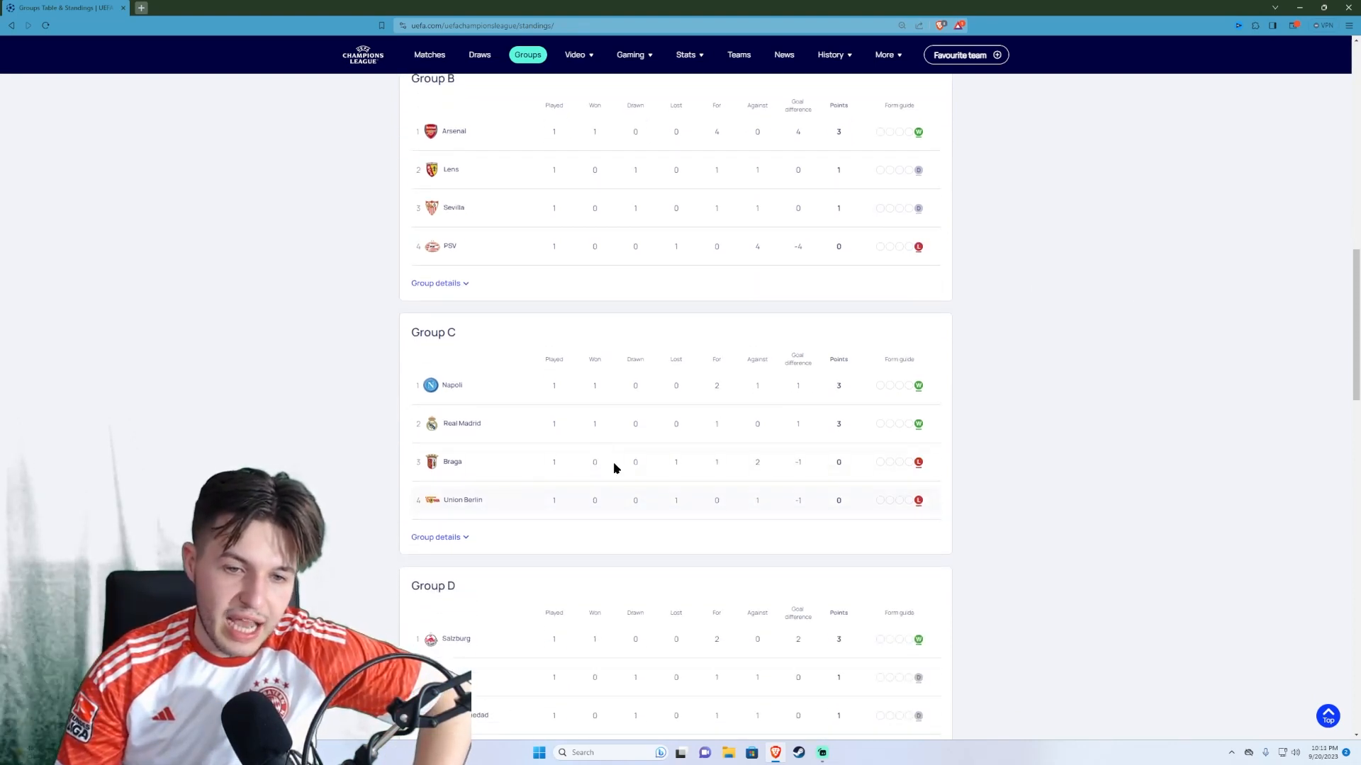
pyautogui.moveTo(646, 426)
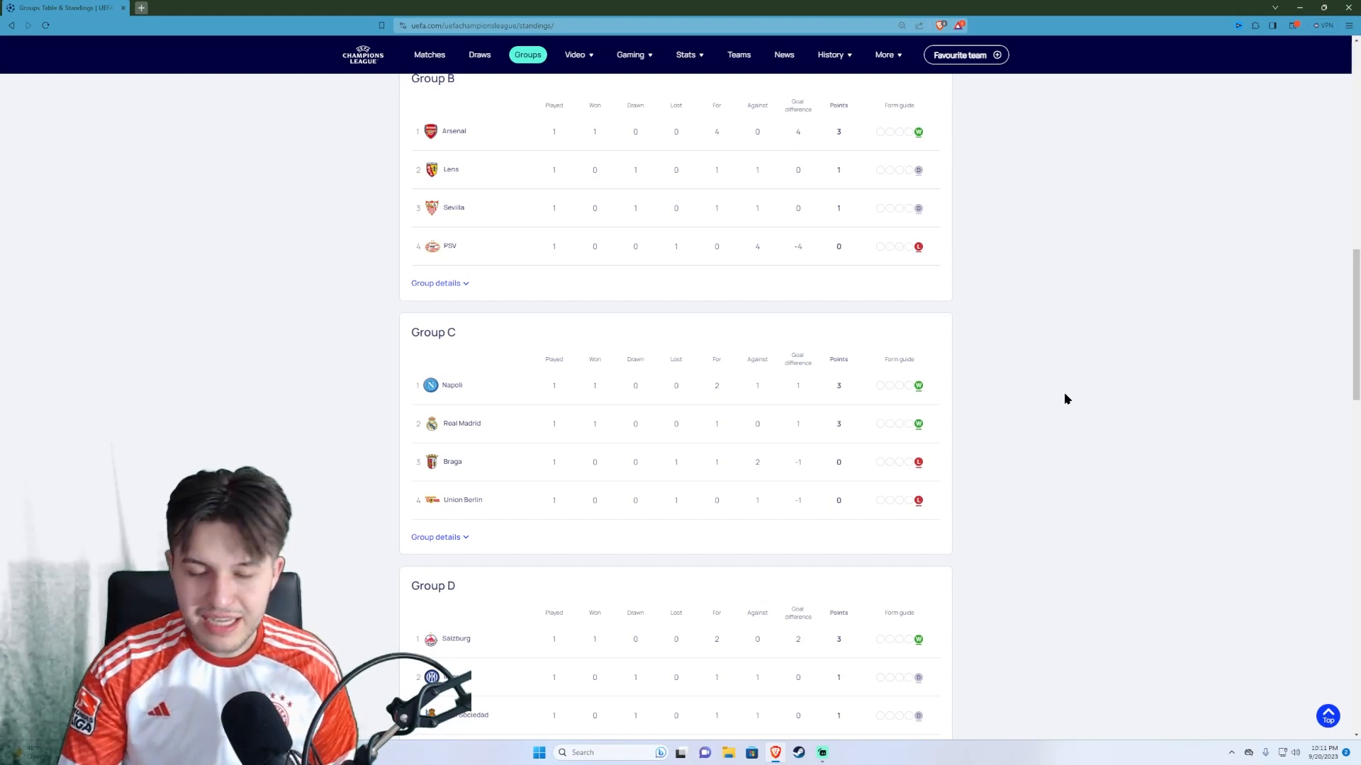
# Step: Scroll to Group C and Group D with Salzburg, Inter, Real Sociedad and Benfica, reaching Group E
pyautogui.scroll(-3)
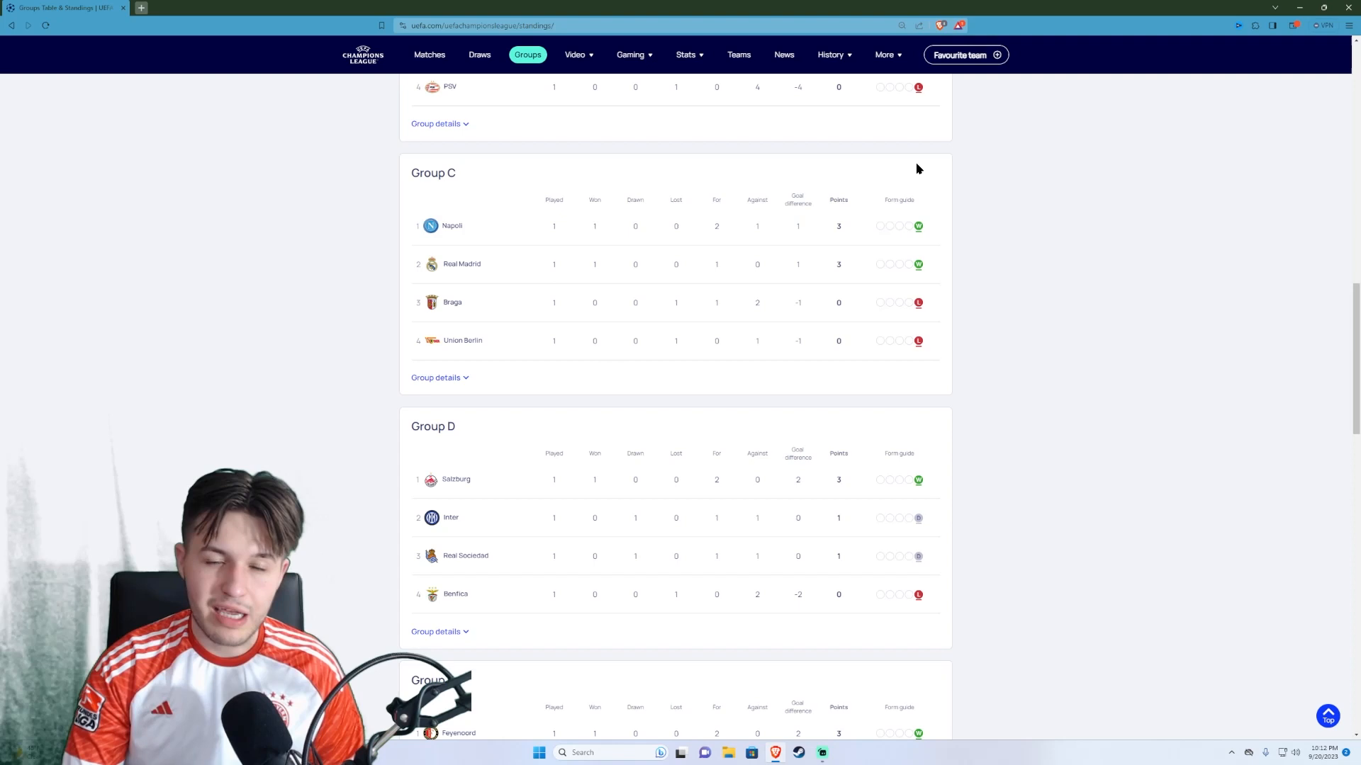
pyautogui.moveTo(994, 176)
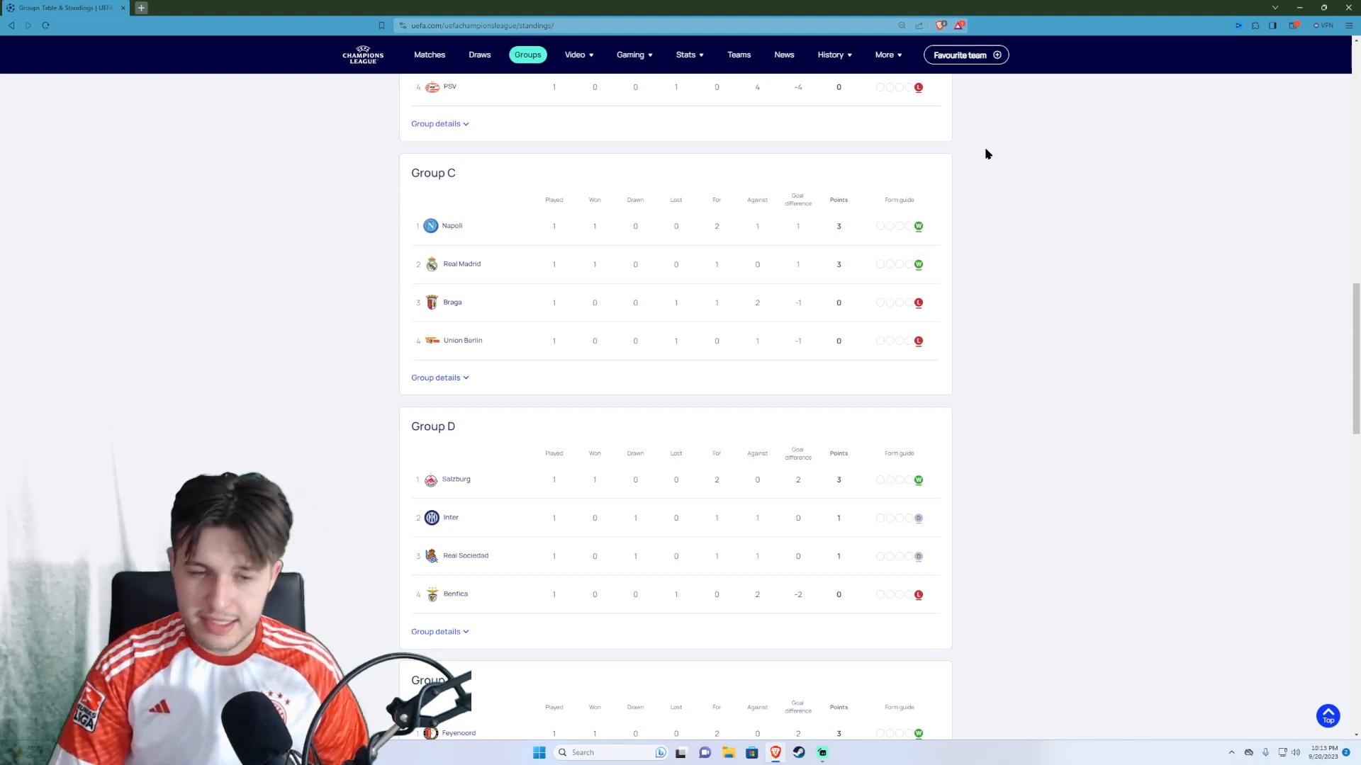
pyautogui.scroll(-3)
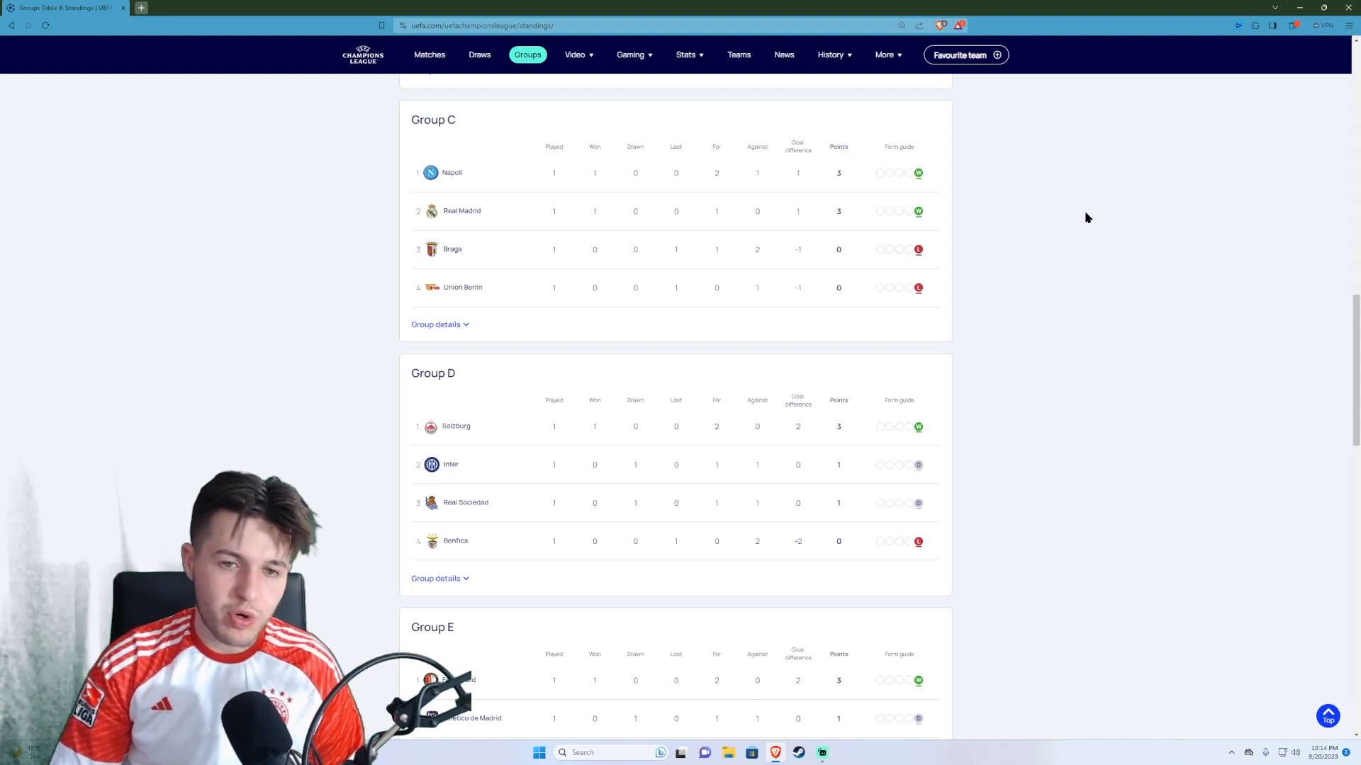
pyautogui.scroll(-3)
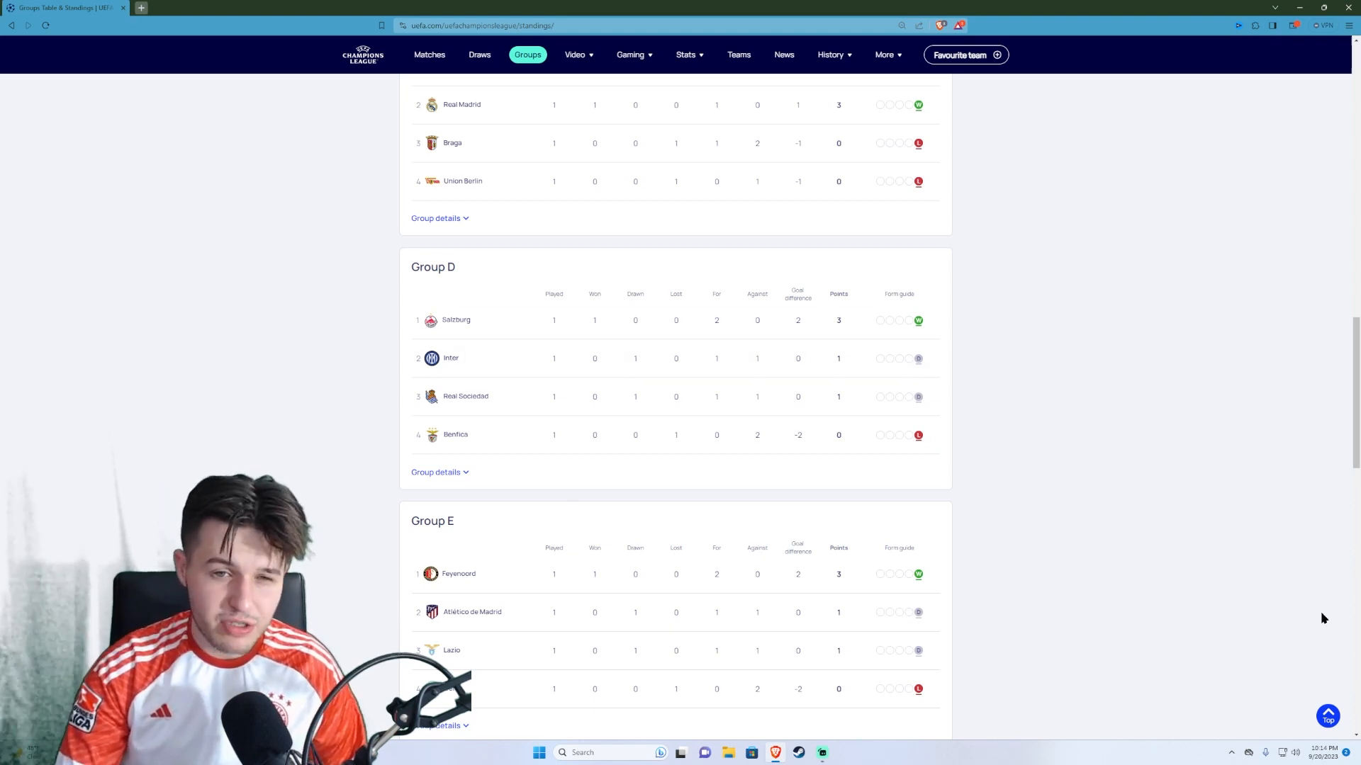
pyautogui.moveTo(1251, 324)
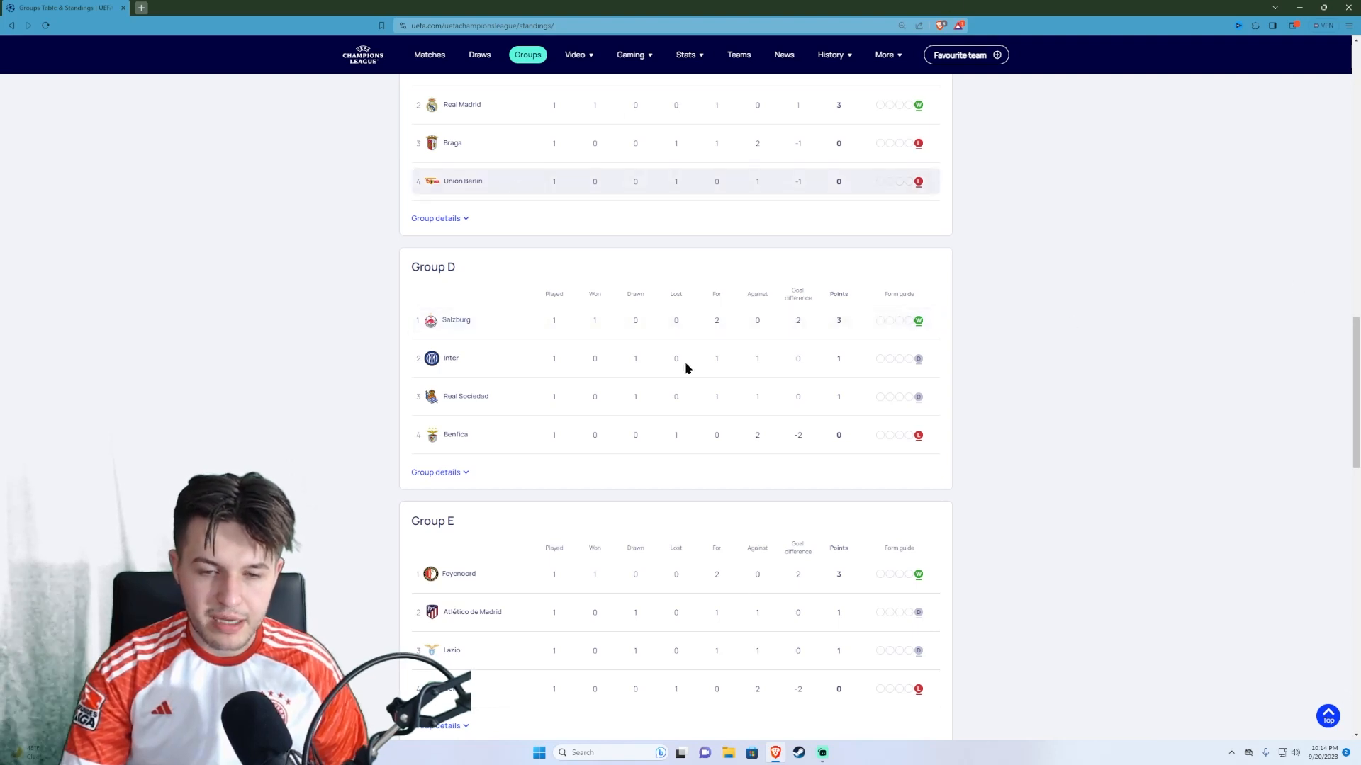
pyautogui.moveTo(947, 374)
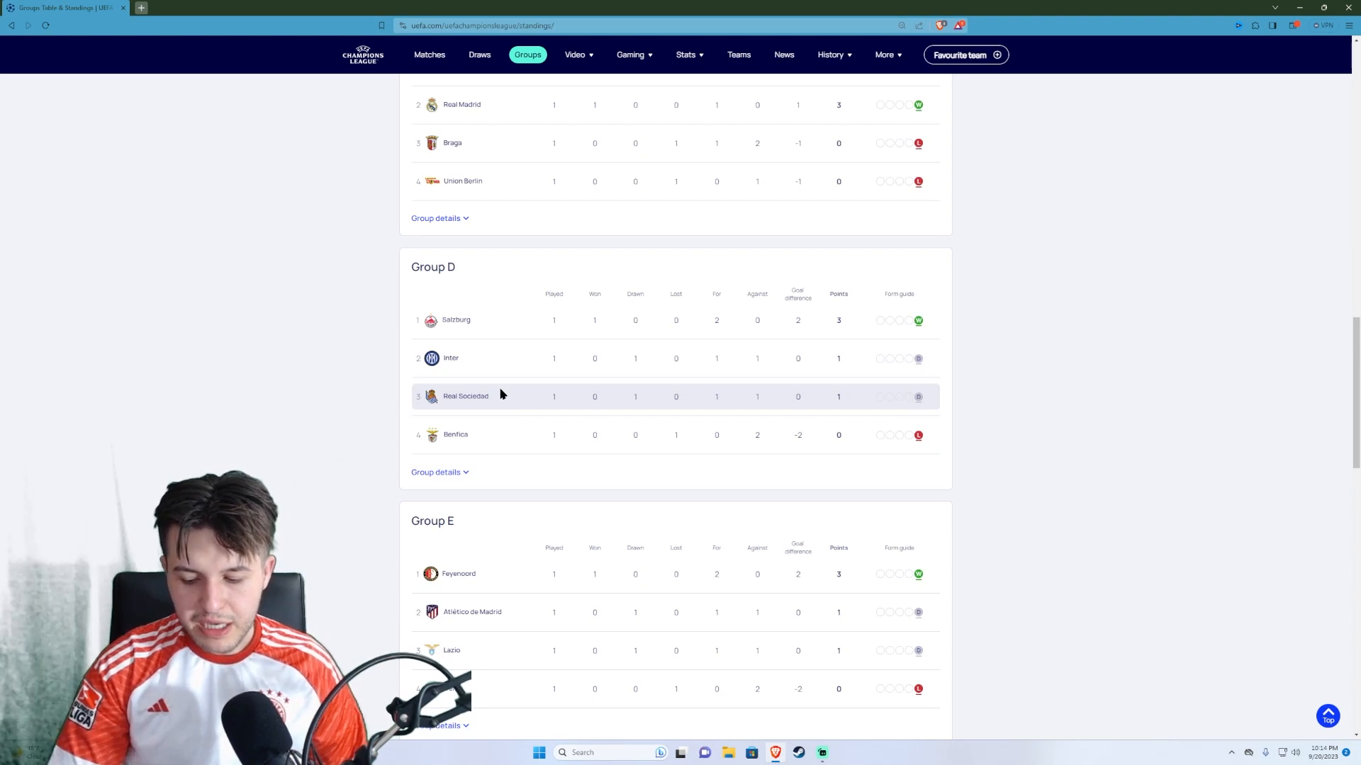
# Step: Scroll down to Group E and Group F, Feyenoord through Dortmund, with Group G starting below
pyautogui.scroll(-3)
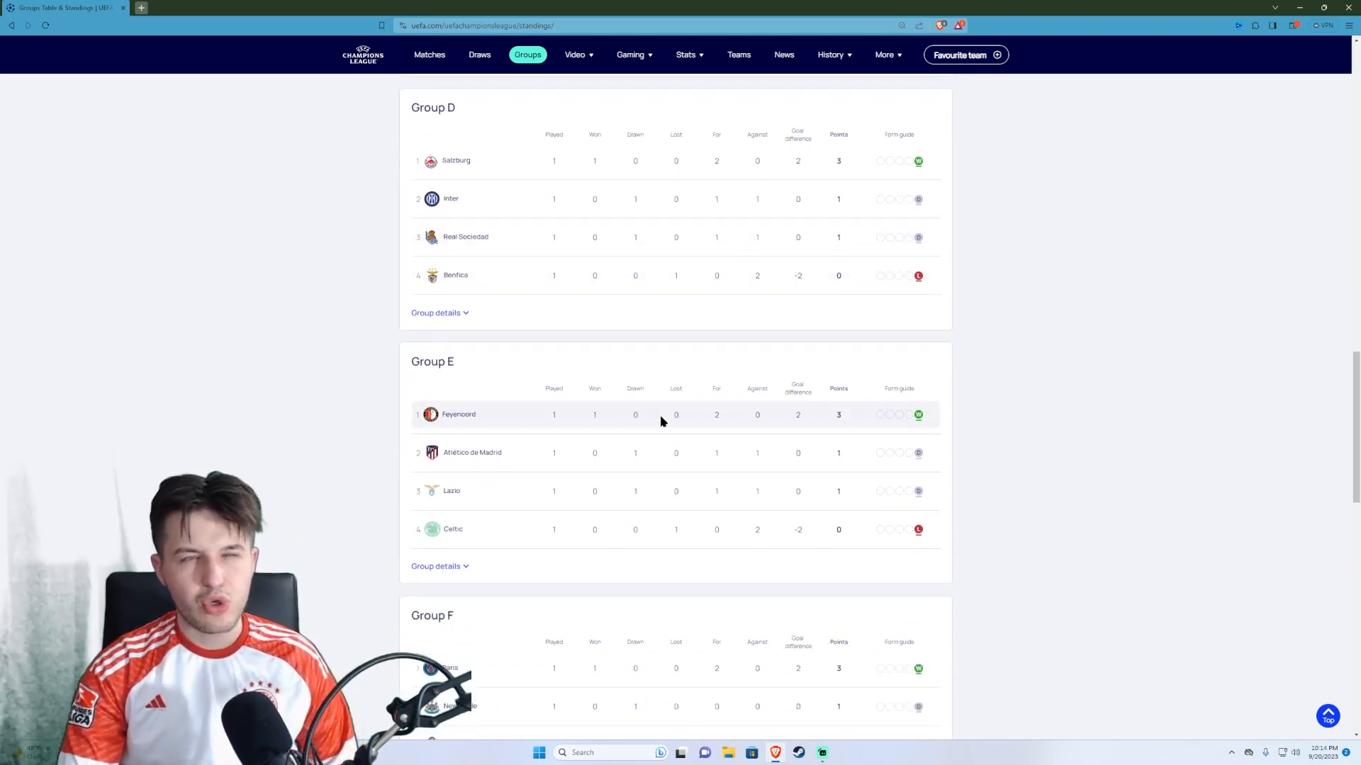
pyautogui.scroll(-3)
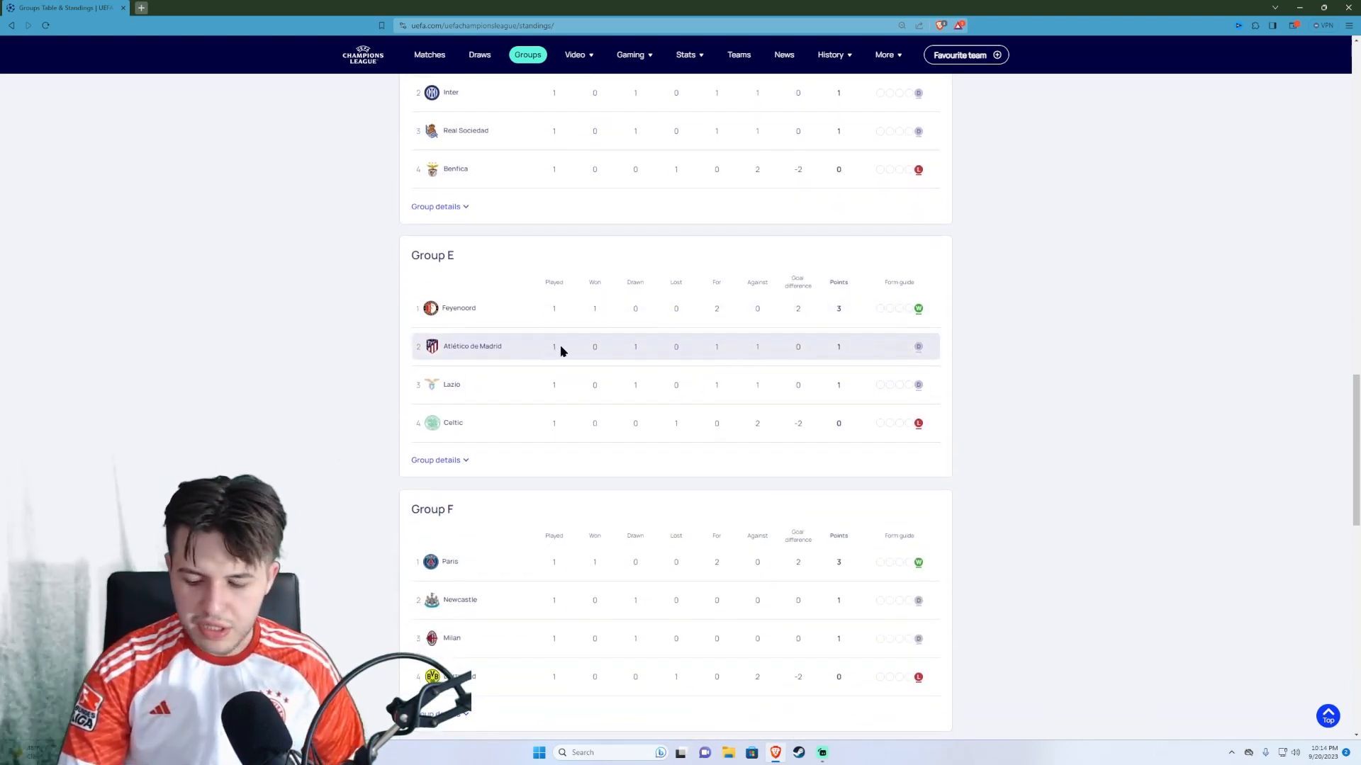
pyautogui.scroll(-3)
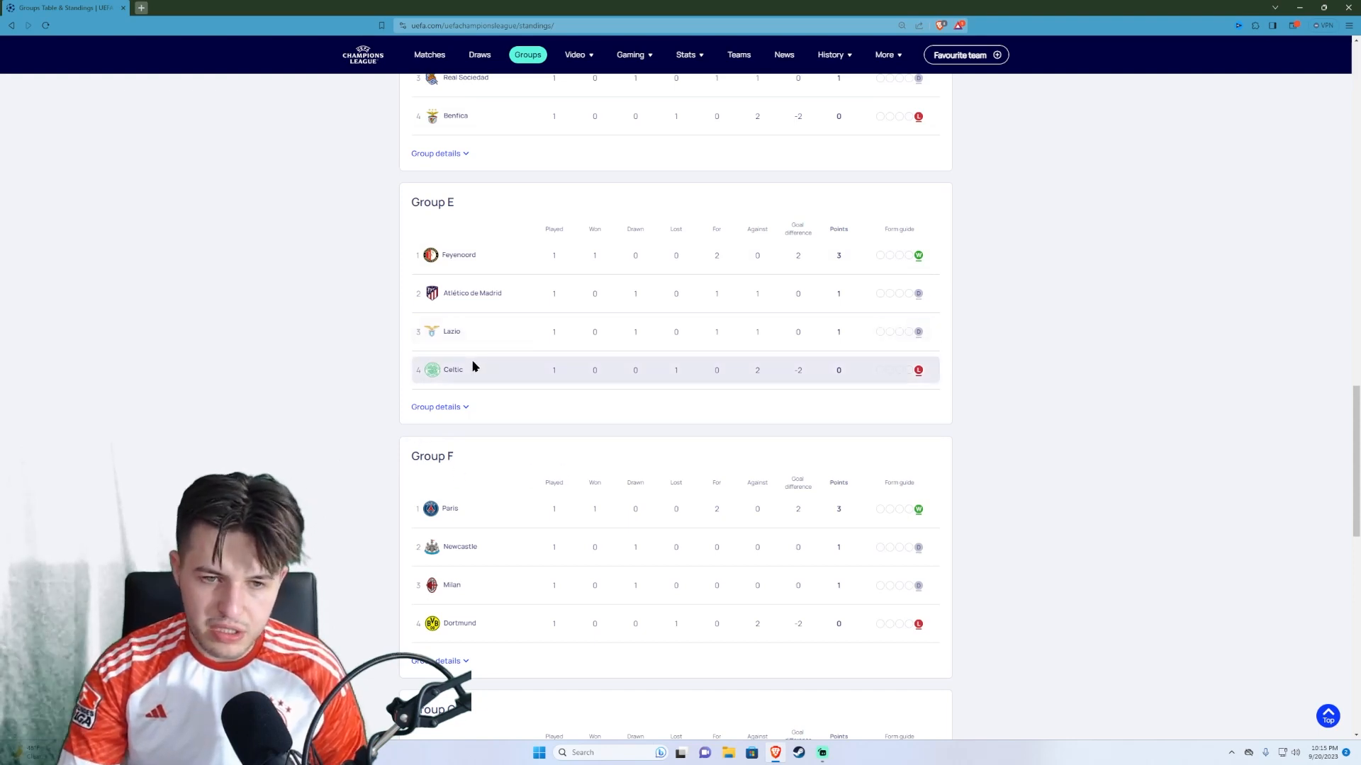
pyautogui.moveTo(479, 369)
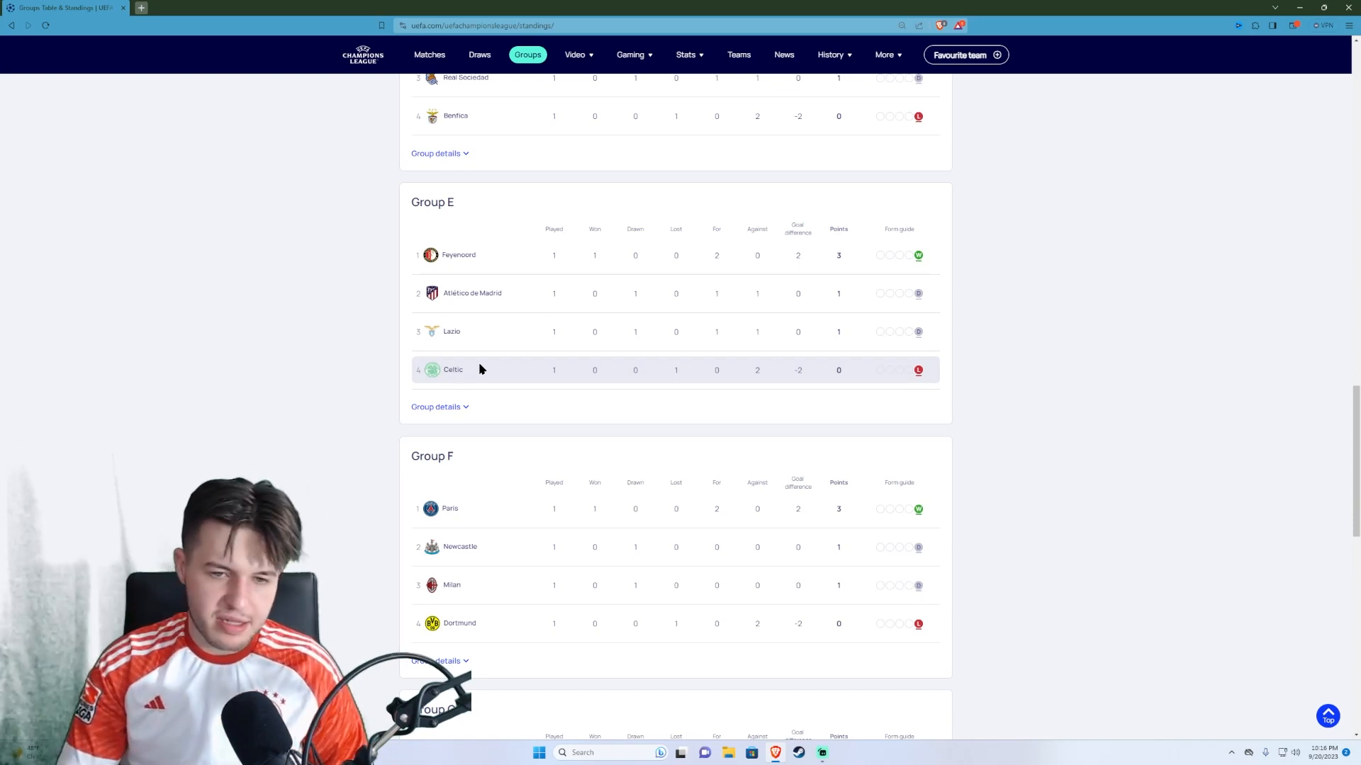
pyautogui.moveTo(471, 364)
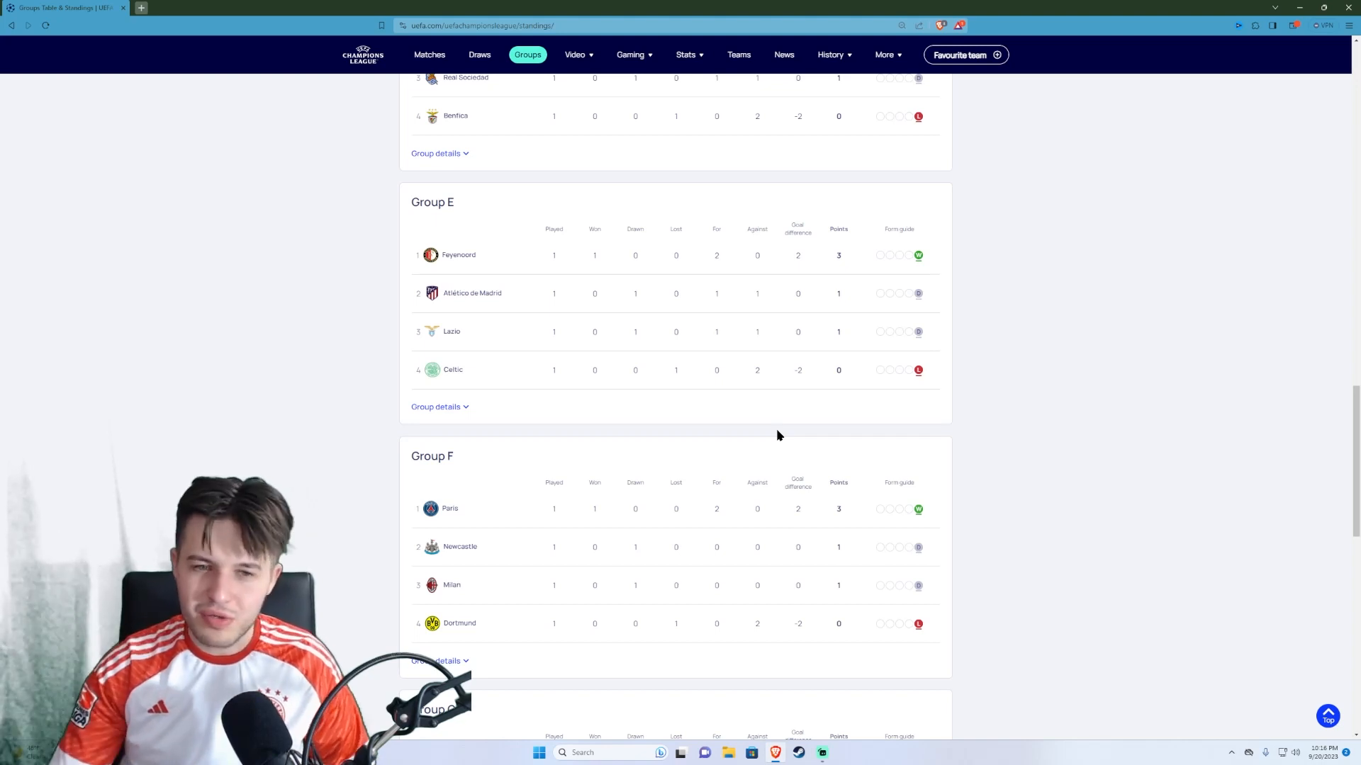
pyautogui.moveTo(839, 229)
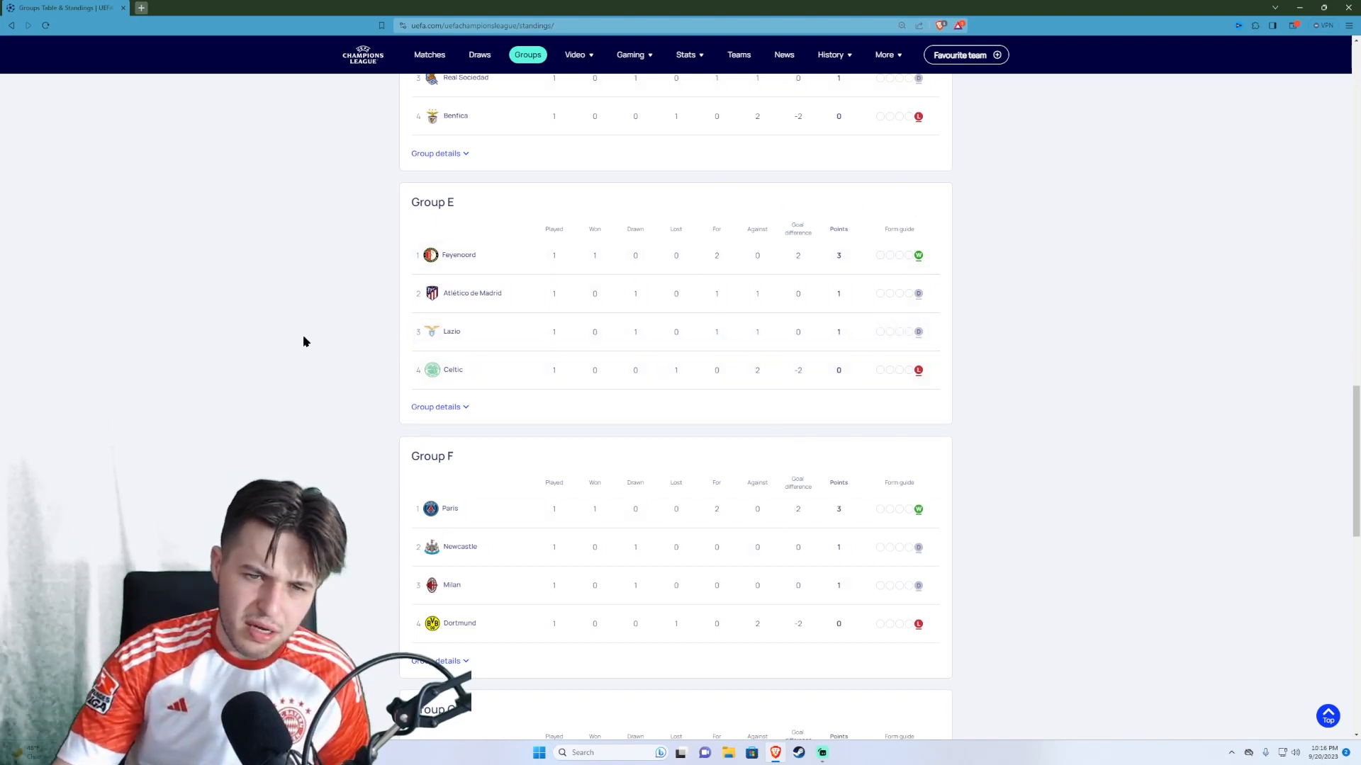
pyautogui.moveTo(436, 406)
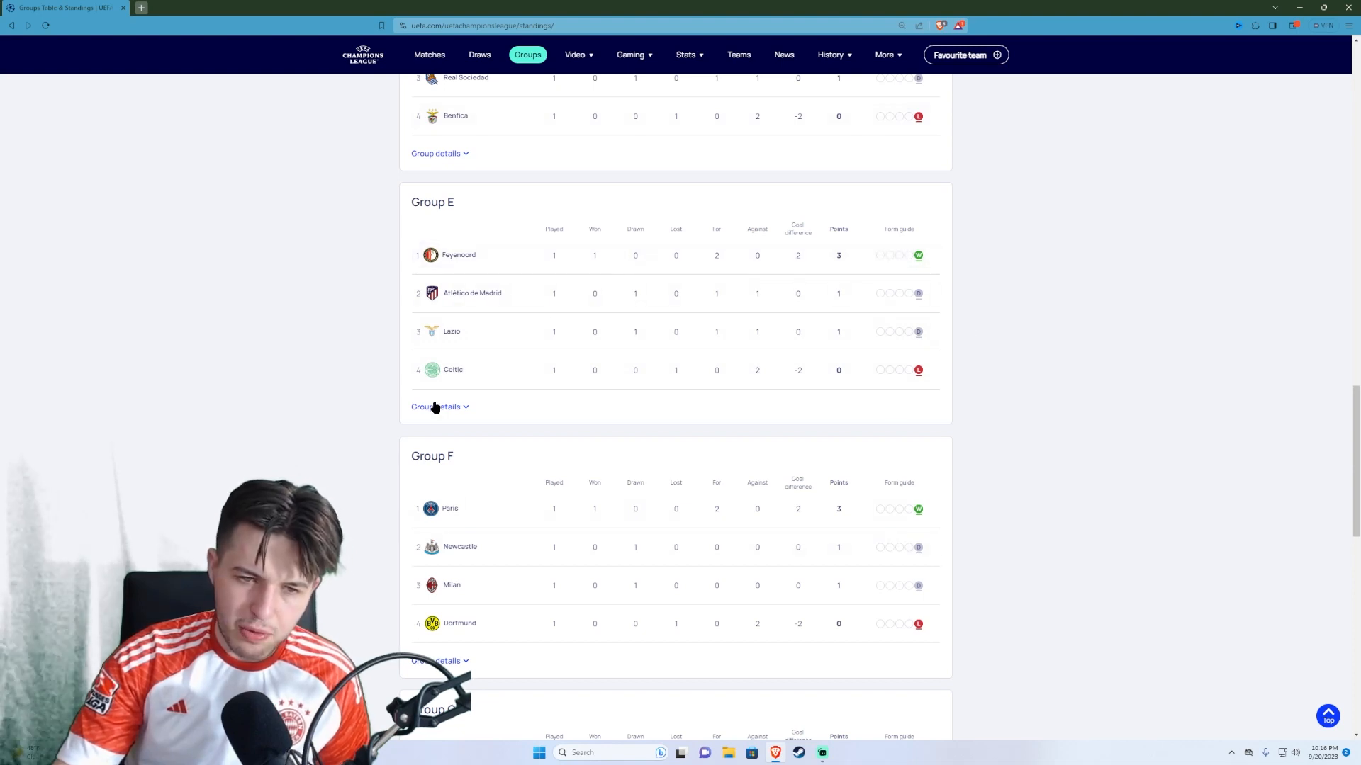
pyautogui.click(436, 407)
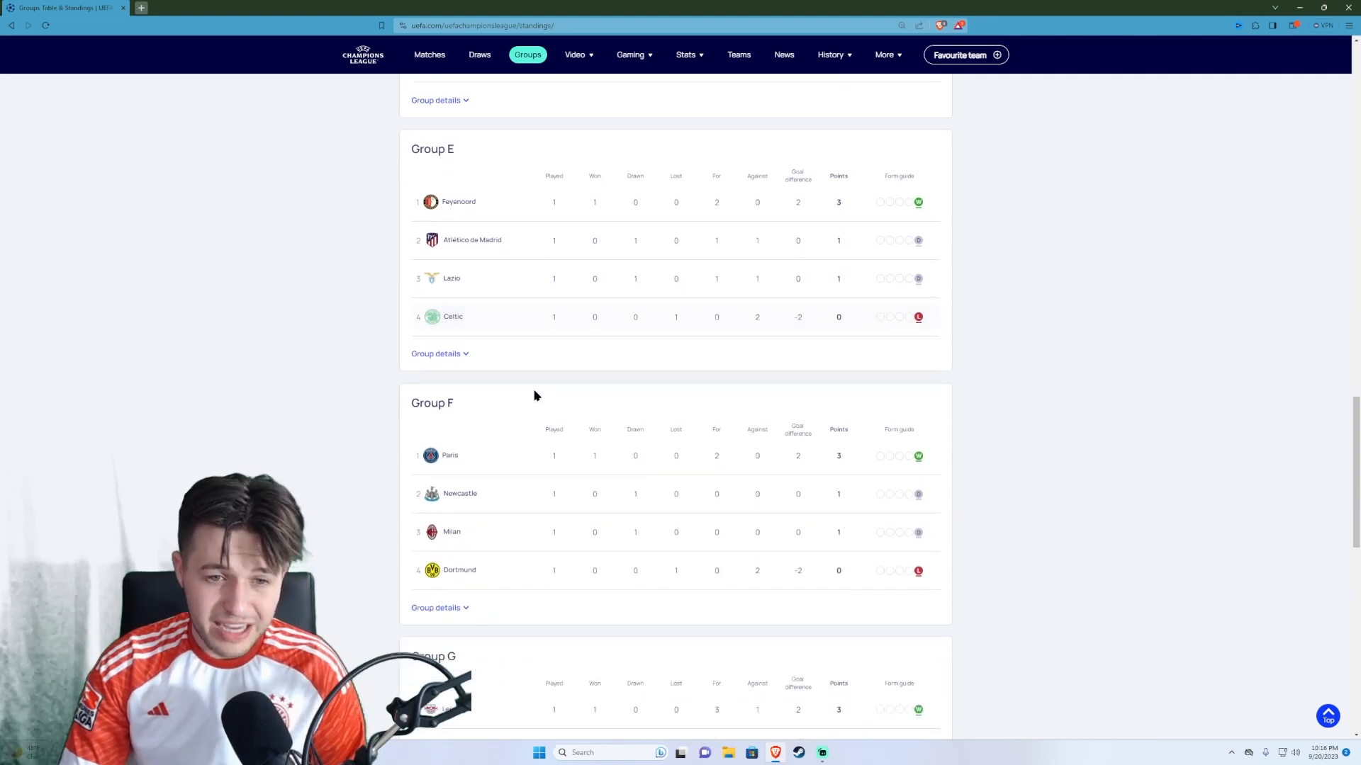
# Step: Scroll so Group F shows in full with Group G's Leipzig and Man City table below
pyautogui.scroll(-3)
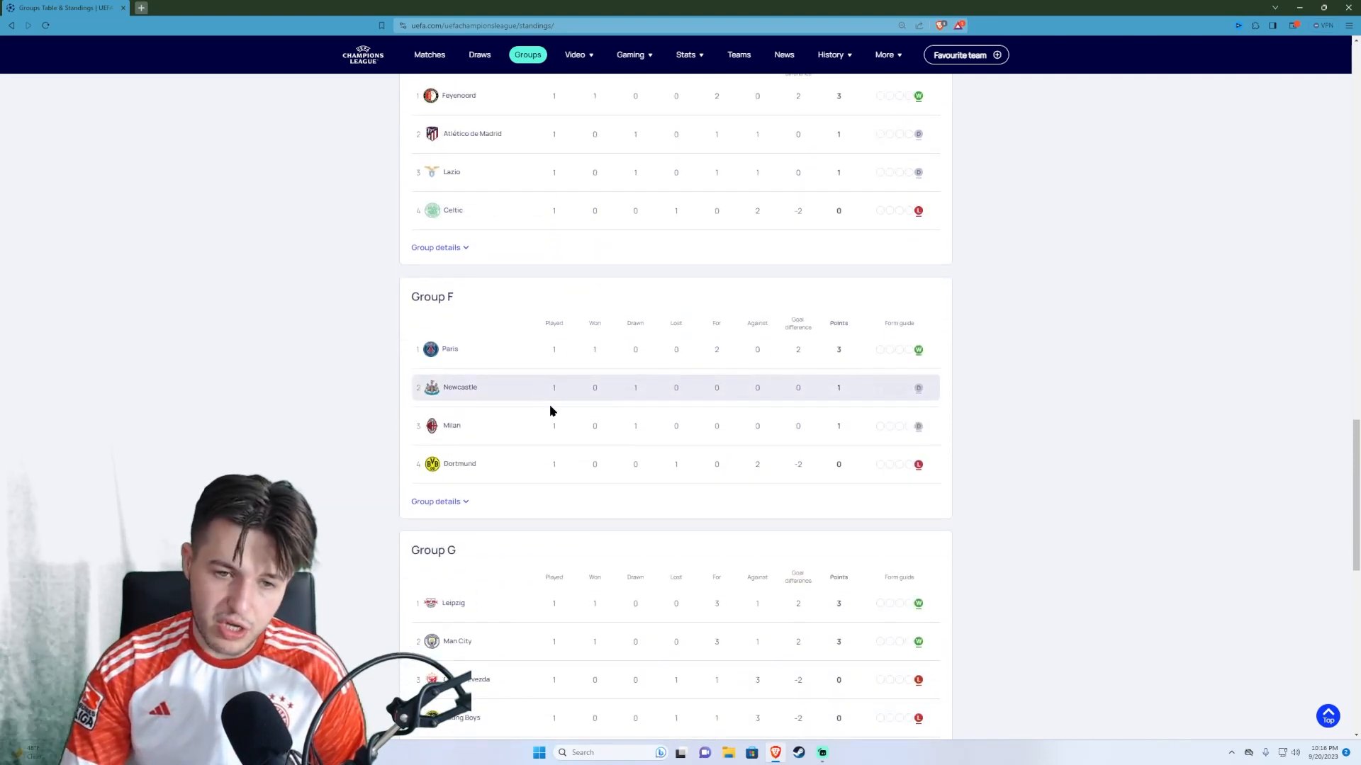
pyautogui.moveTo(817, 425)
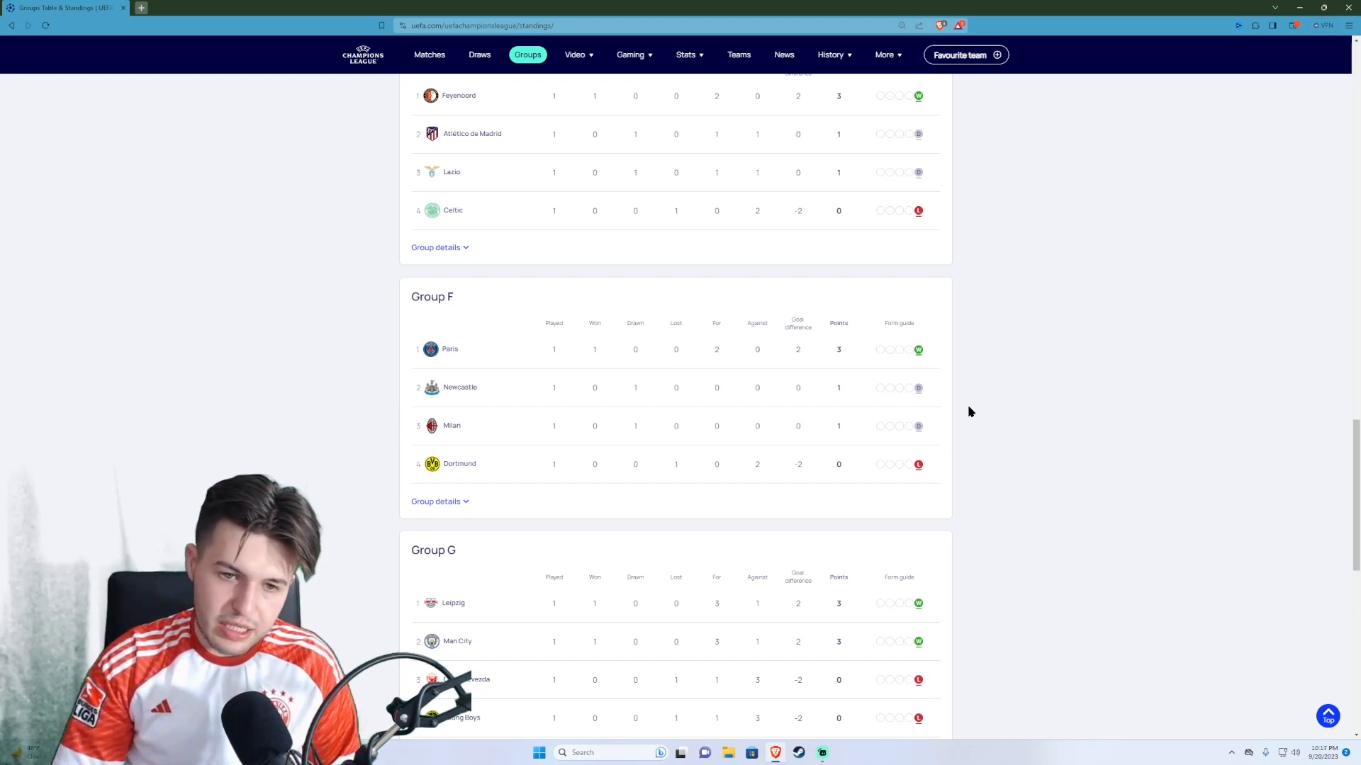
pyautogui.moveTo(555, 417)
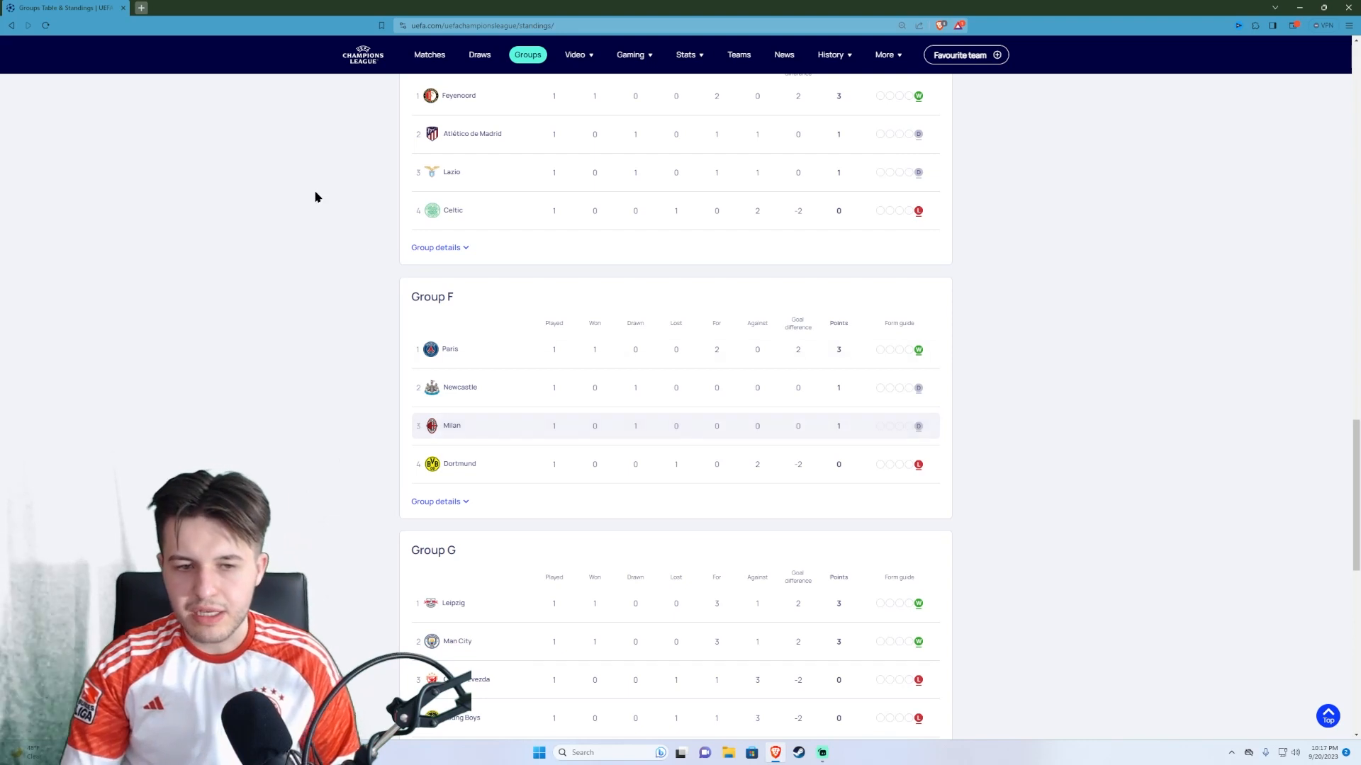
pyautogui.moveTo(1148, 323)
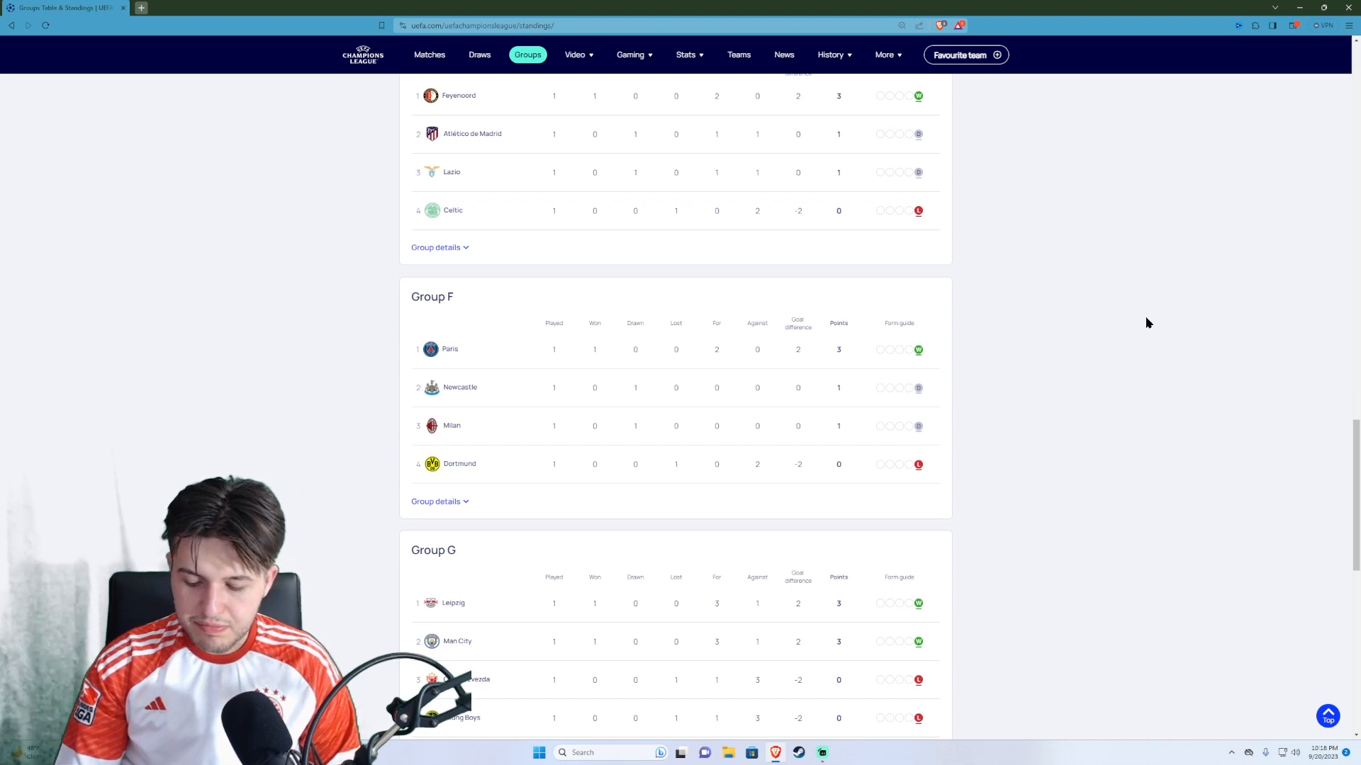
pyautogui.click(436, 502)
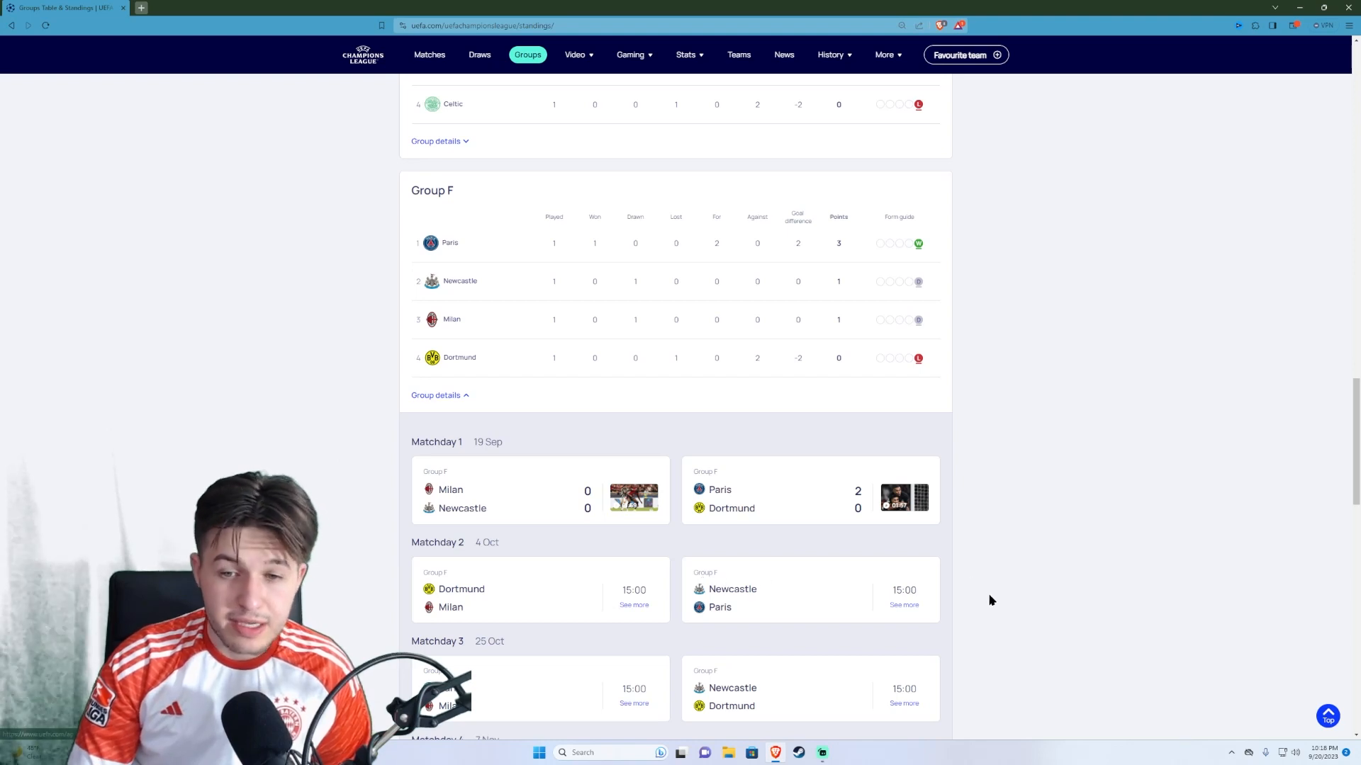
pyautogui.moveTo(1133, 332)
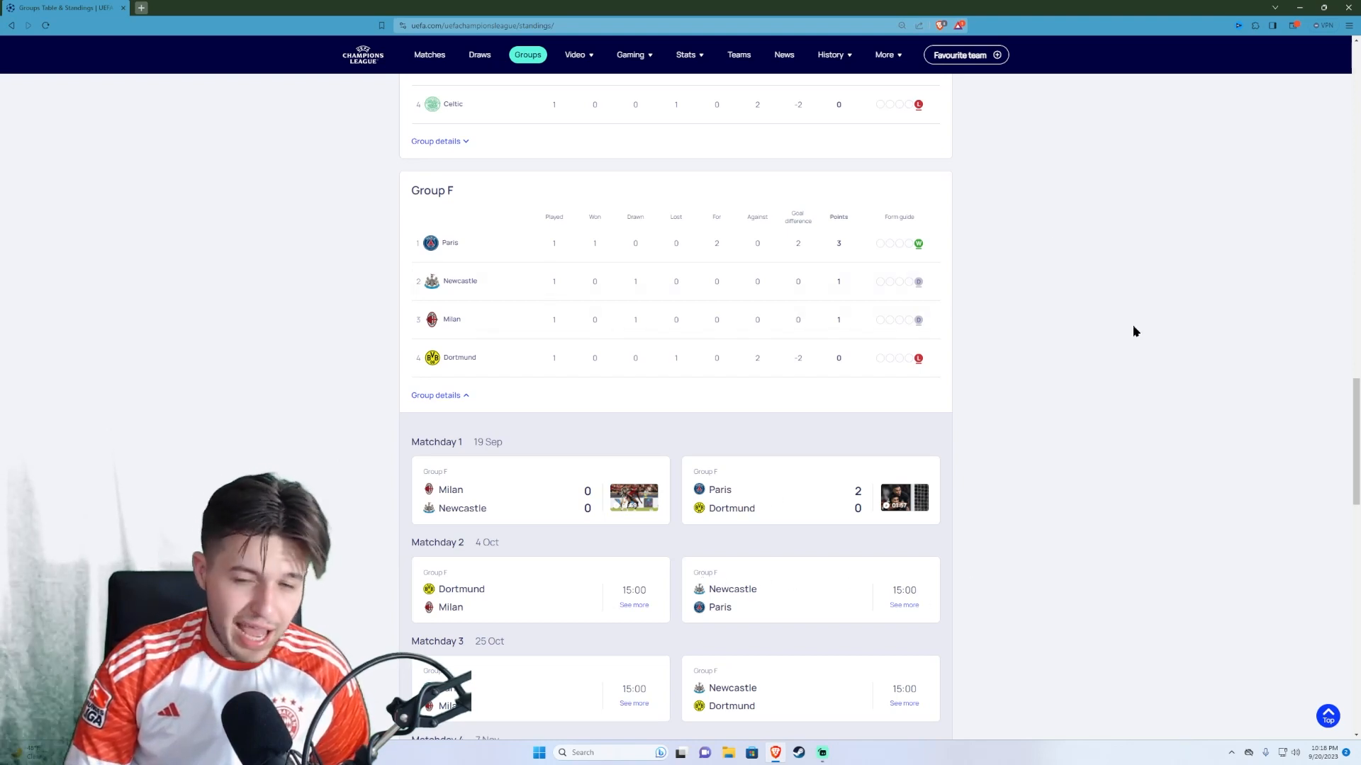
pyautogui.moveTo(519, 622)
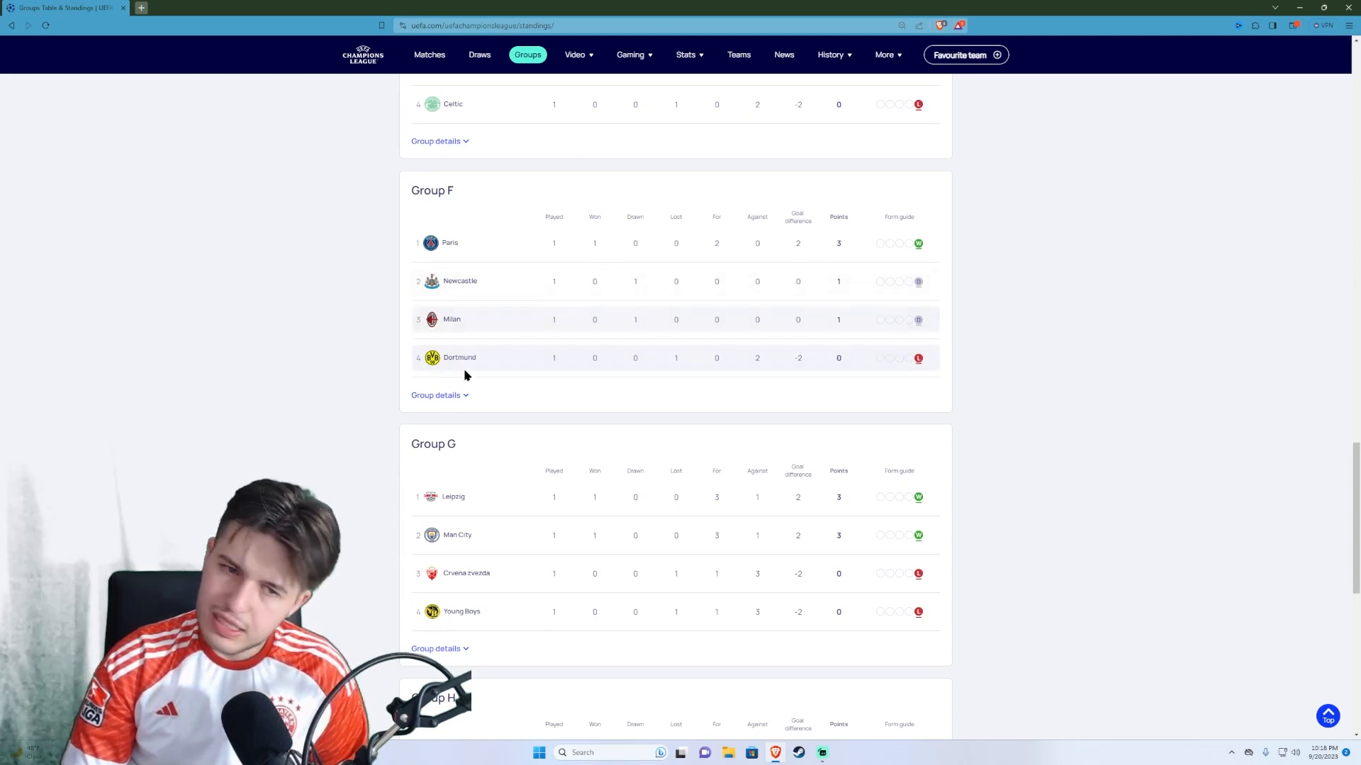
pyautogui.click(436, 395)
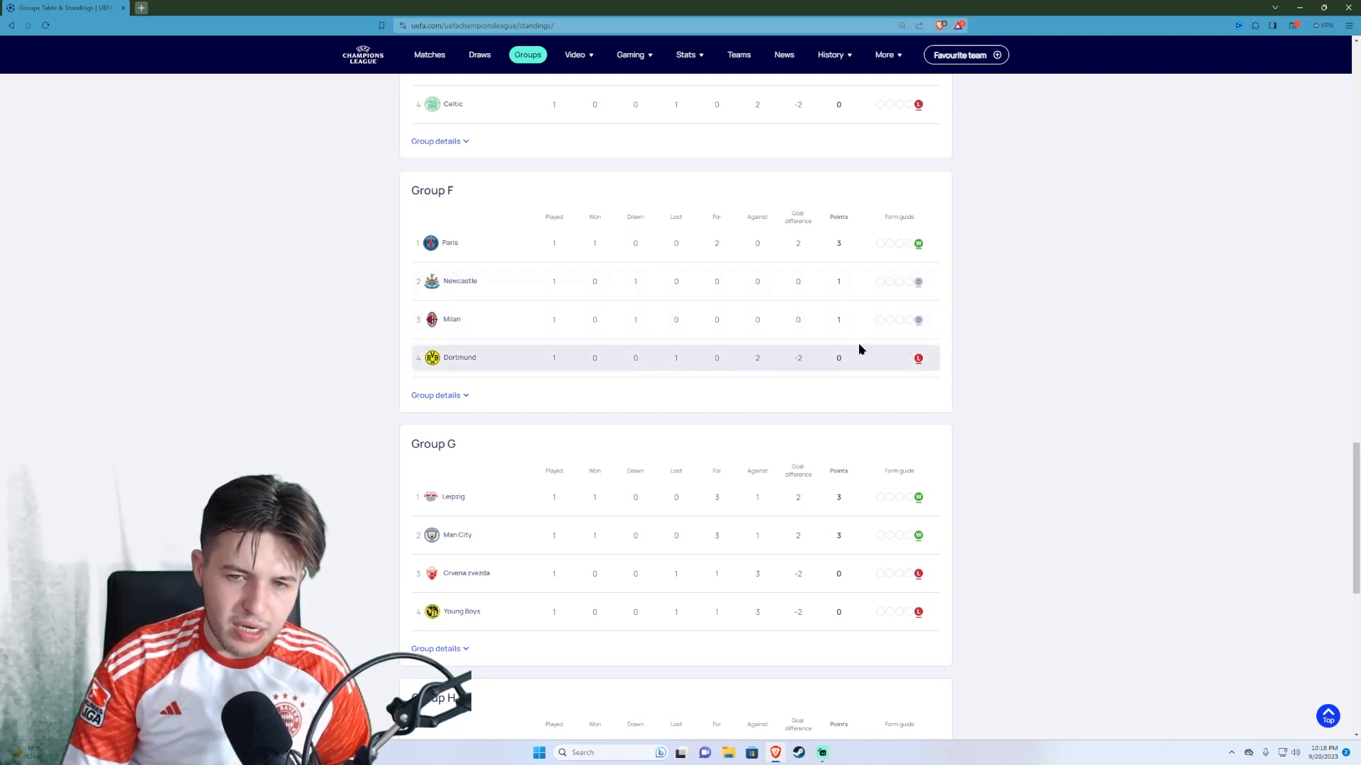
pyautogui.moveTo(868, 307)
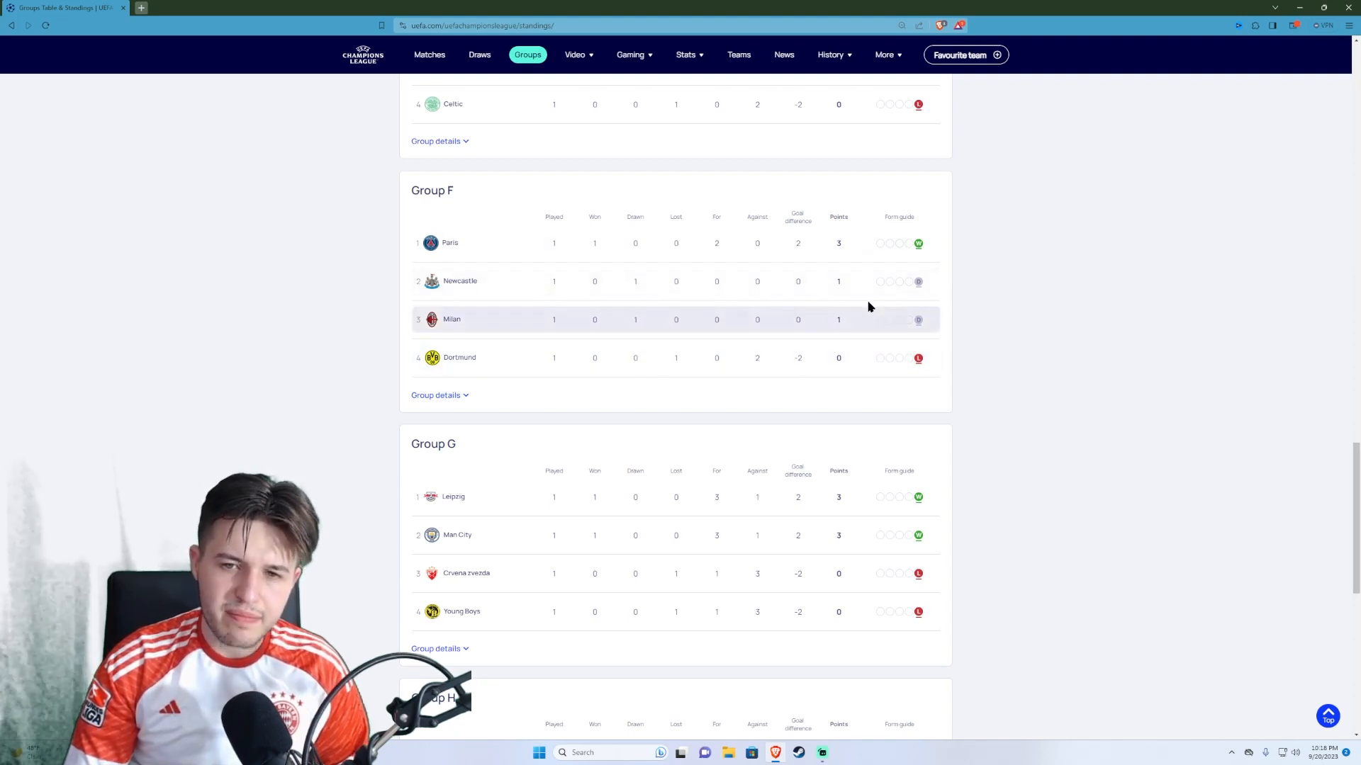
pyautogui.moveTo(837, 358)
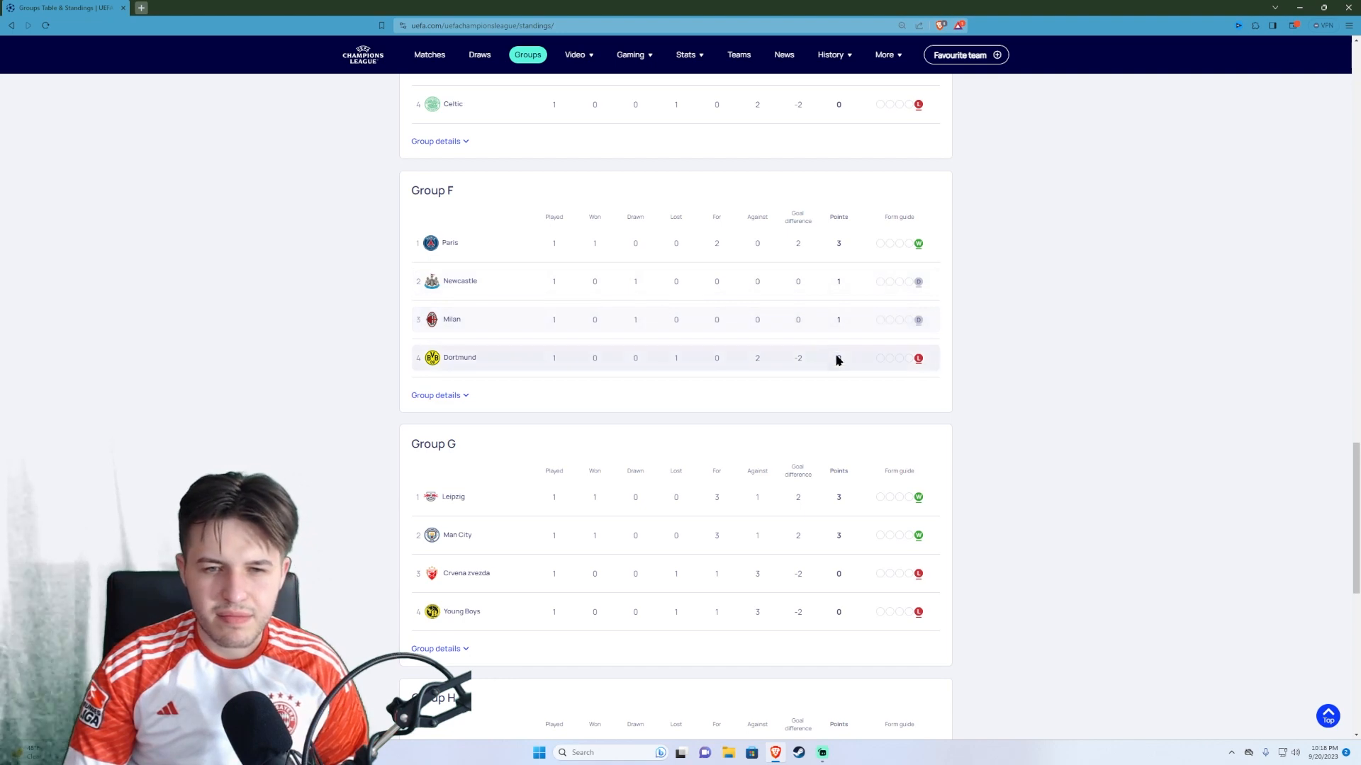
pyautogui.moveTo(1055, 337)
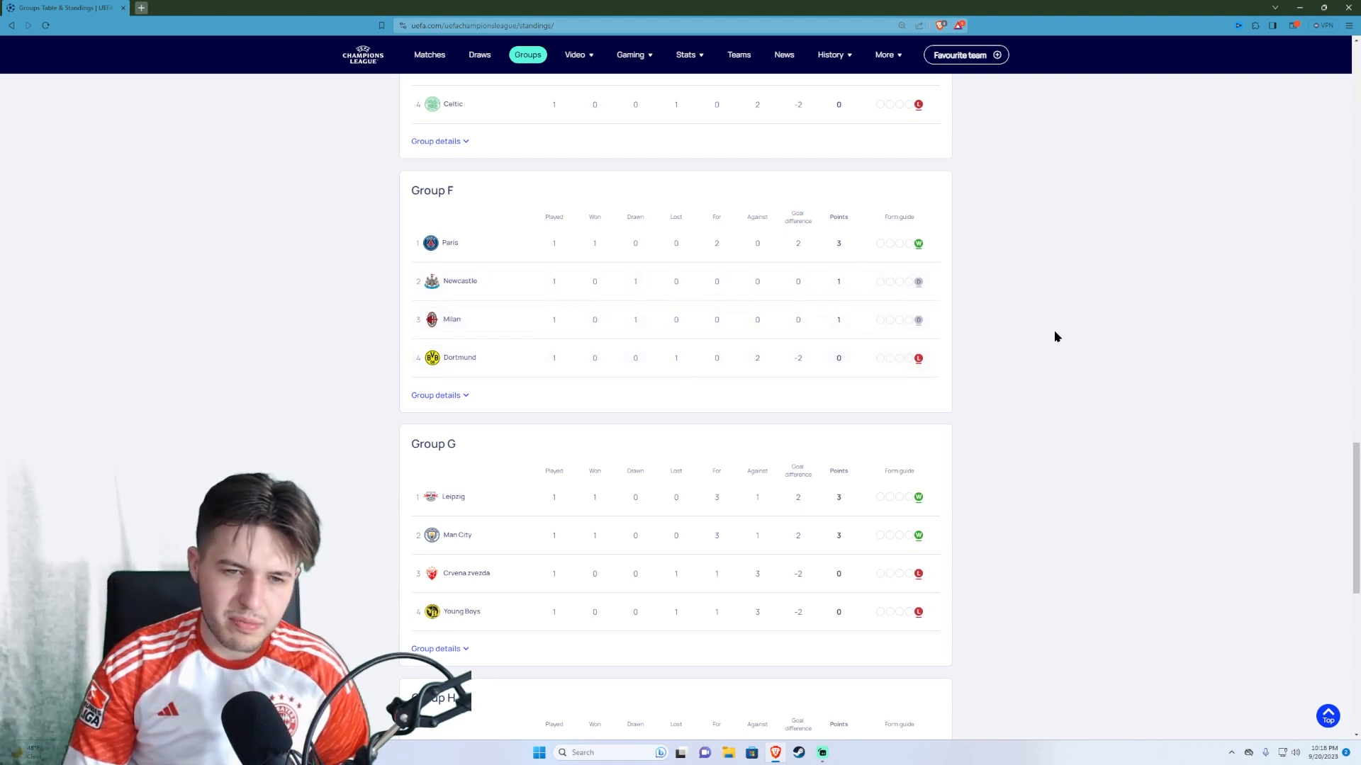
pyautogui.moveTo(337, 324)
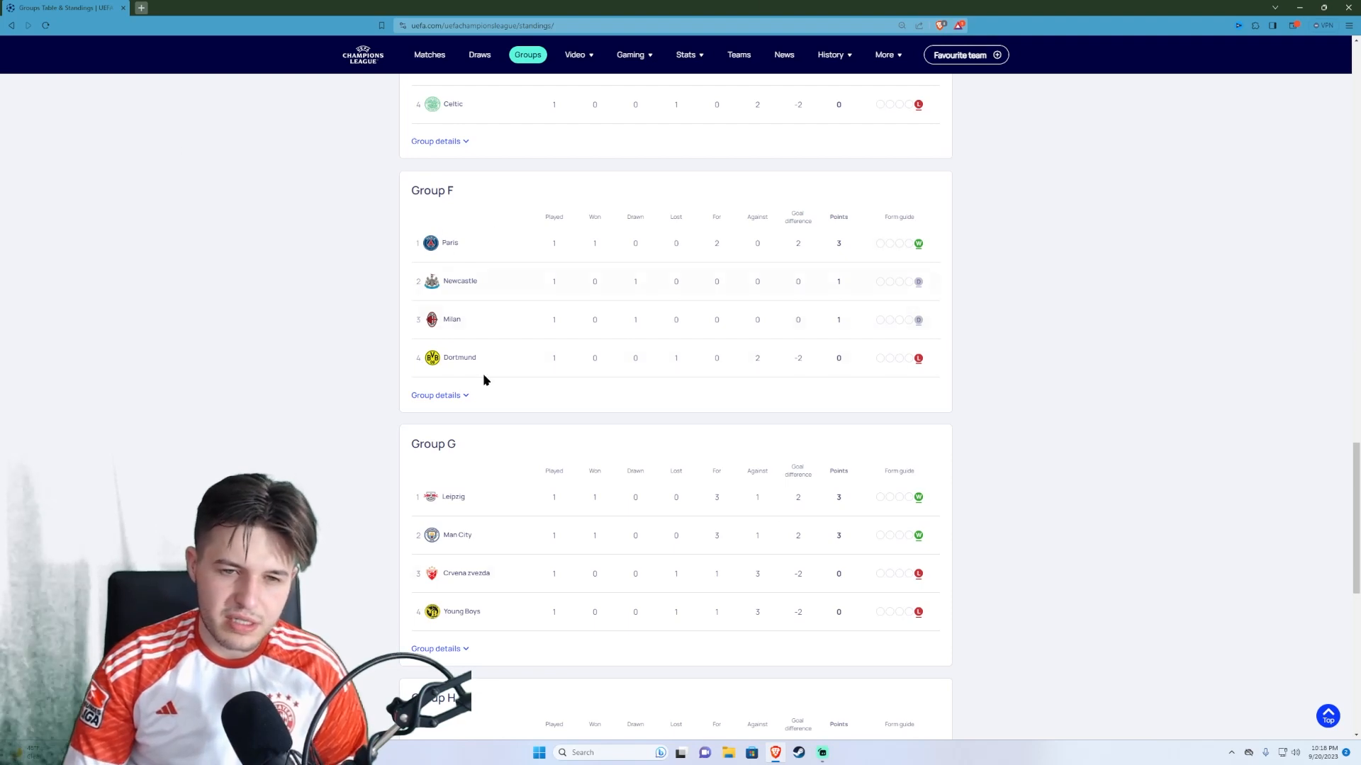
pyautogui.moveTo(1294, 403)
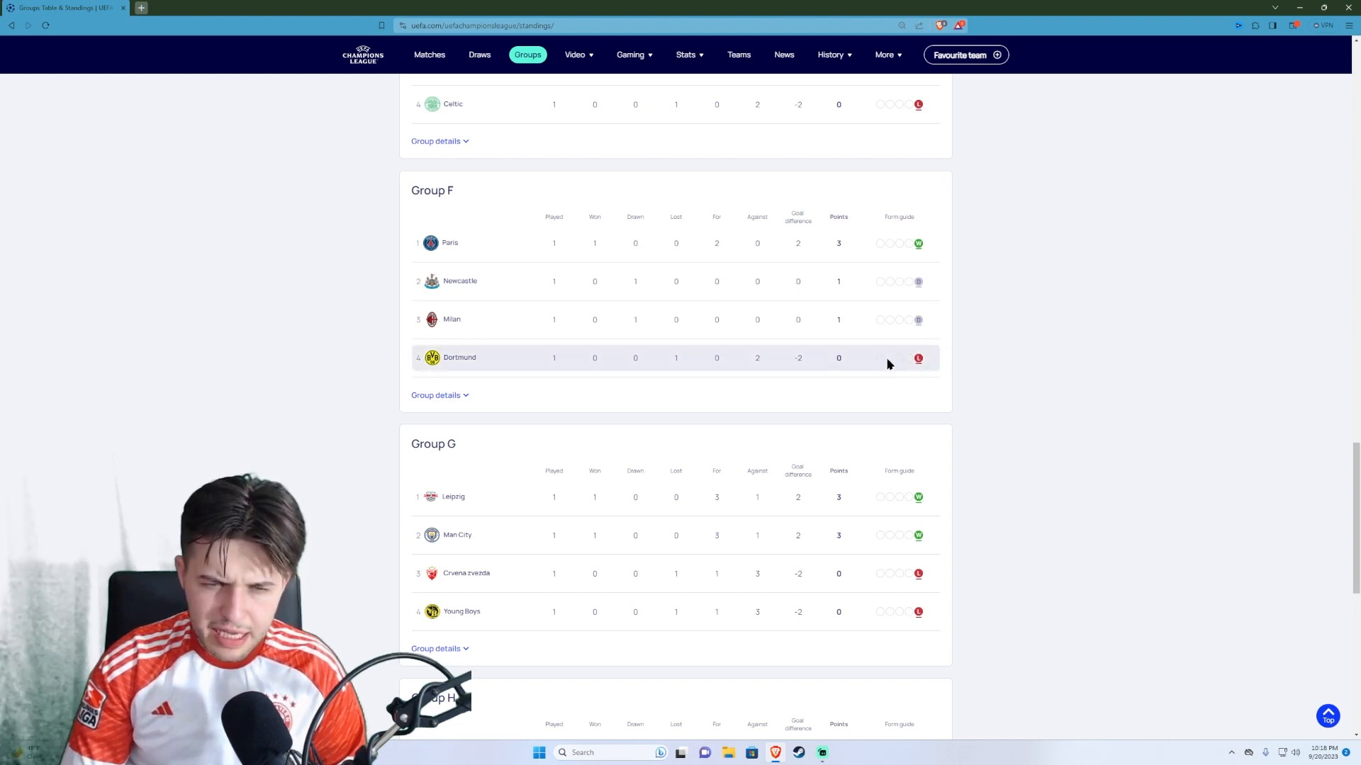
pyautogui.moveTo(969, 441)
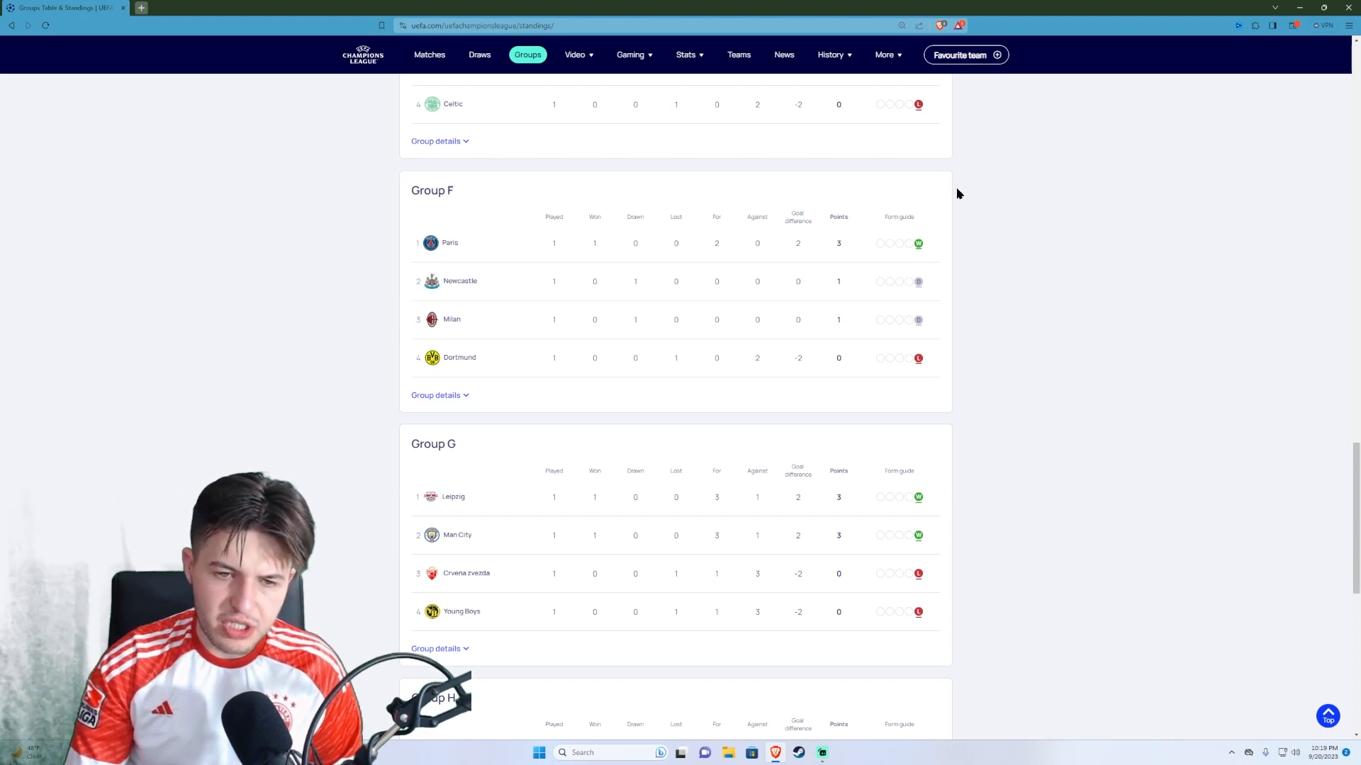
pyautogui.moveTo(1046, 230)
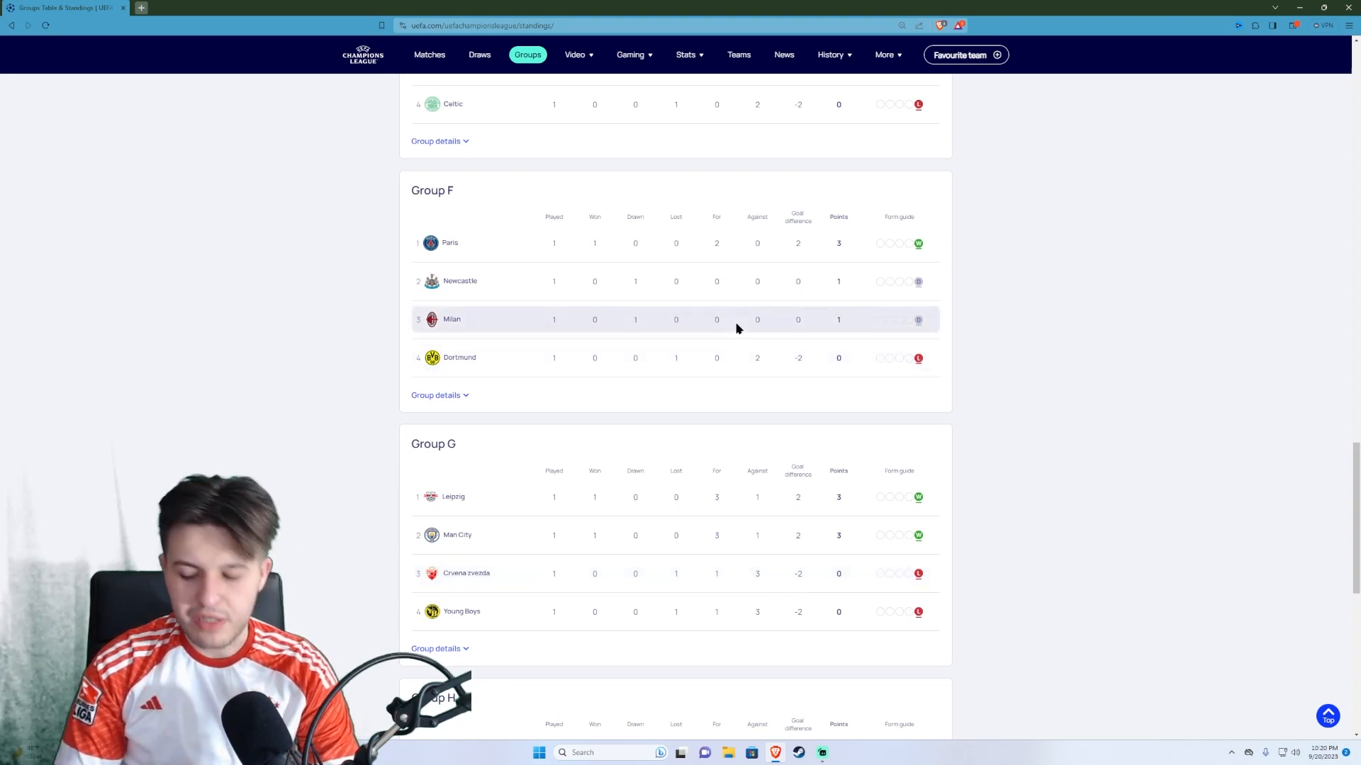
pyautogui.moveTo(877, 326)
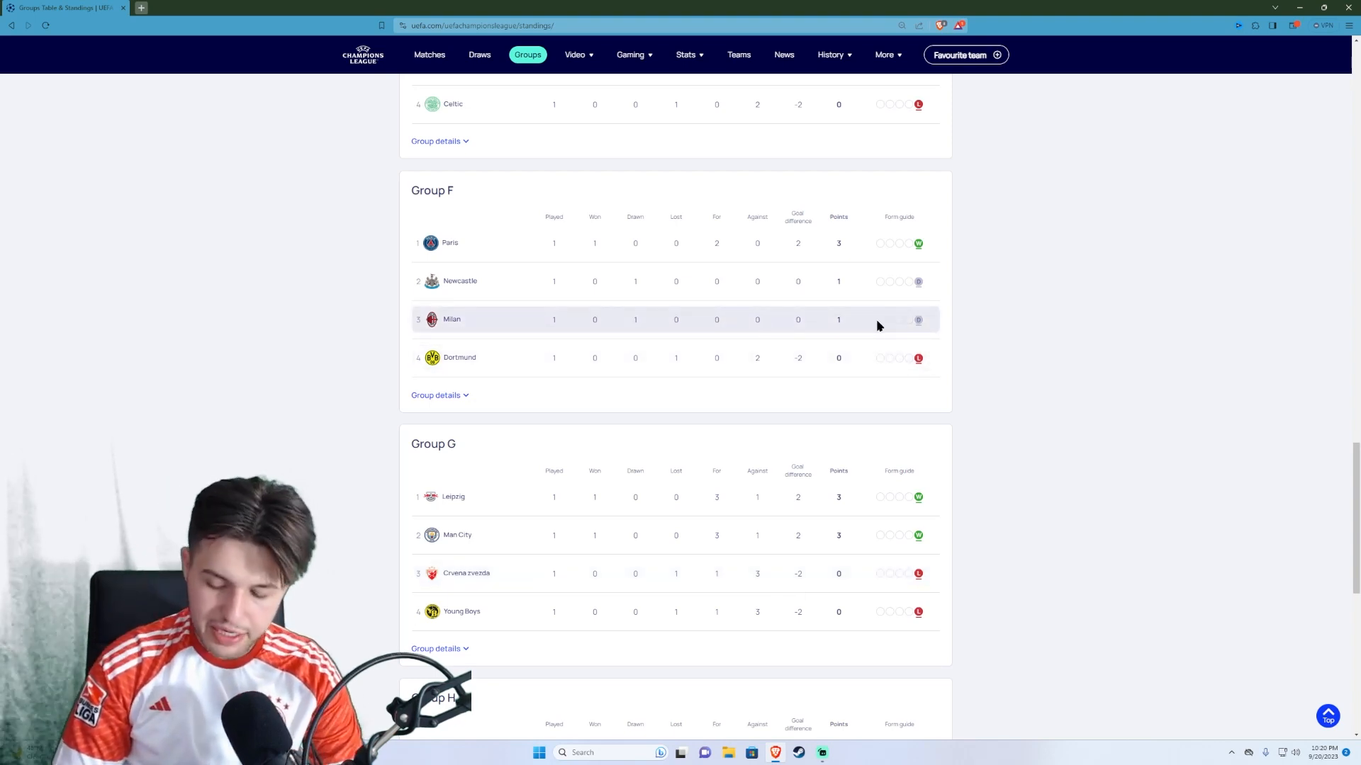
pyautogui.moveTo(865, 324)
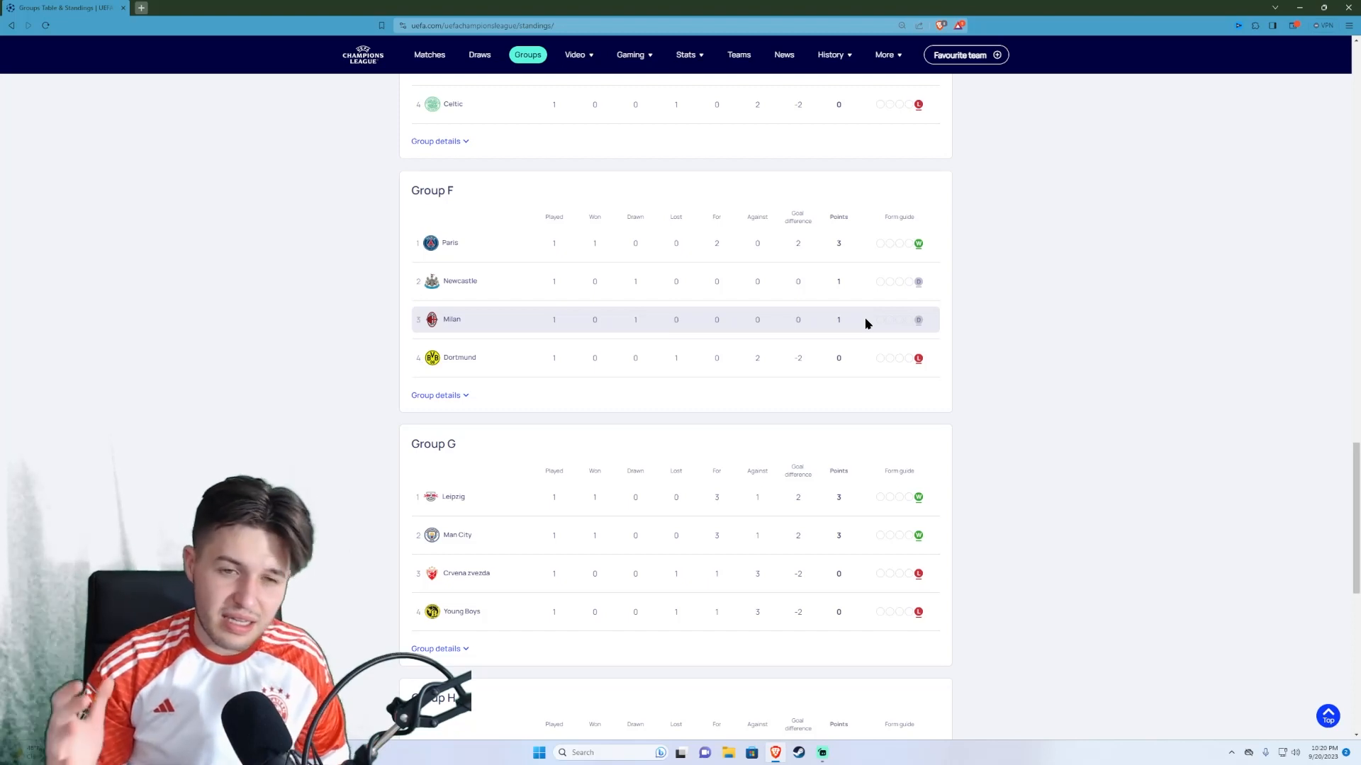
pyautogui.moveTo(695, 221)
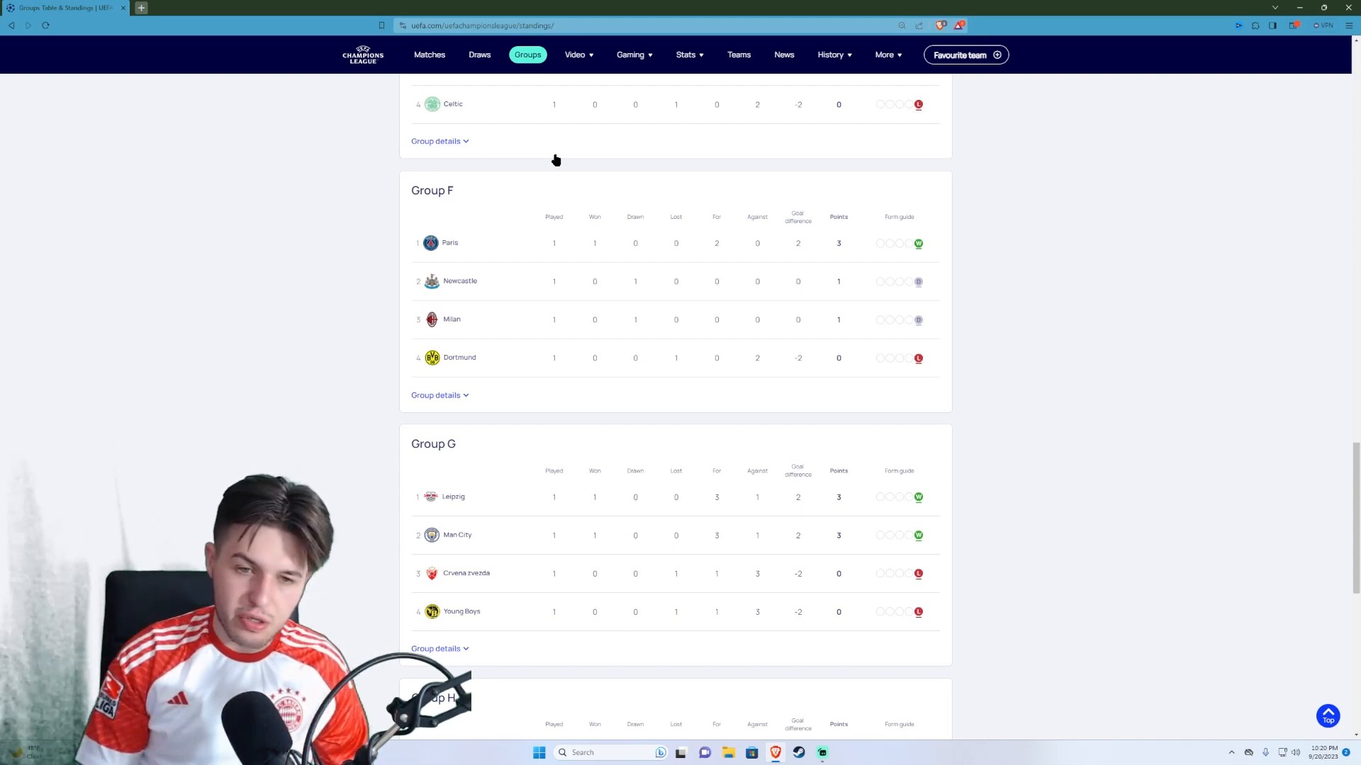
pyautogui.moveTo(388, 117)
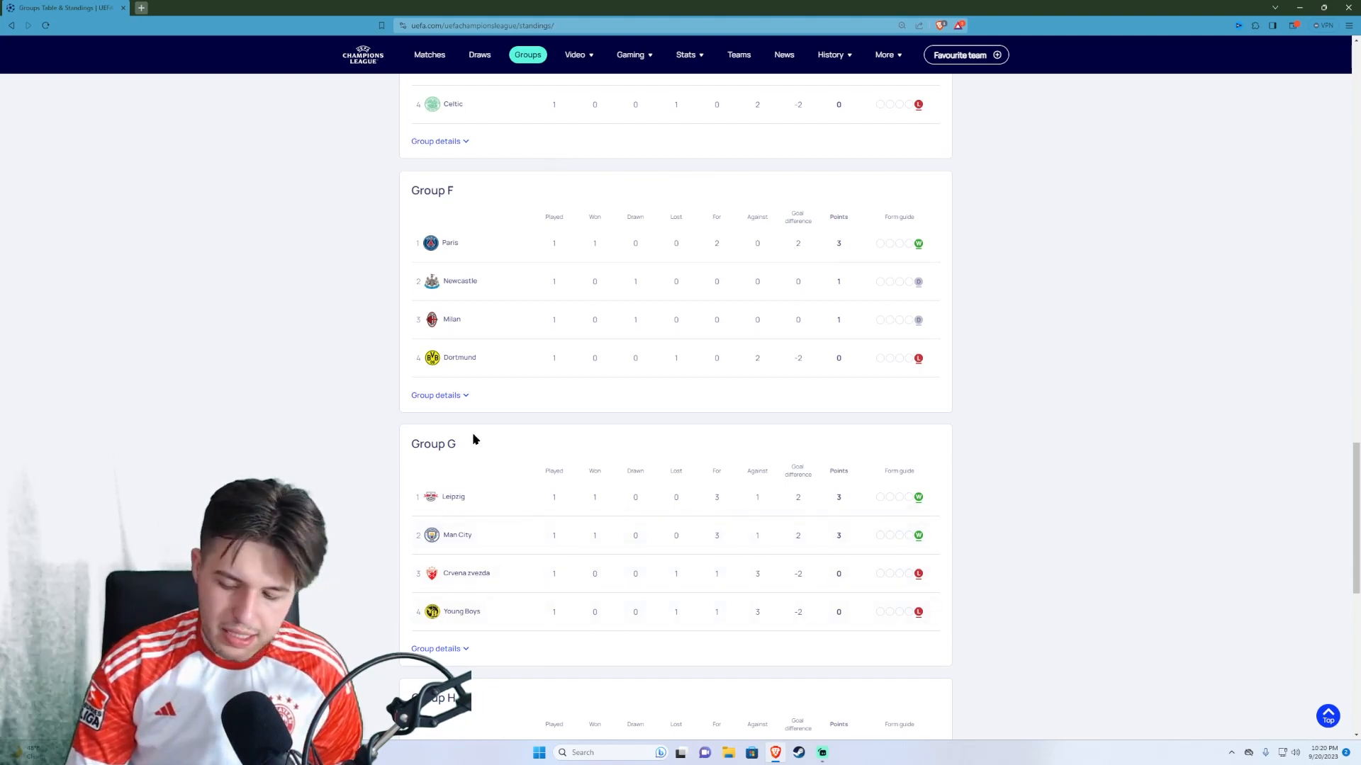
pyautogui.moveTo(574, 479)
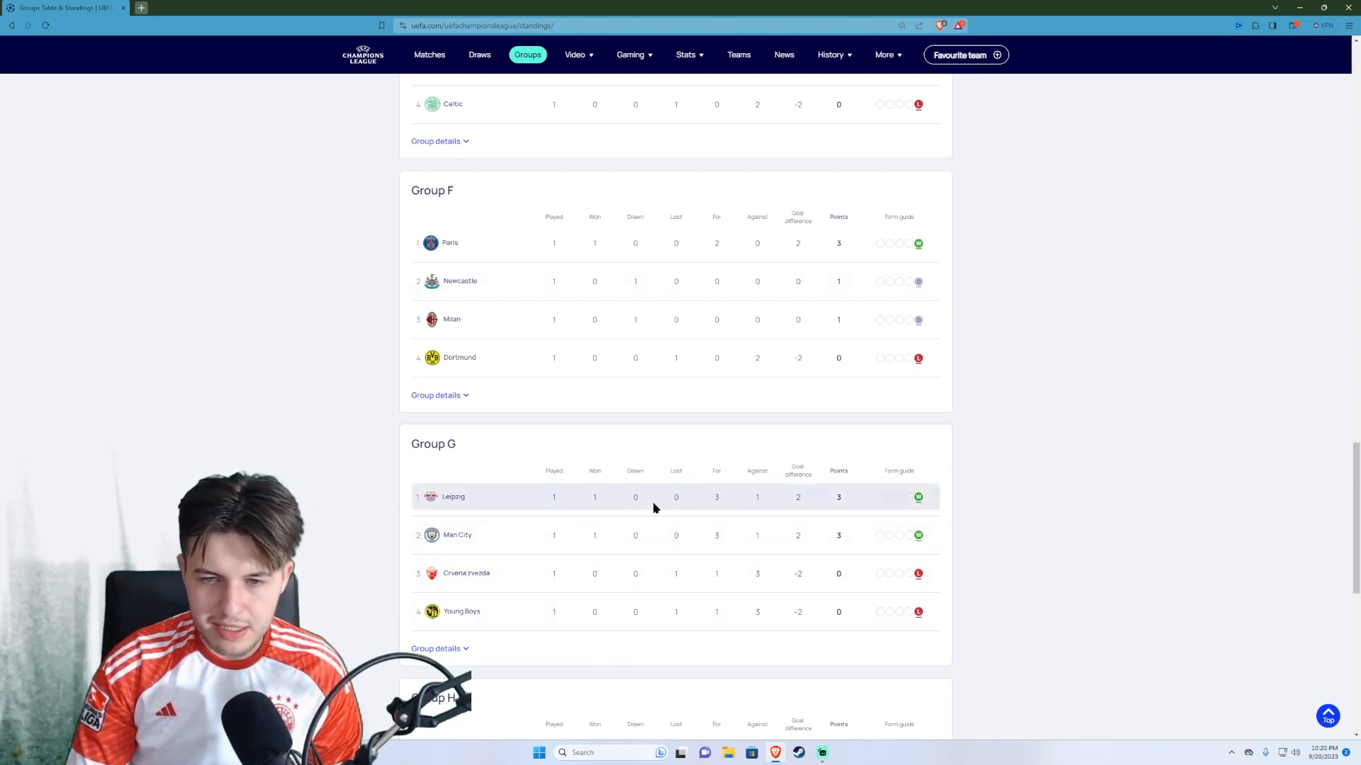
pyautogui.moveTo(517, 545)
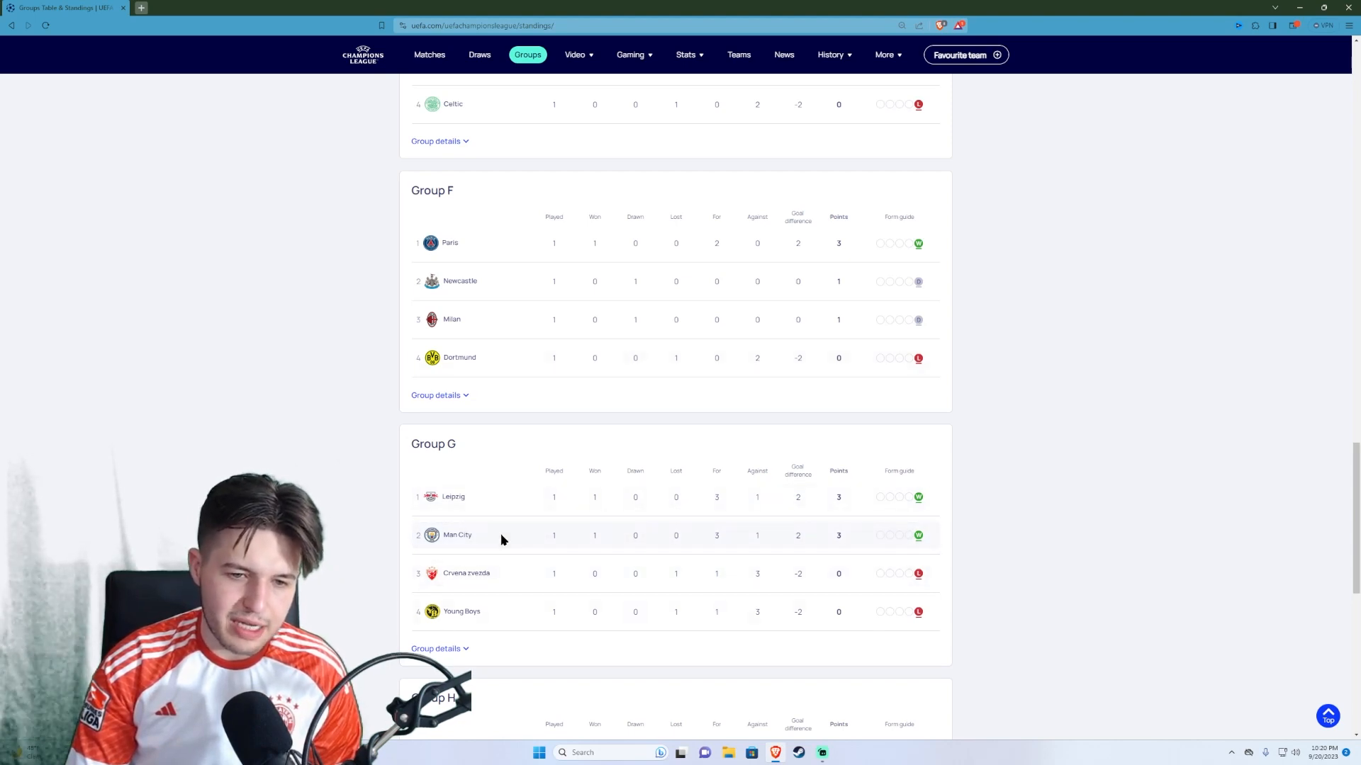
# Step: Scroll to the last table, Group H led by Barcelona and FC Porto
pyautogui.scroll(-3)
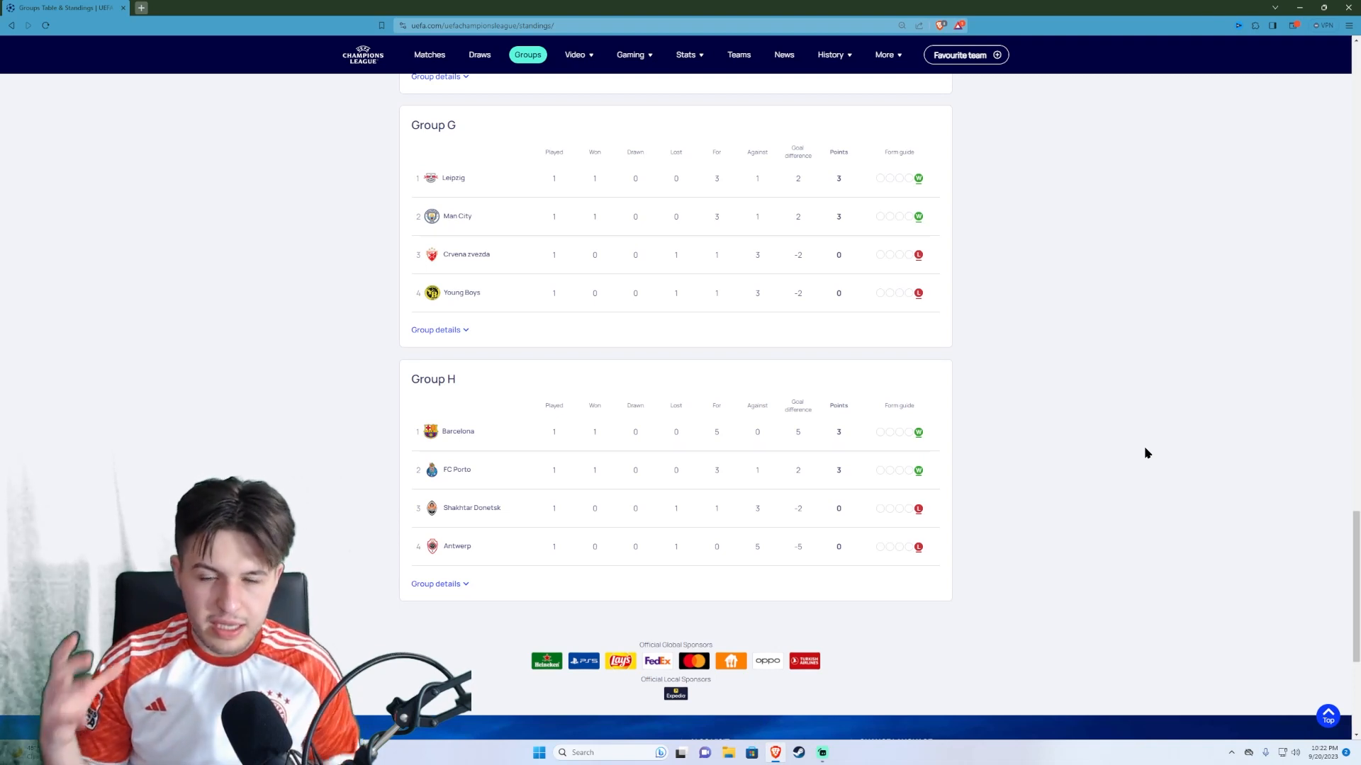
pyautogui.moveTo(948, 571)
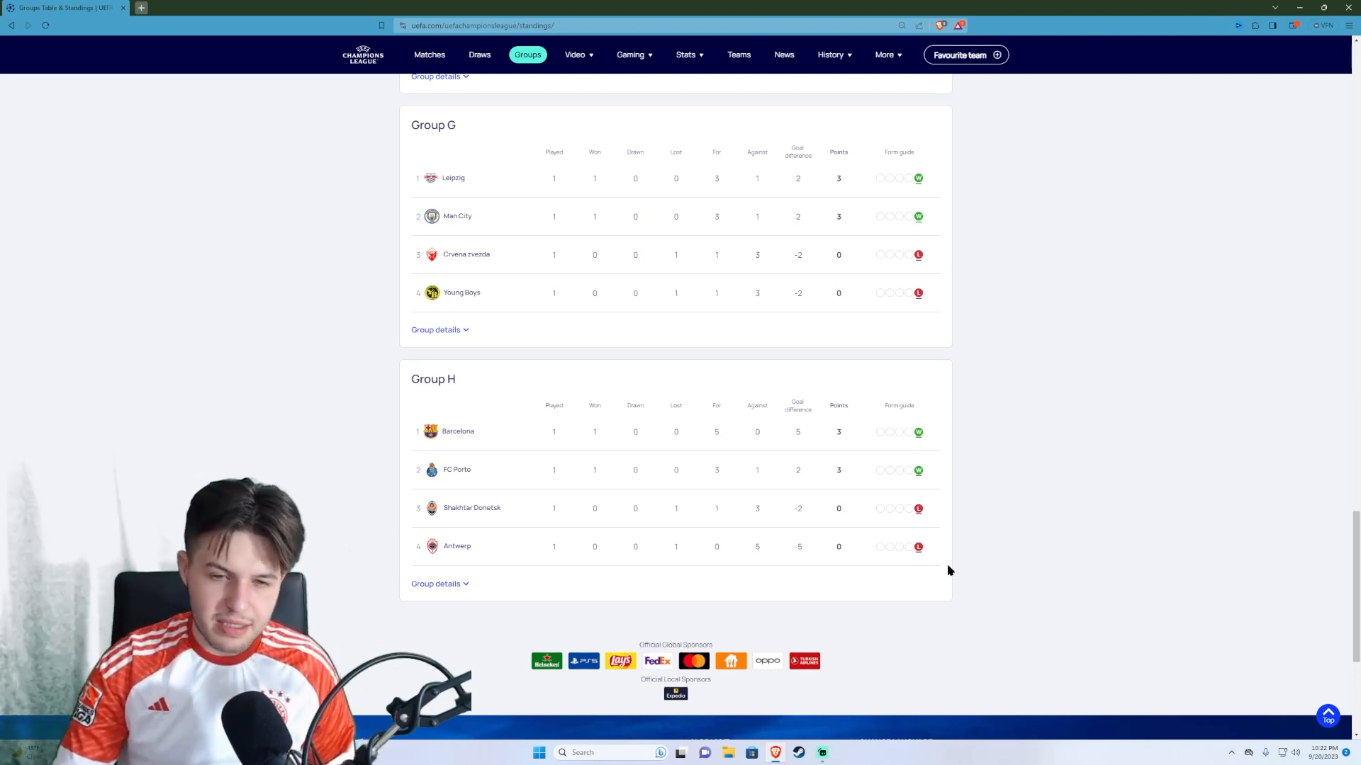
# Step: Expand Group H's details and scroll through fixtures such as Barcelona 5–0 Antwerp and Shakhtar 1–3 Porto
pyautogui.click(438, 583)
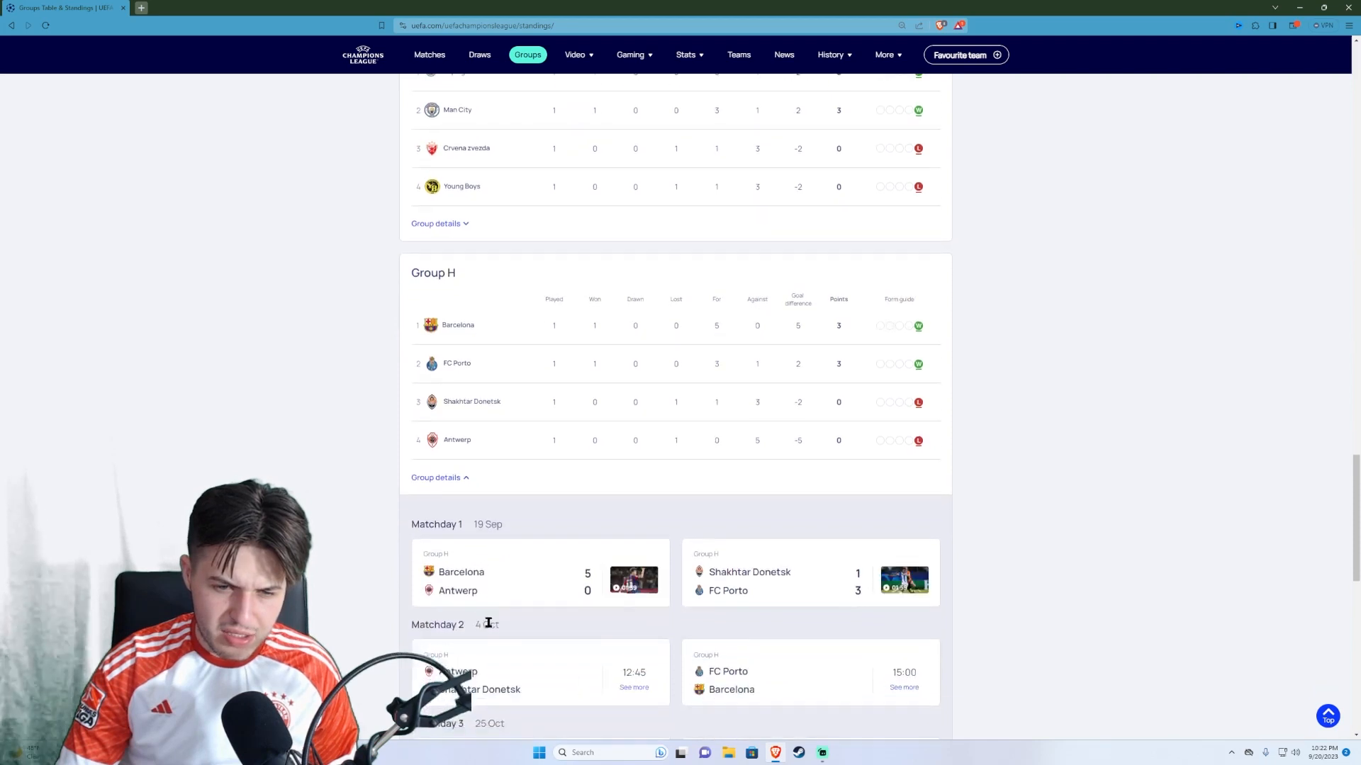
pyautogui.scroll(-3)
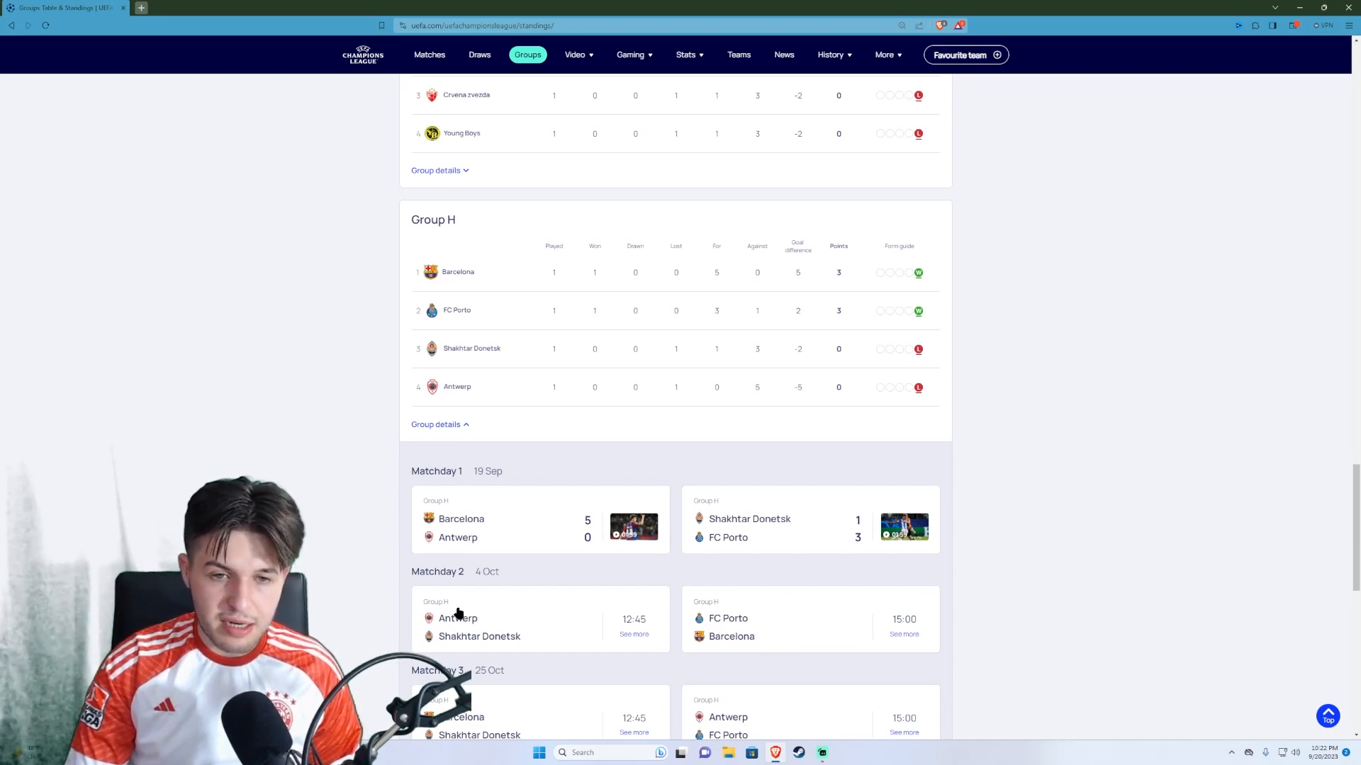
pyautogui.moveTo(597, 677)
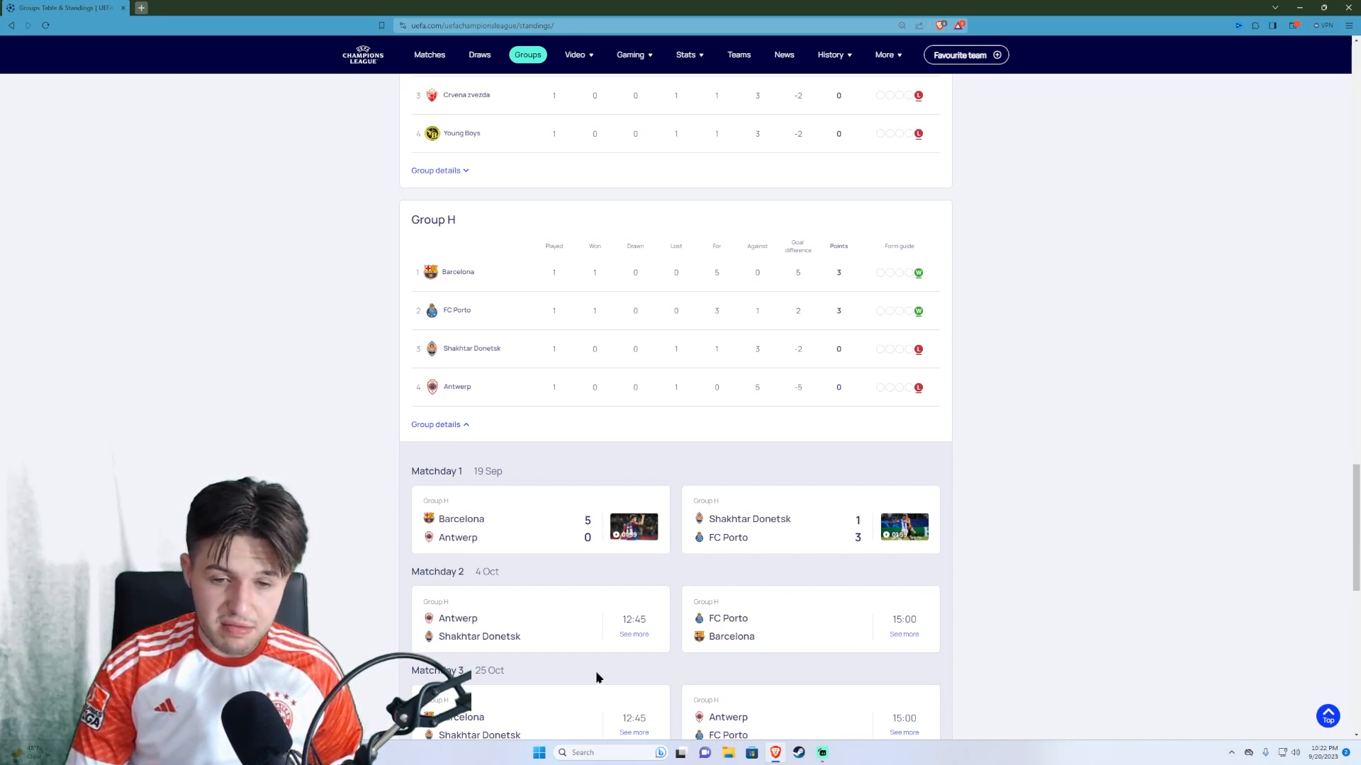
pyautogui.scroll(-3)
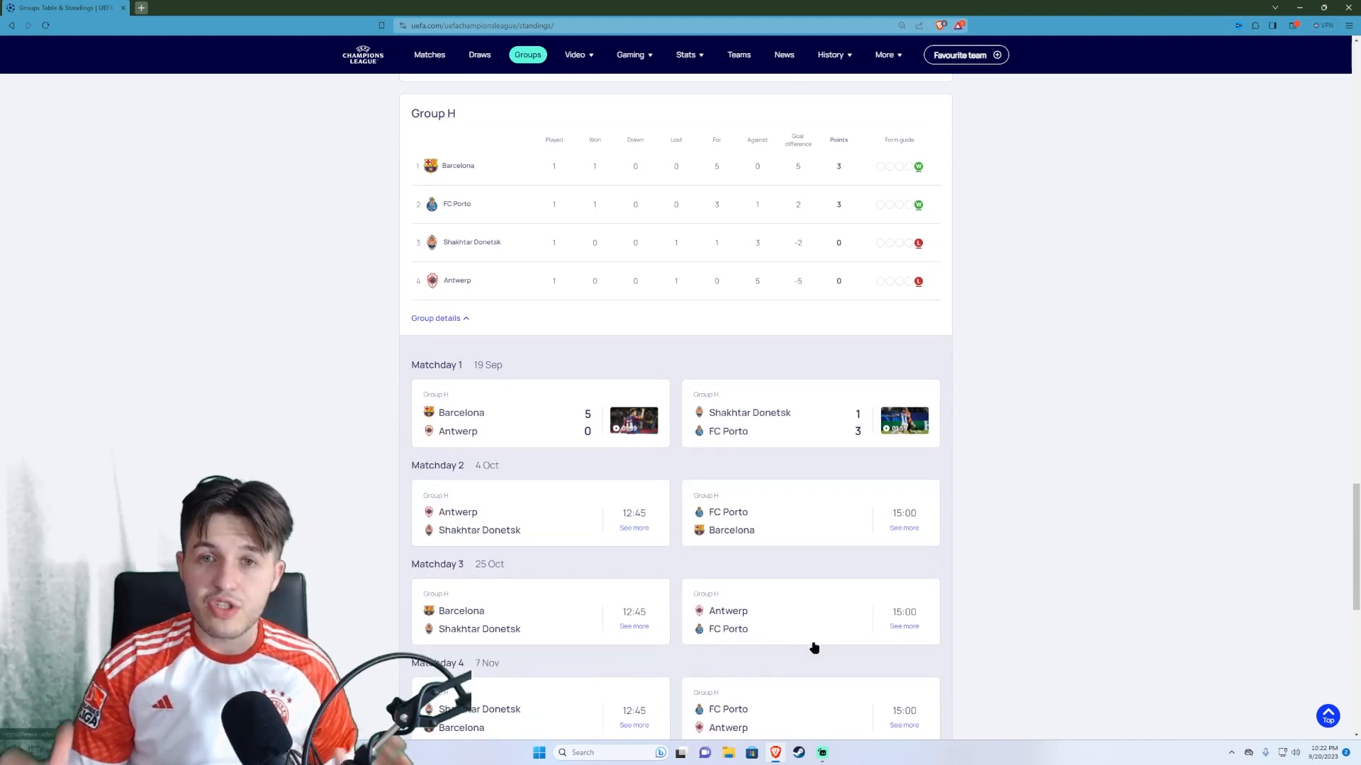
pyautogui.scroll(-3)
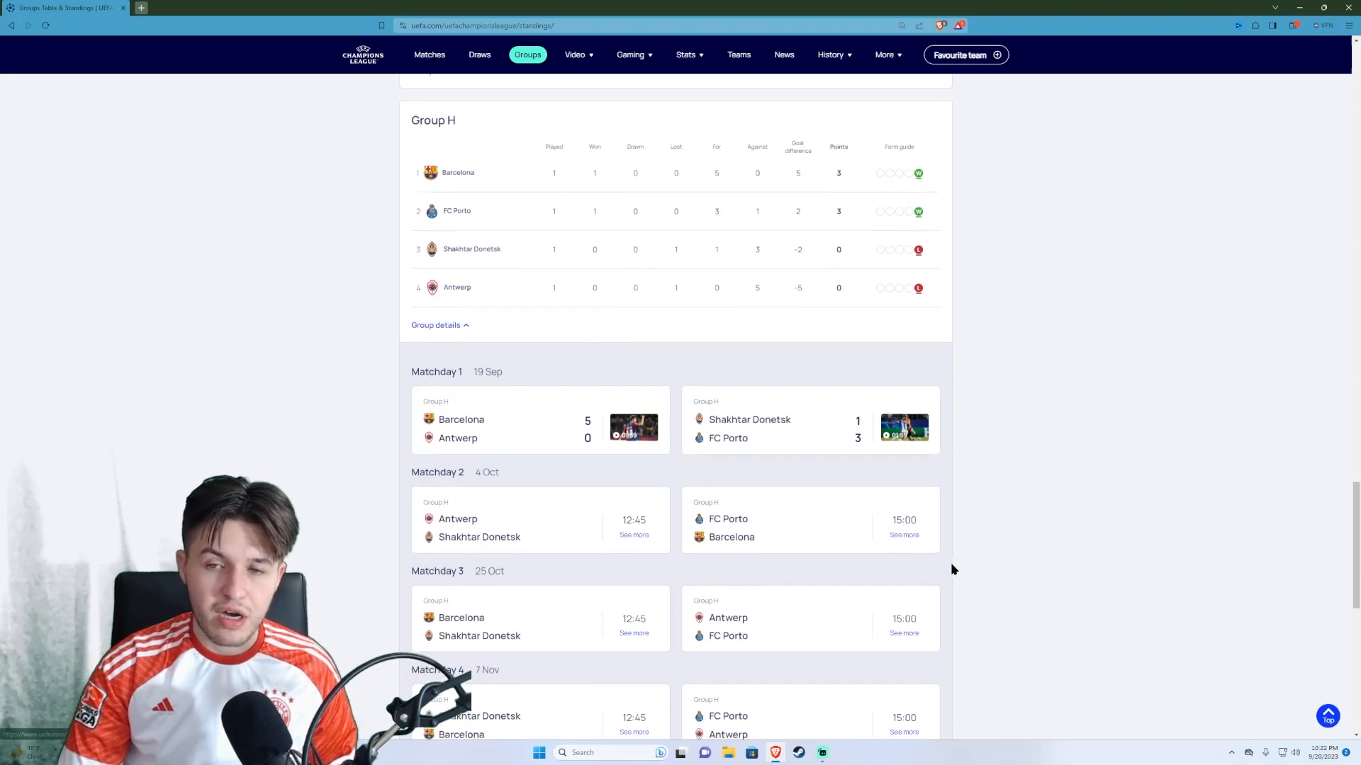
pyautogui.scroll(3)
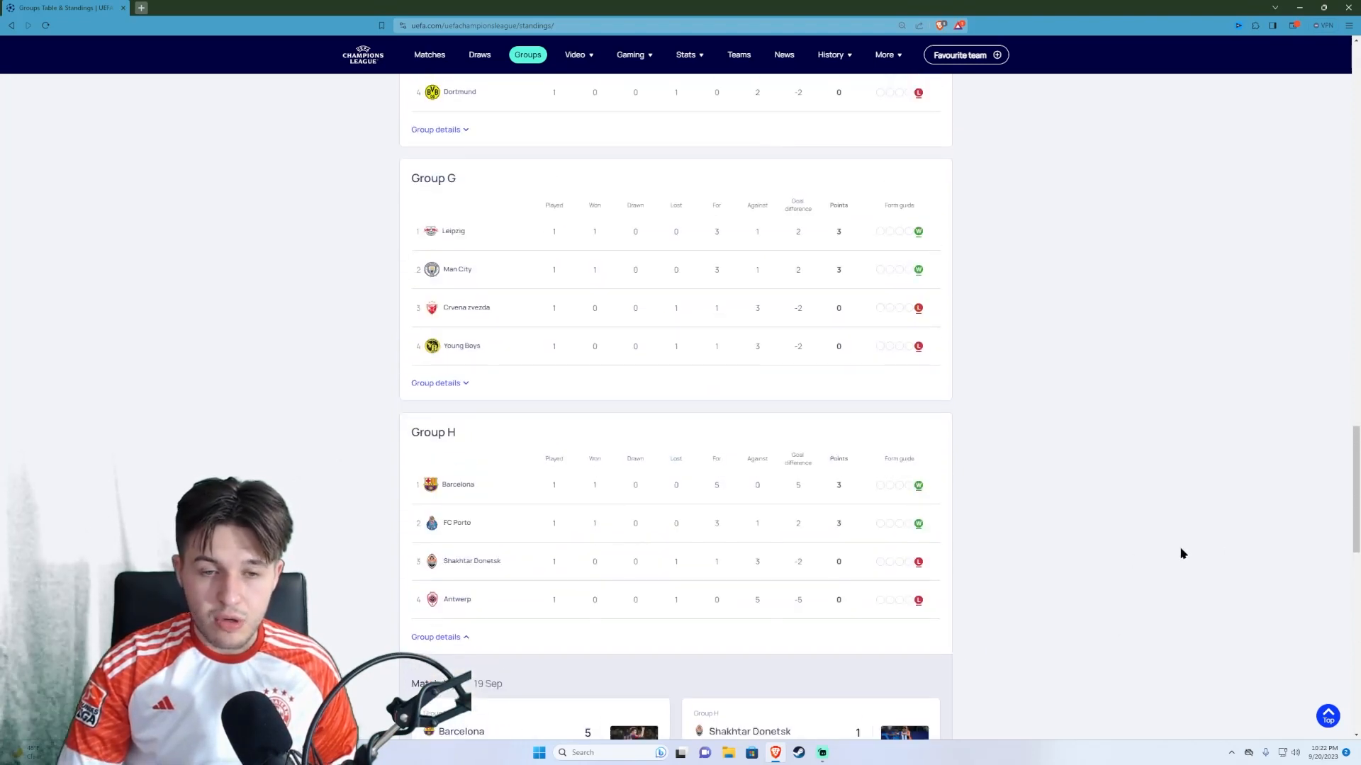